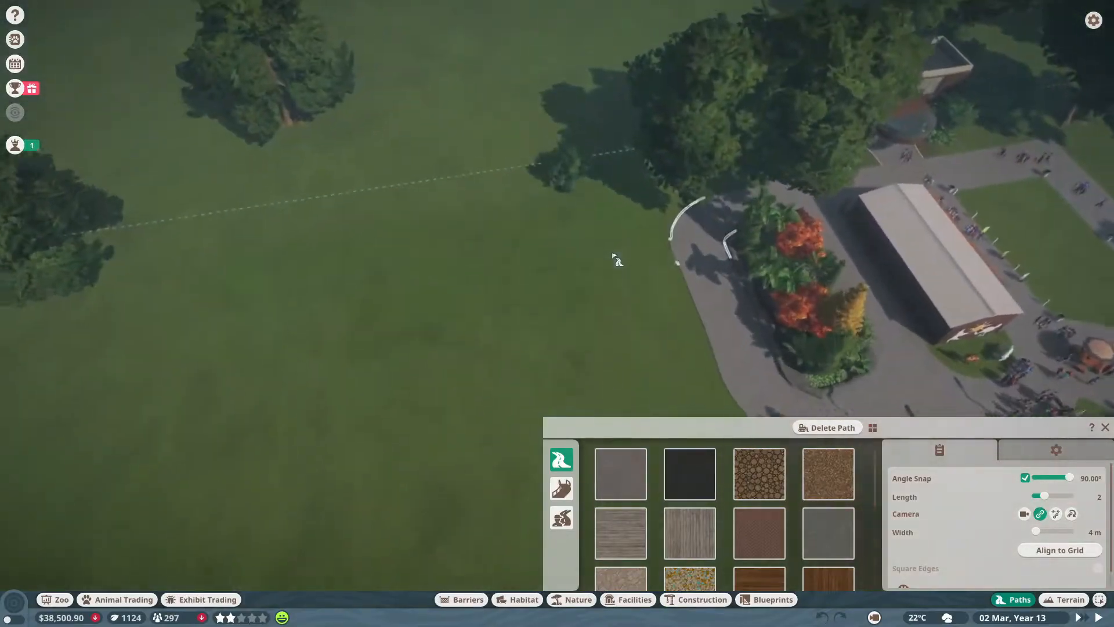
# Step: Draw grey paths forming a loop and branches off the existing walkway
pyautogui.click(619, 474)
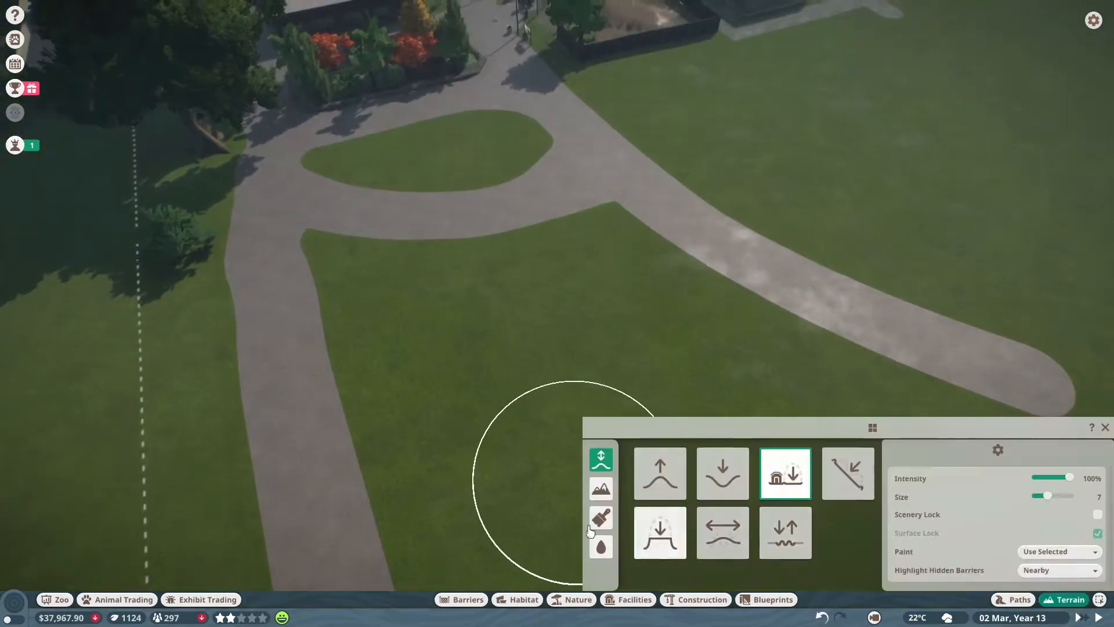
# Step: Brush sand texture over the triangular patch enclosed by the new paths
pyautogui.click(601, 518)
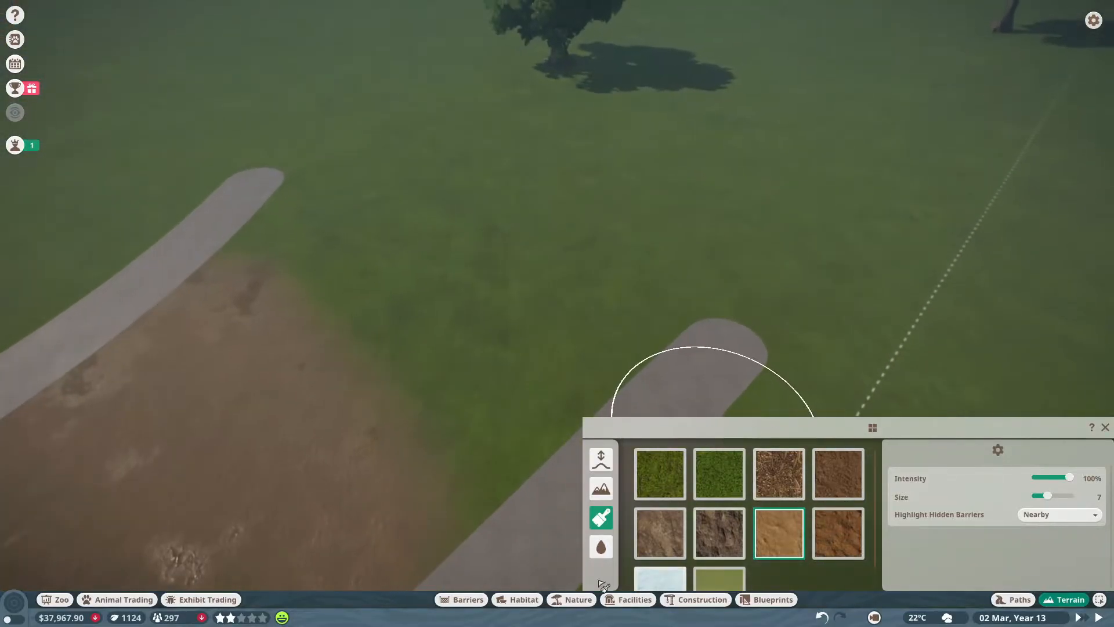
pyautogui.click(1013, 599)
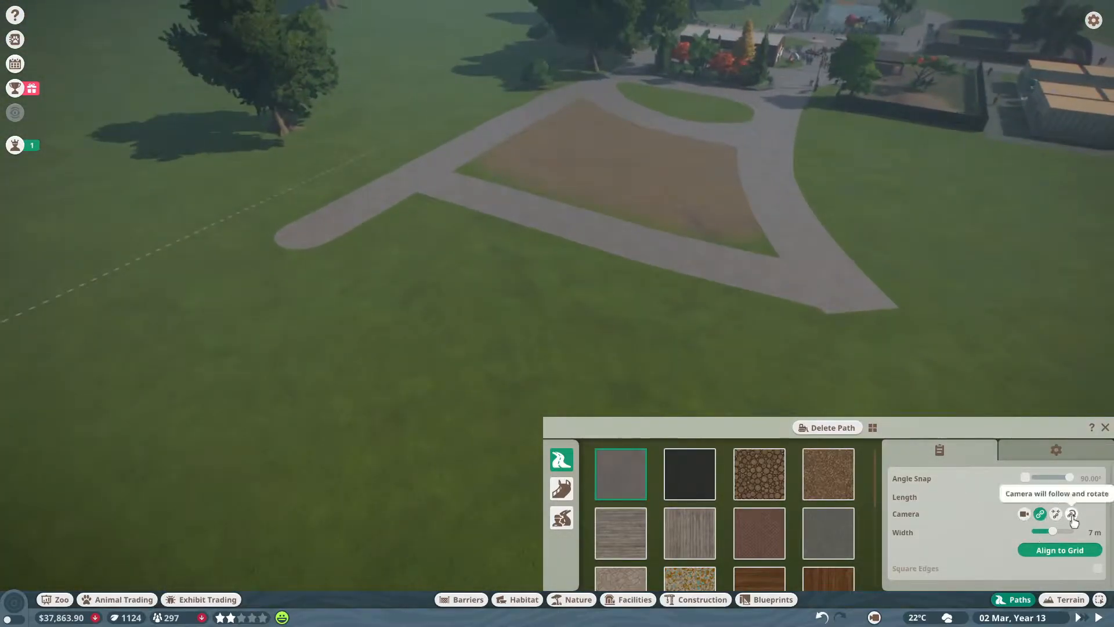
# Step: Draw a straight 7 m square-edged path from the junction on the grid
pyautogui.click(1073, 514)
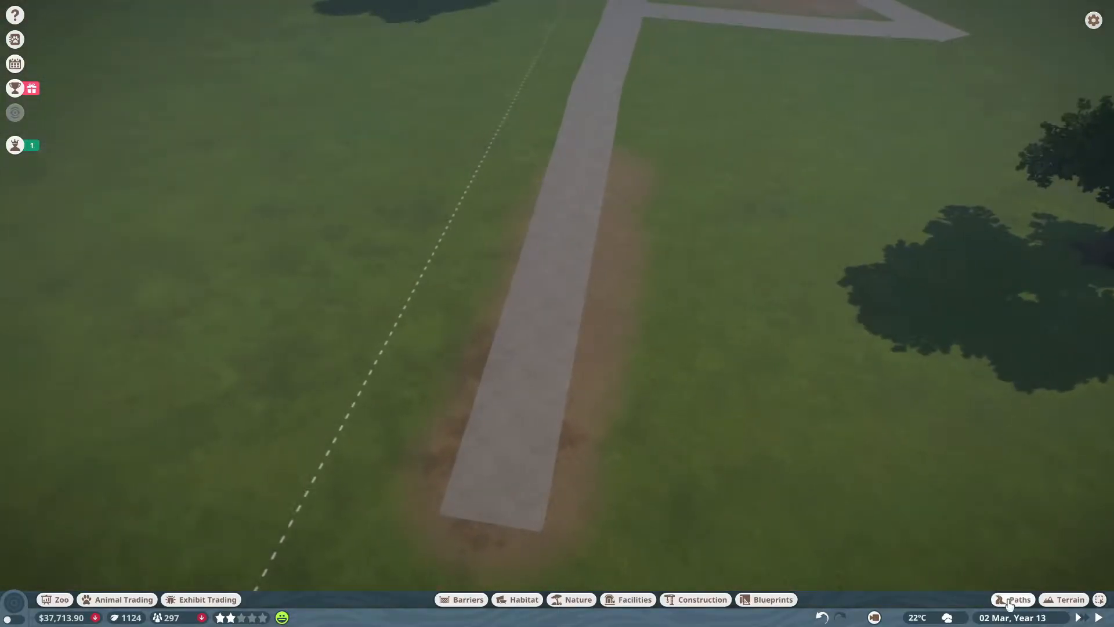
pyautogui.click(1019, 599)
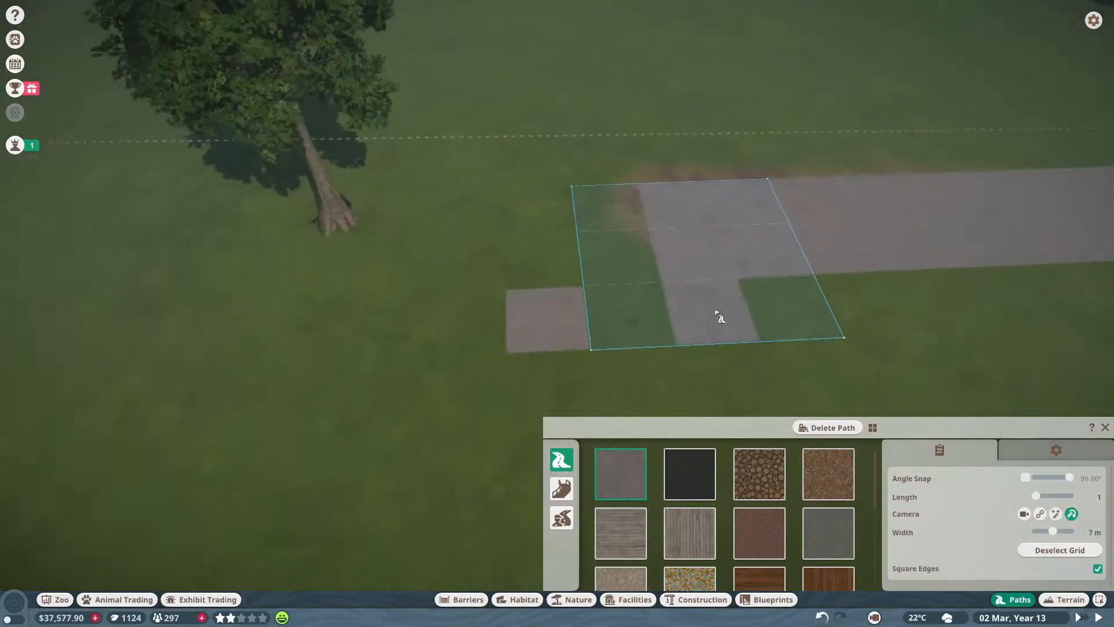
pyautogui.click(696, 599)
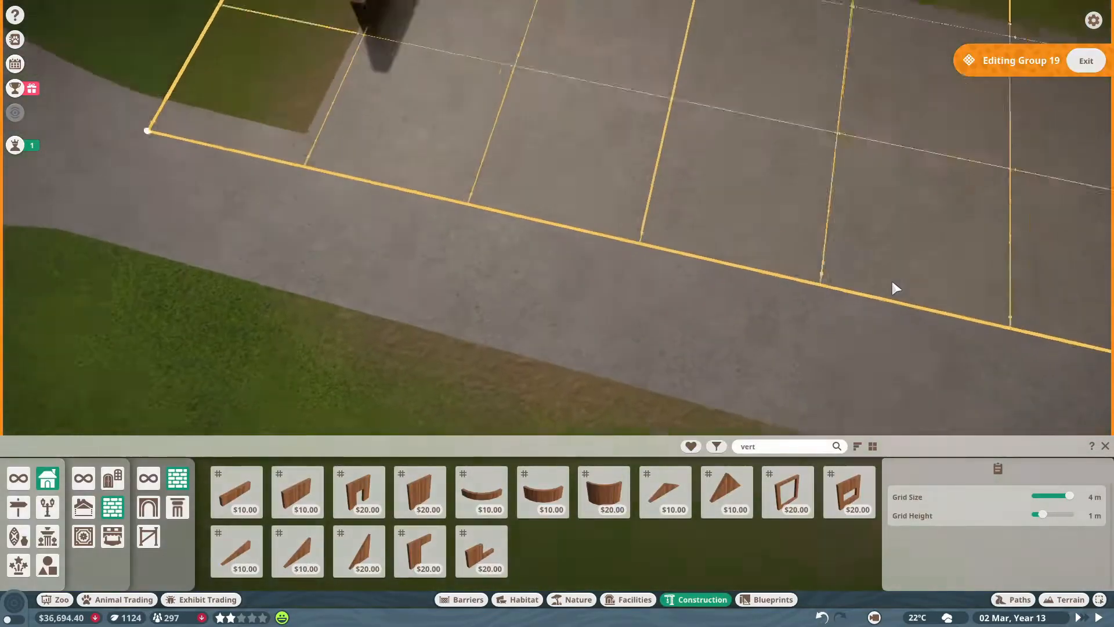
# Step: Place Metal Clad Wall 4m pieces along the floor's grid edges
pyautogui.click(235, 491)
pyautogui.write('clad')
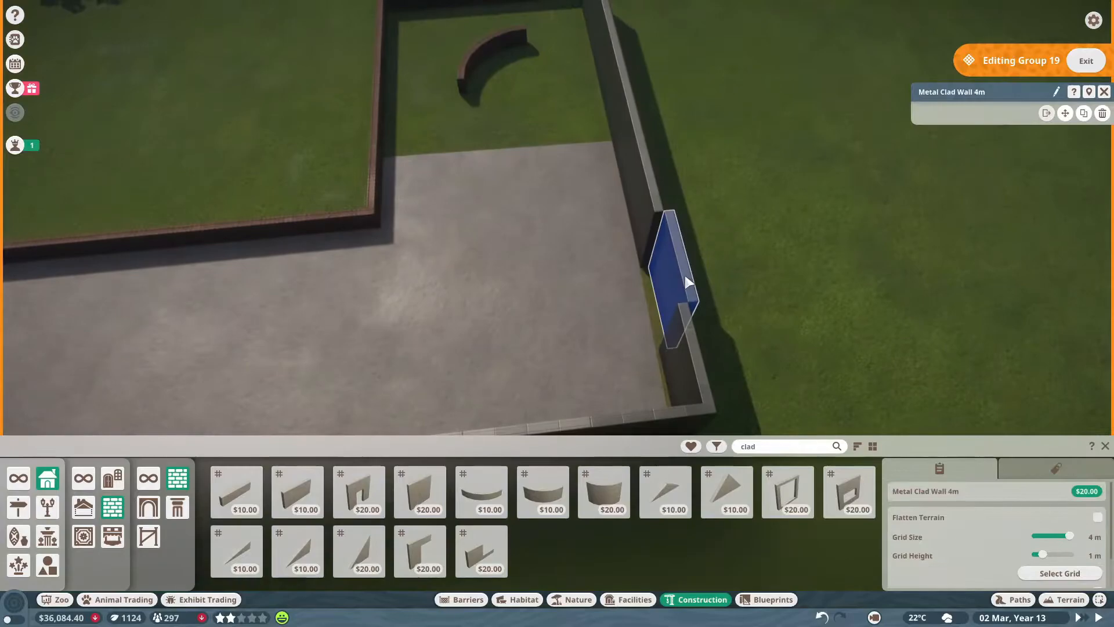
# Step: Add glass walls, wood-clad trim and an entrance arch across both floors
pyautogui.click(419, 552)
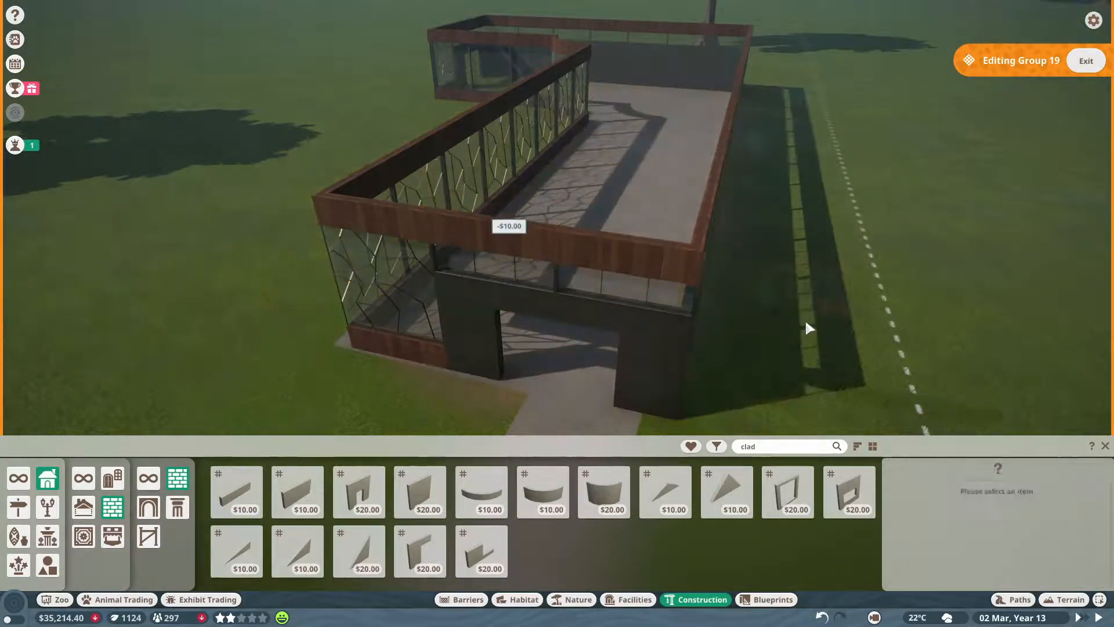
pyautogui.click(421, 491)
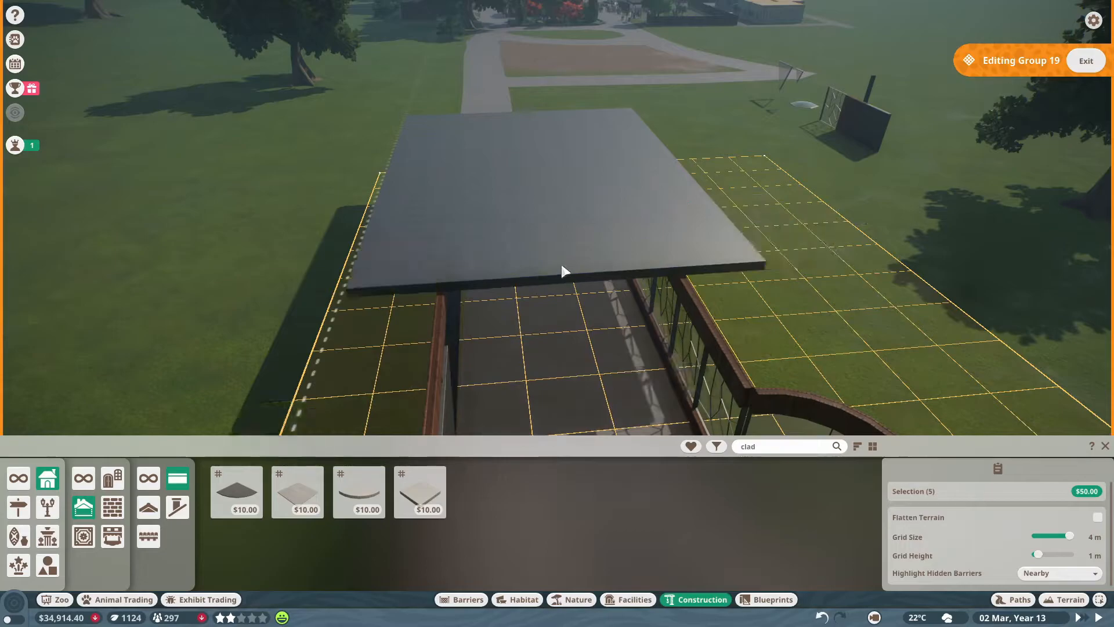
# Step: Lay Metal Clad Roof Flat panels around a courtyard lined with Concrete Wall 4m pieces
pyautogui.click(358, 492)
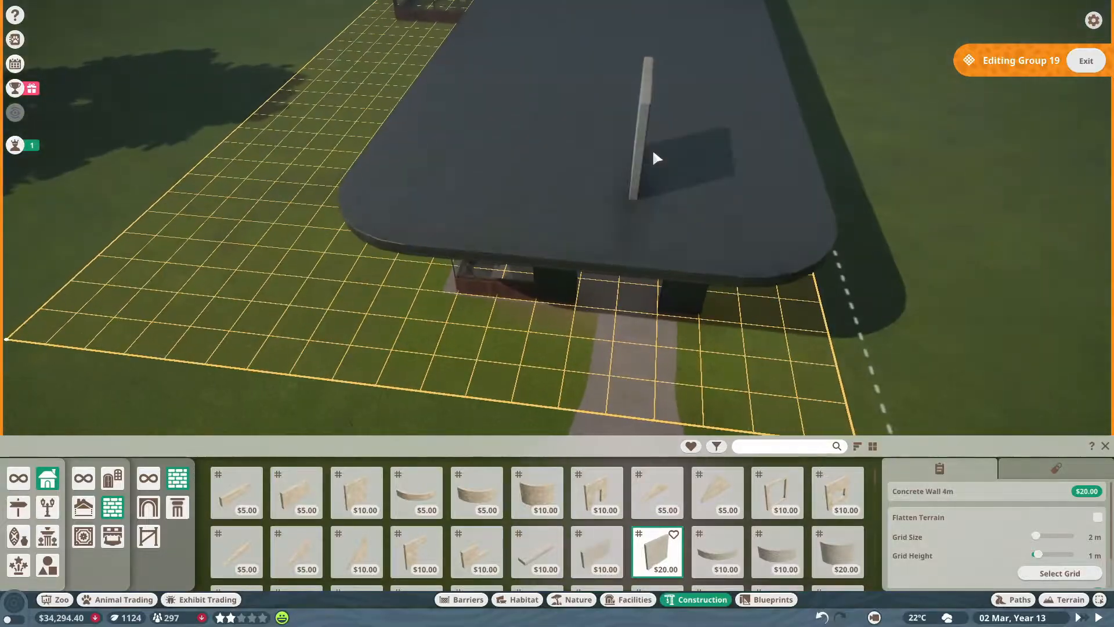
pyautogui.scroll(-3)
pyautogui.write('clad')
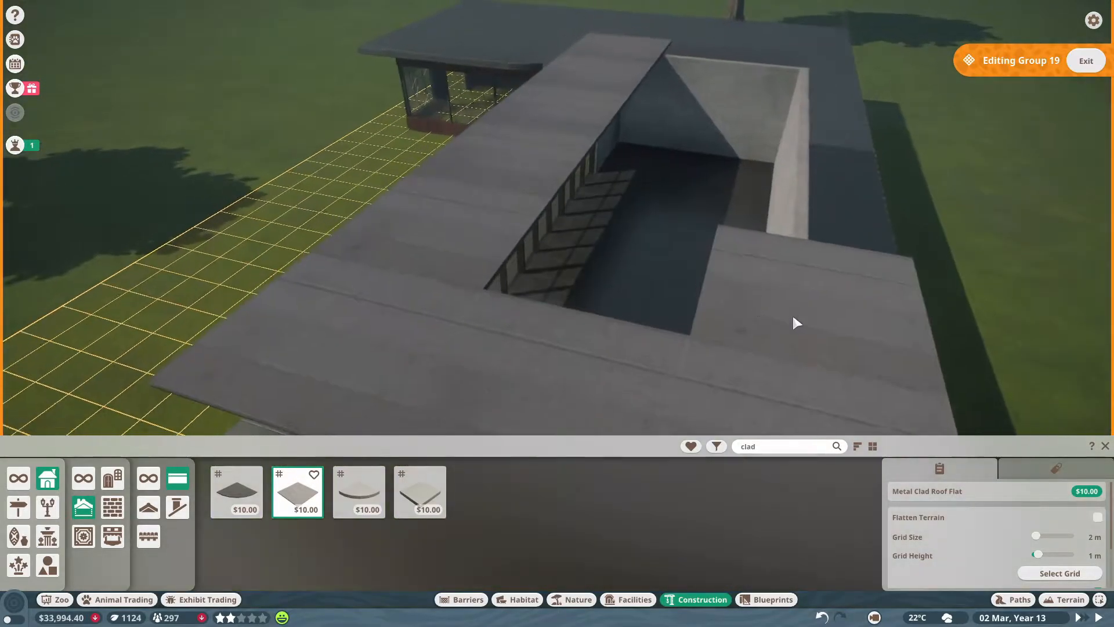
# Step: Complete the roof-top walls and place a New World Architecture column by the path
pyautogui.click(795, 324)
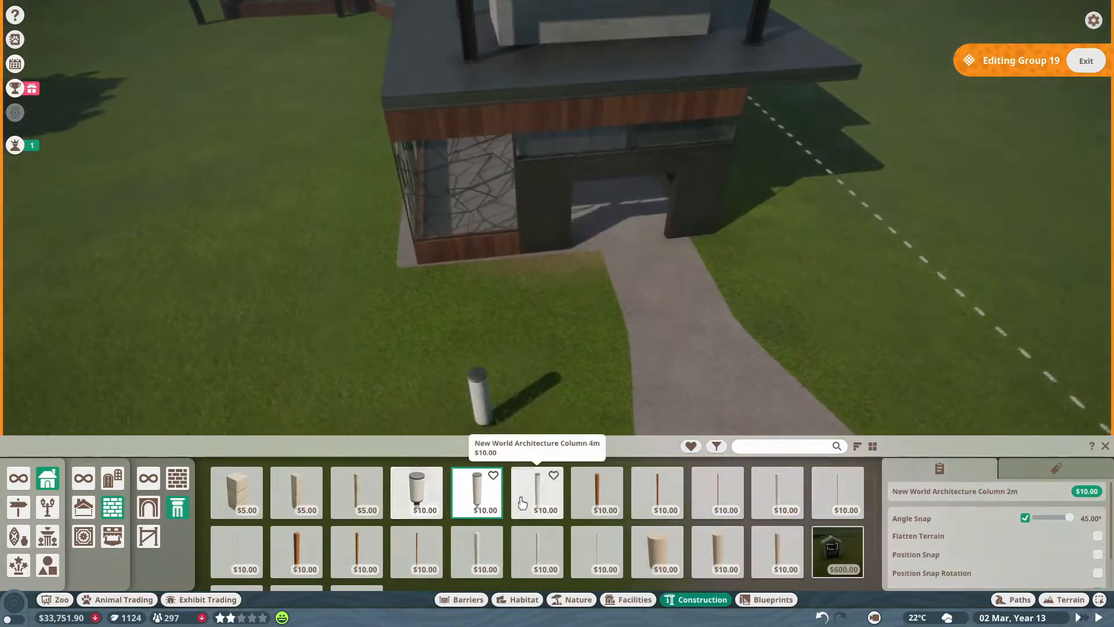
pyautogui.click(536, 493)
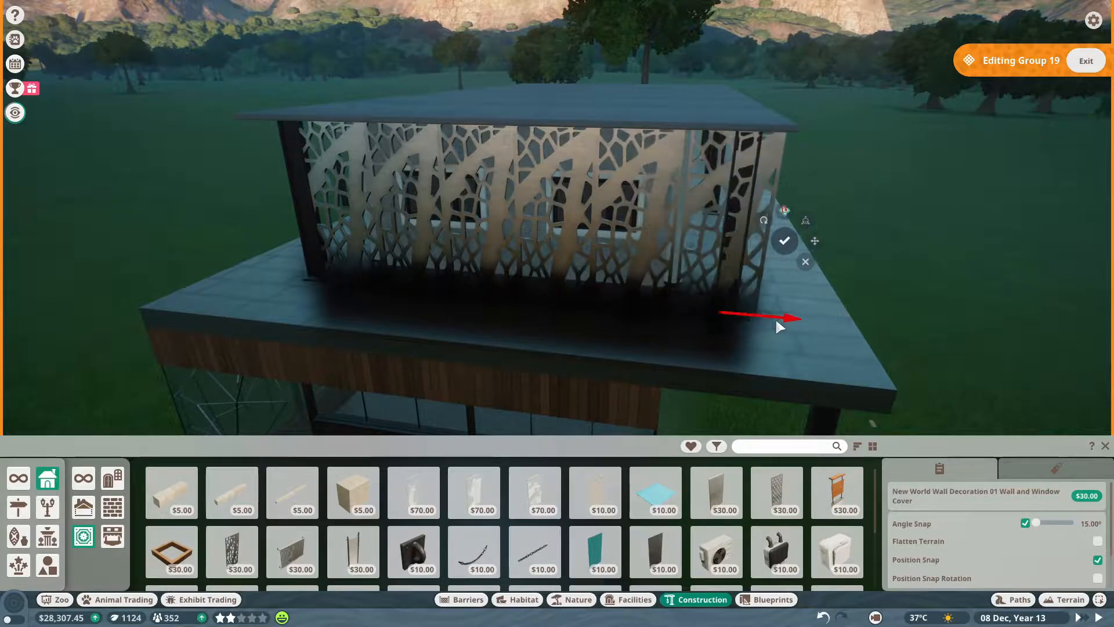
# Step: Place New World Wall Decoration 01 Wall and Window Covers on the upper-floor walls
pyautogui.click(783, 240)
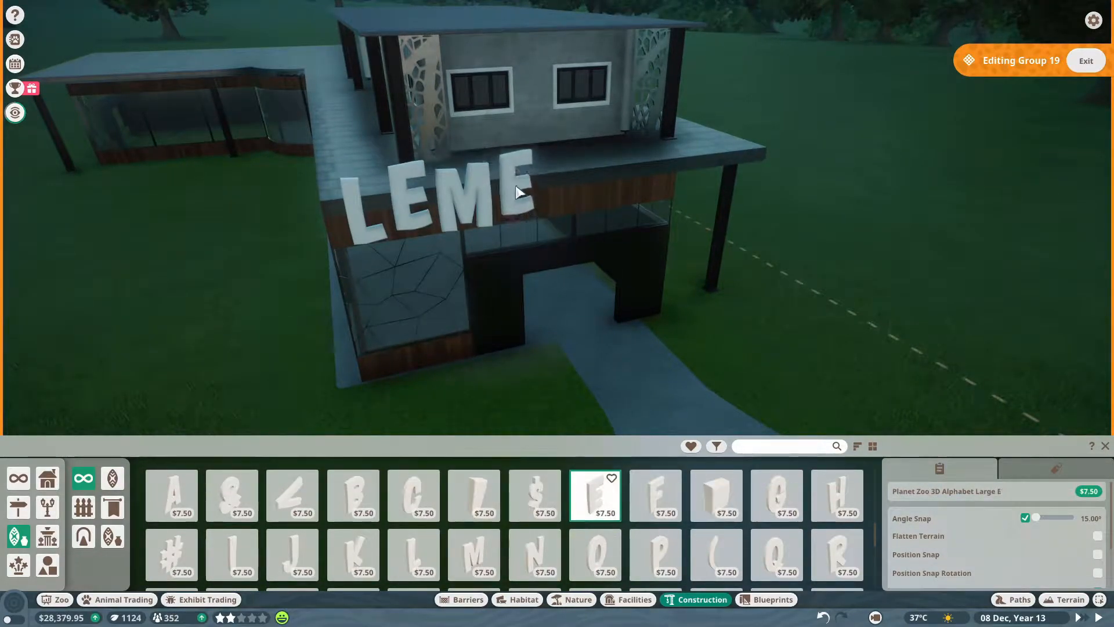
# Step: Place 3D Alphabet Large letters L, E, M, E along the facade
pyautogui.click(836, 555)
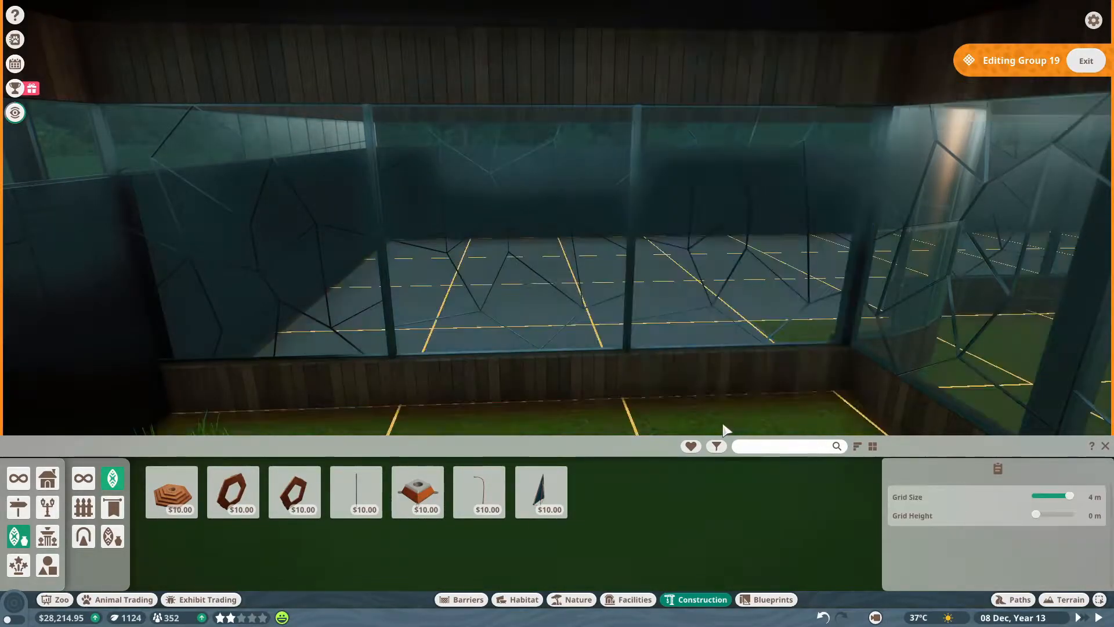
# Step: Brush dark gravel texture over the ground inside the glass building
pyautogui.click(1066, 599)
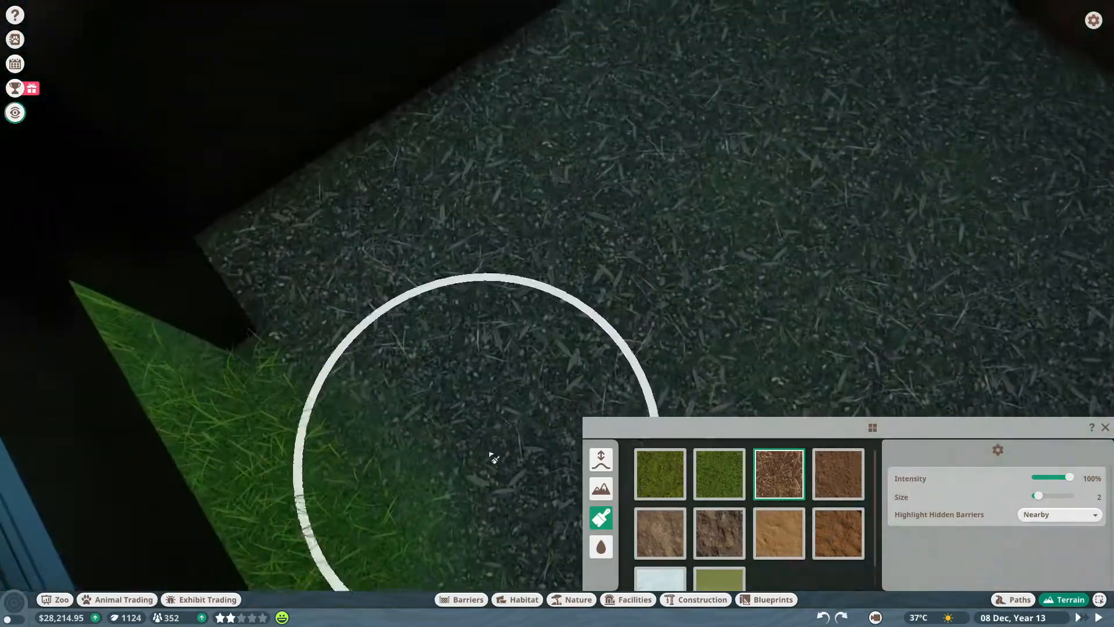
pyautogui.click(523, 599)
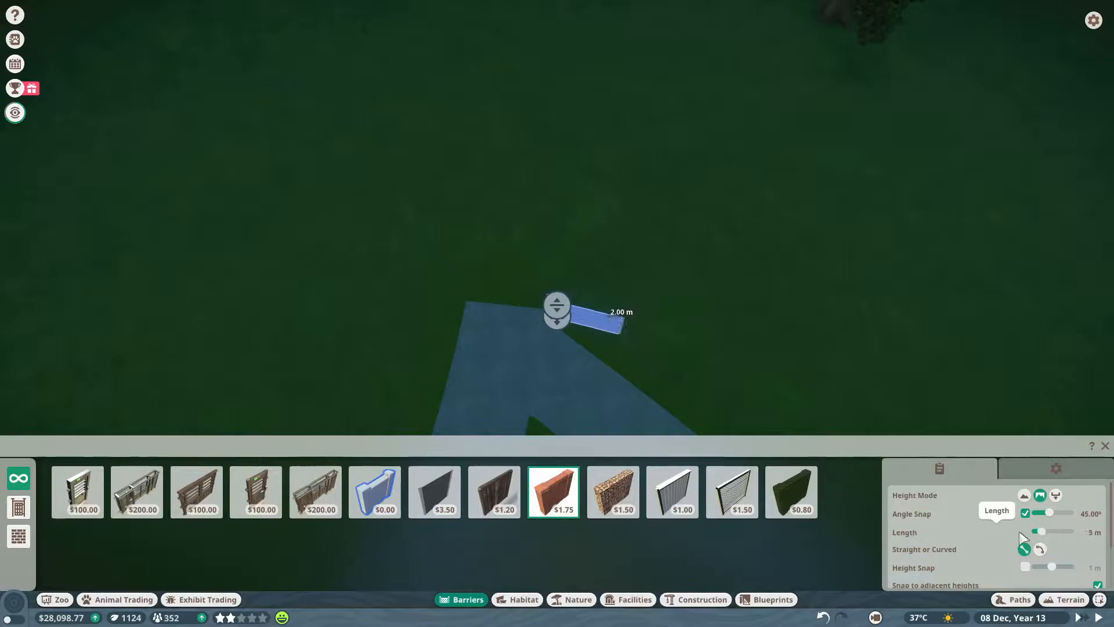
# Step: Lay the red-brick wall along the path edge, switching to longer, curved sections
pyautogui.moveTo(1038, 531); pyautogui.dragTo(1058, 531)
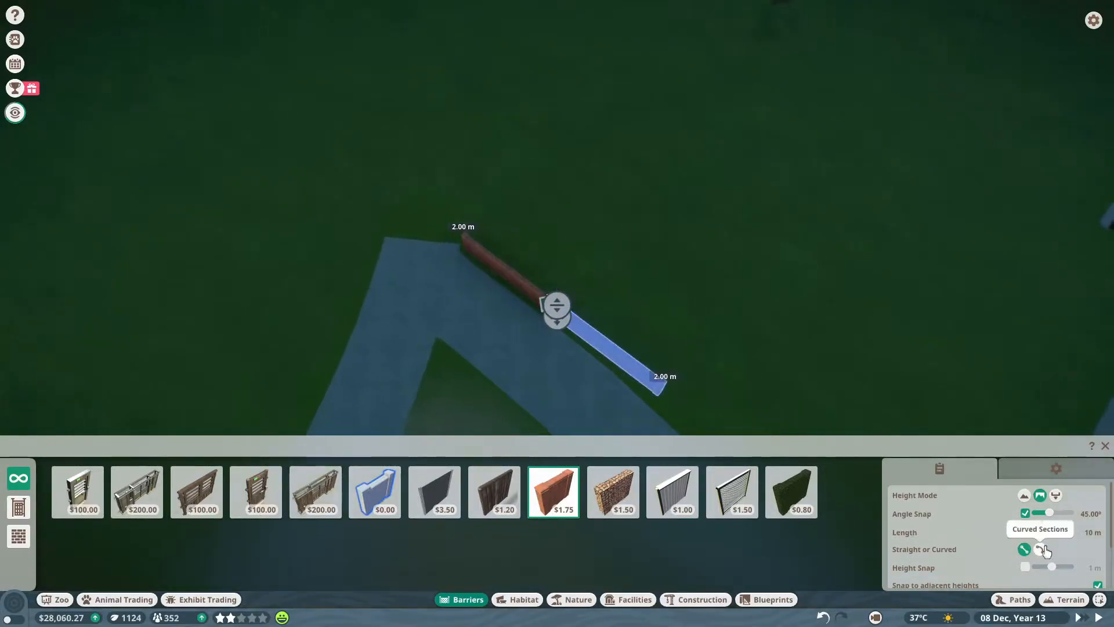
pyautogui.click(1044, 549)
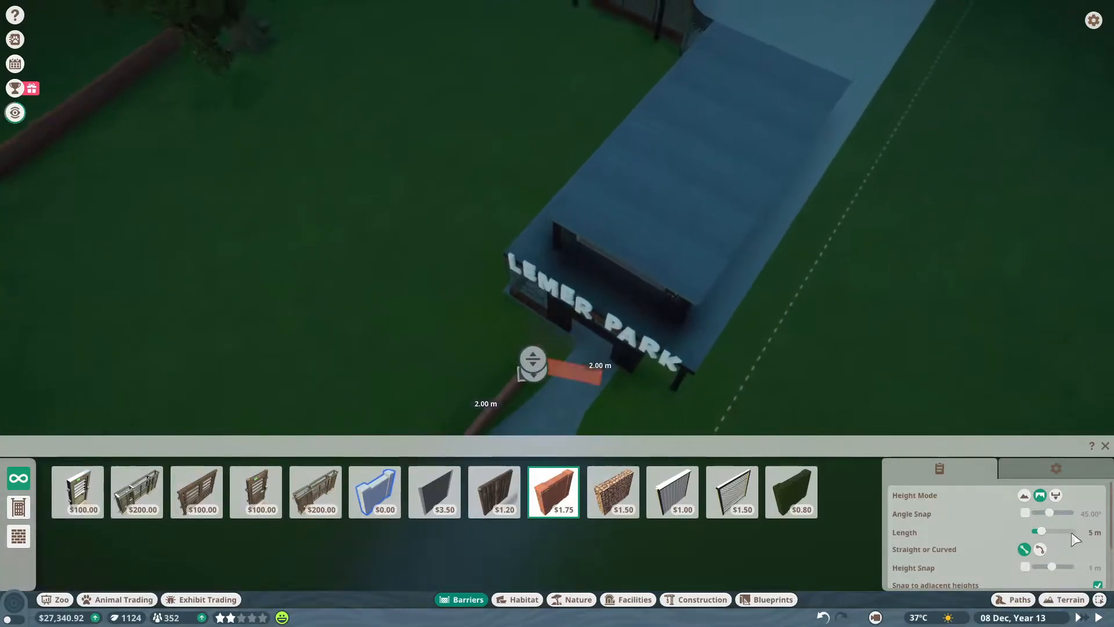
pyautogui.click(375, 492)
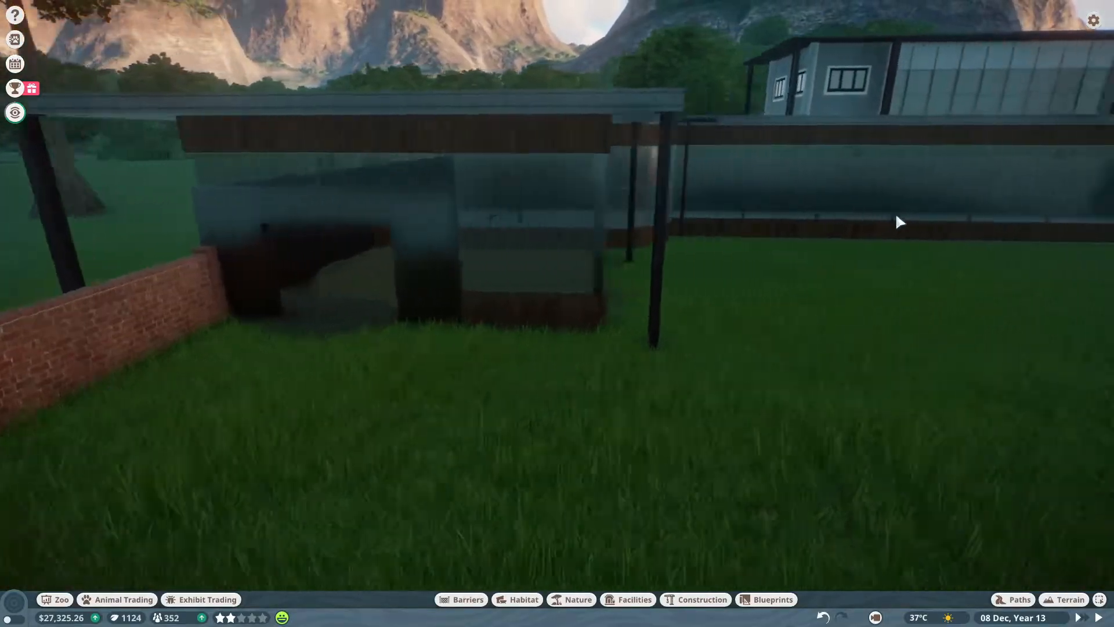
# Step: Close the Barriers panel to view the brick wall beside the glass building
pyautogui.click(466, 599)
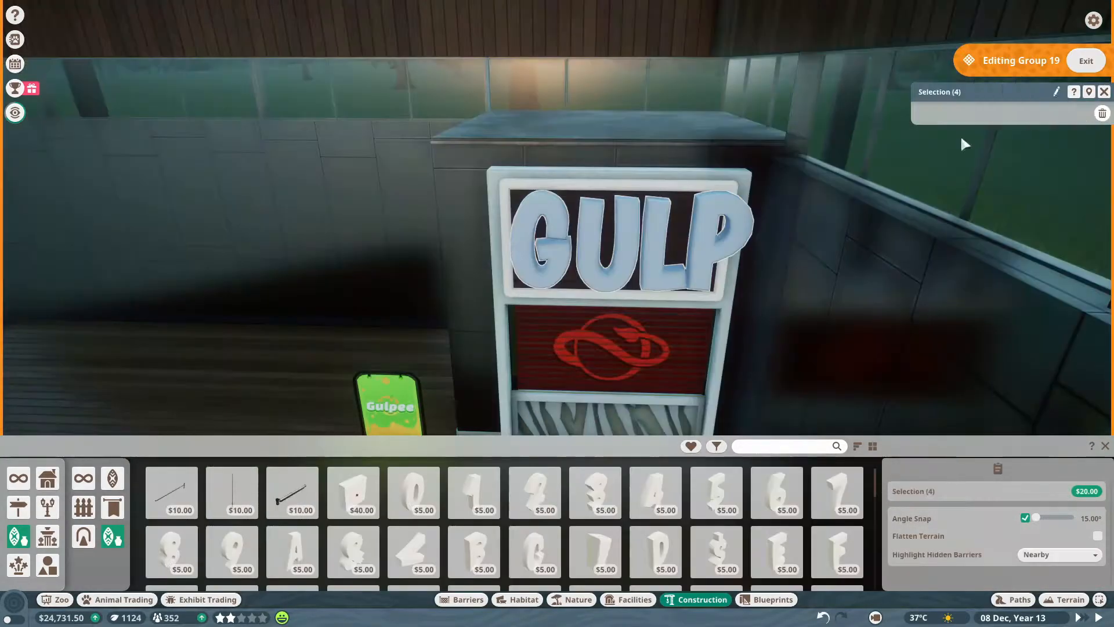
# Step: Colour the 3D Alphabet G on the GULP sign red
pyautogui.click(928, 113)
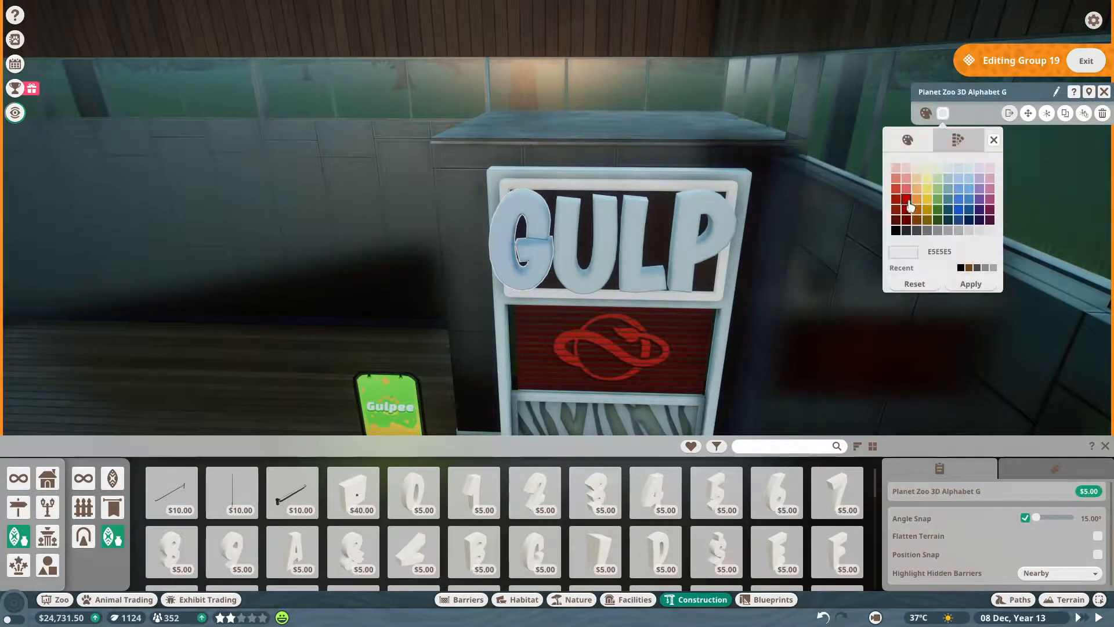
pyautogui.click(927, 181)
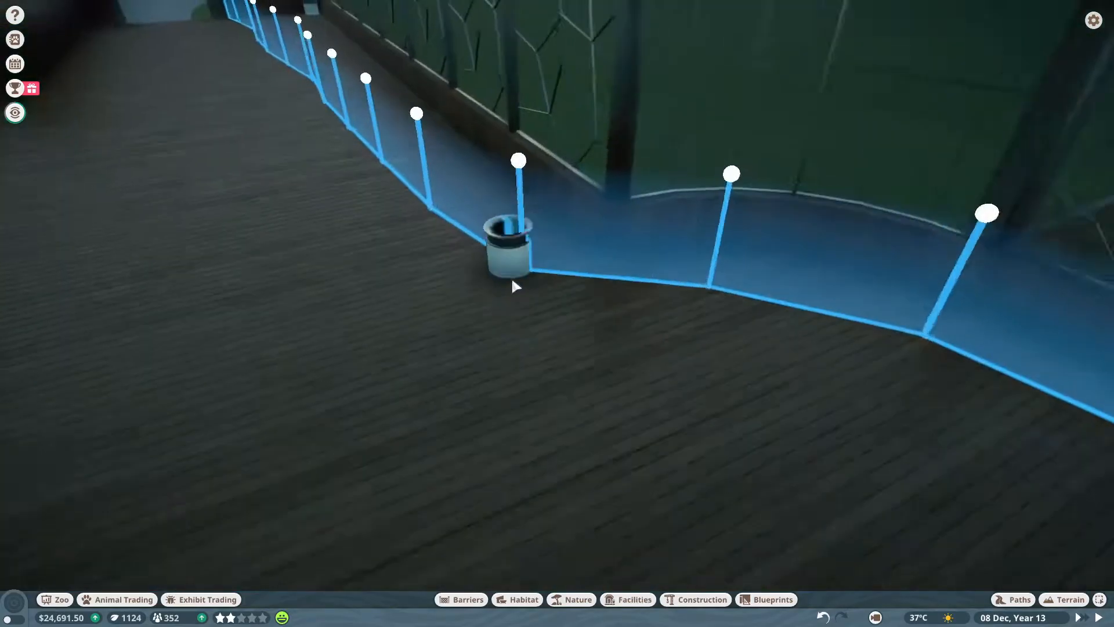
# Step: Place a bin and New World Bench 03 on the wooden viewing floor
pyautogui.click(634, 599)
pyautogui.write('ben')
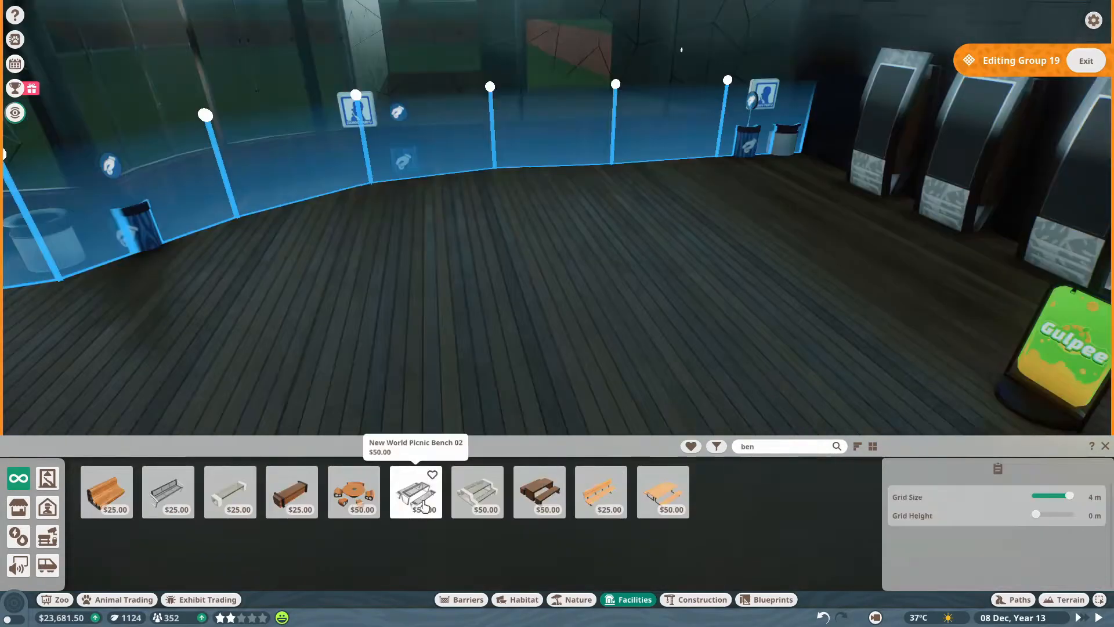
pyautogui.click(228, 491)
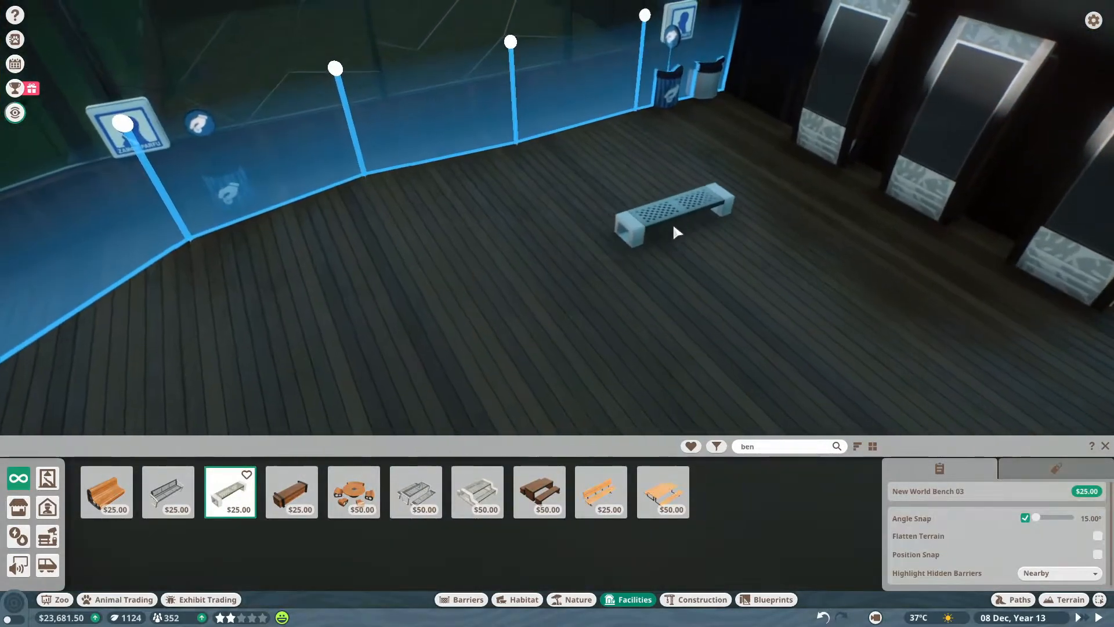
pyautogui.click(675, 231)
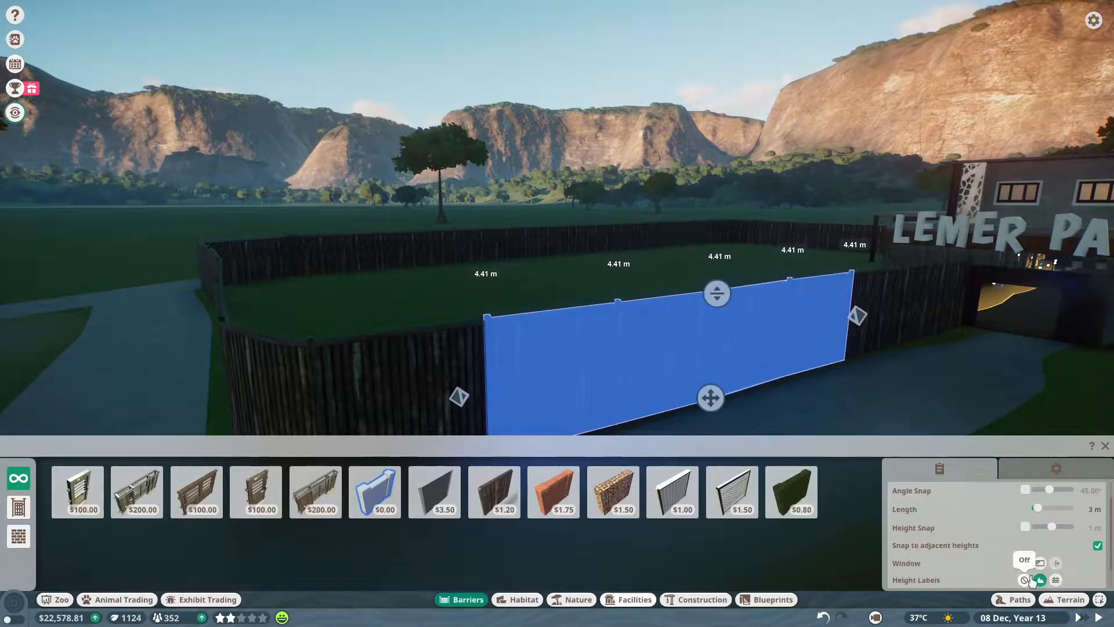
# Step: Paint the habitat floor with brown soil texture
pyautogui.click(1064, 599)
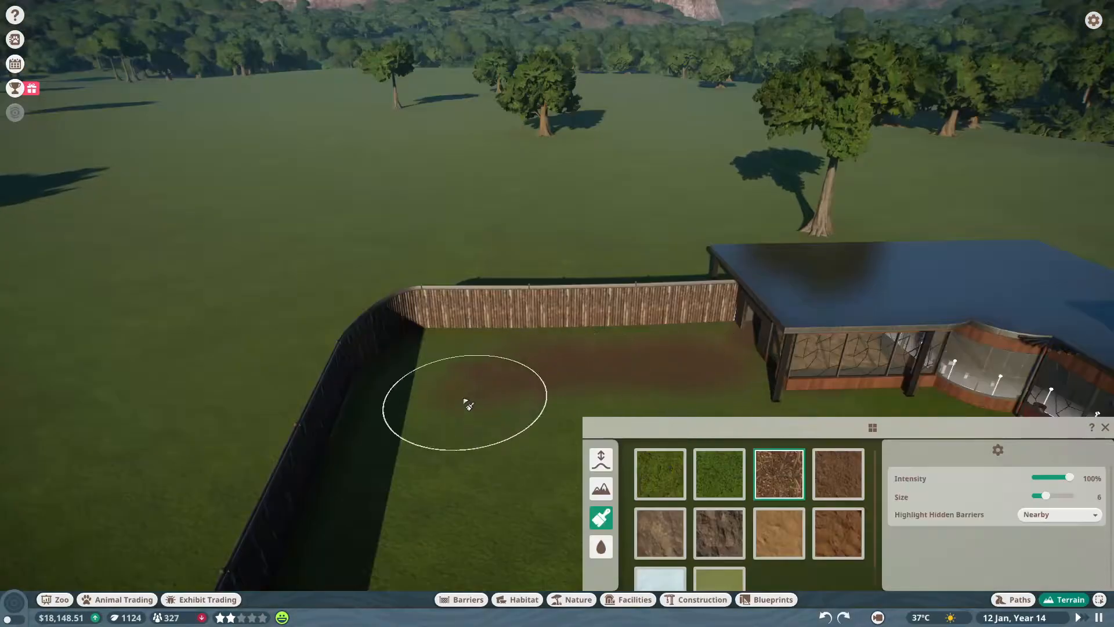
pyautogui.moveTo(469, 405); pyautogui.dragTo(718, 352)
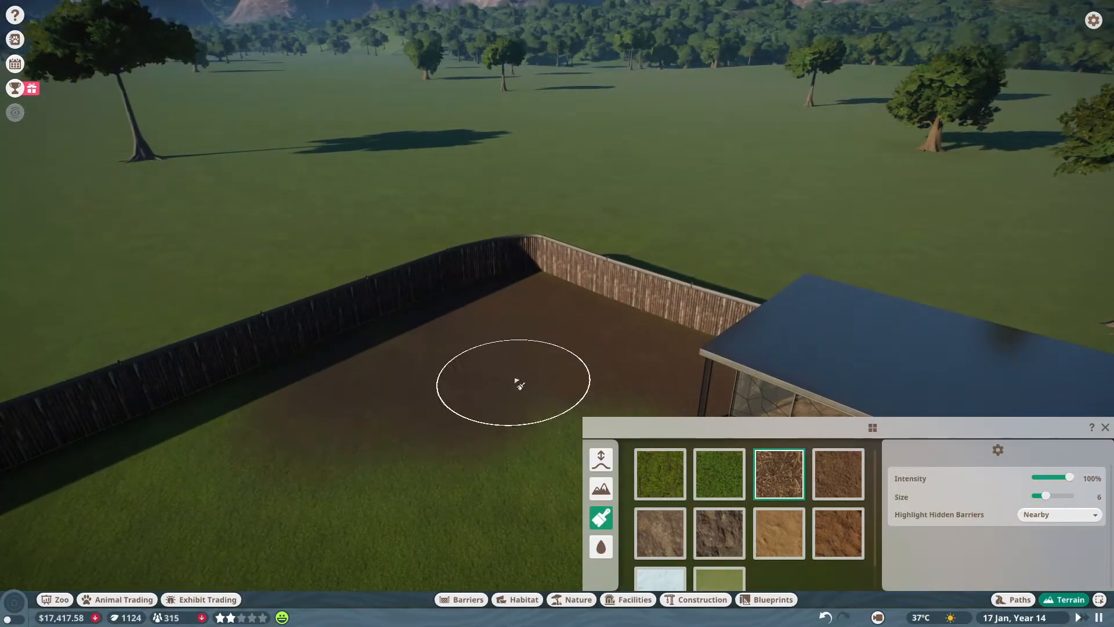
pyautogui.click(601, 458)
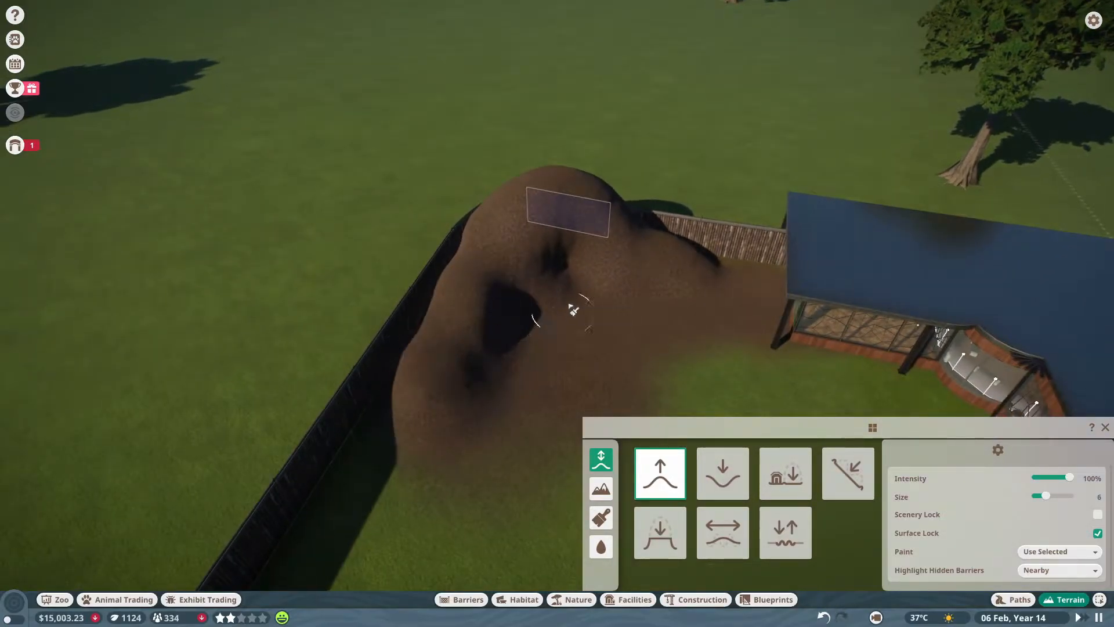
# Step: Sculpt the large dirt mound using slope, lower and level tools, then browse tropical rocks
pyautogui.click(847, 474)
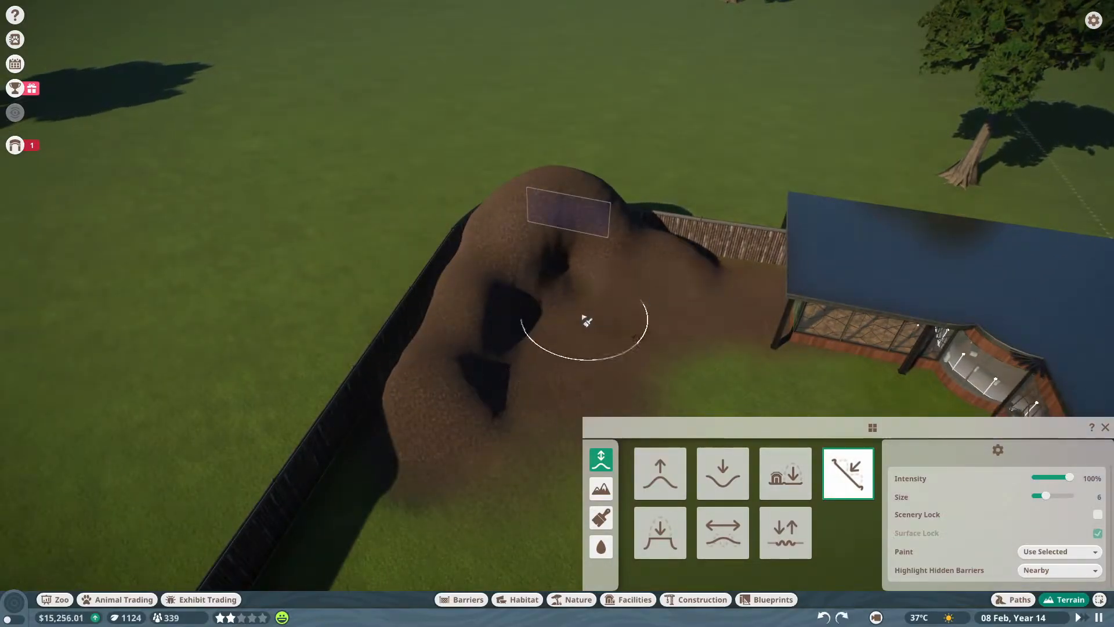
pyautogui.click(722, 472)
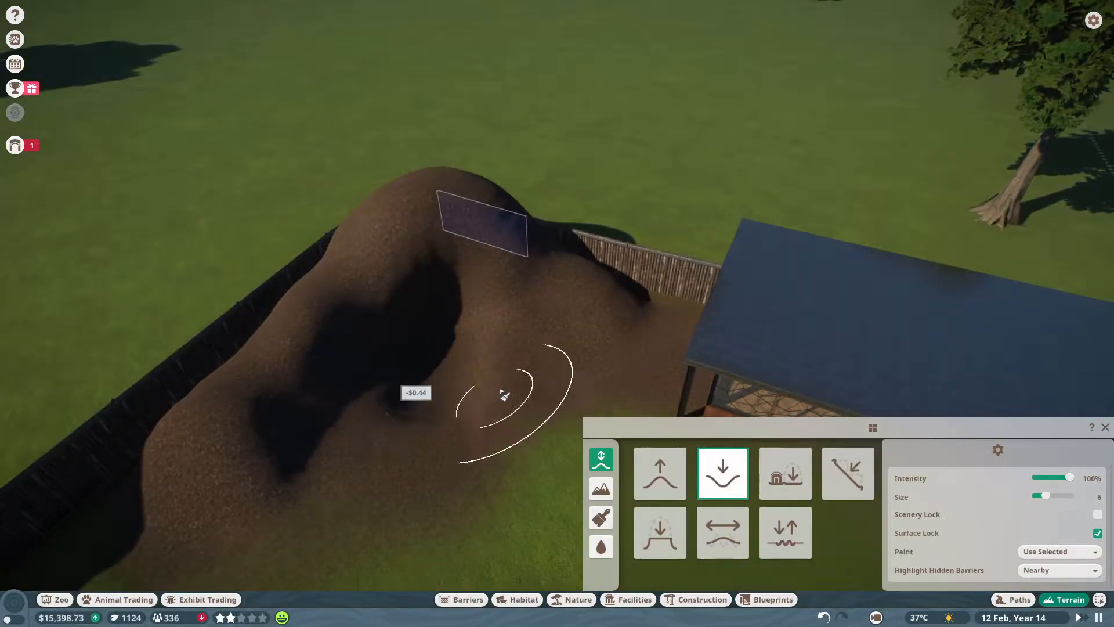
pyautogui.click(722, 533)
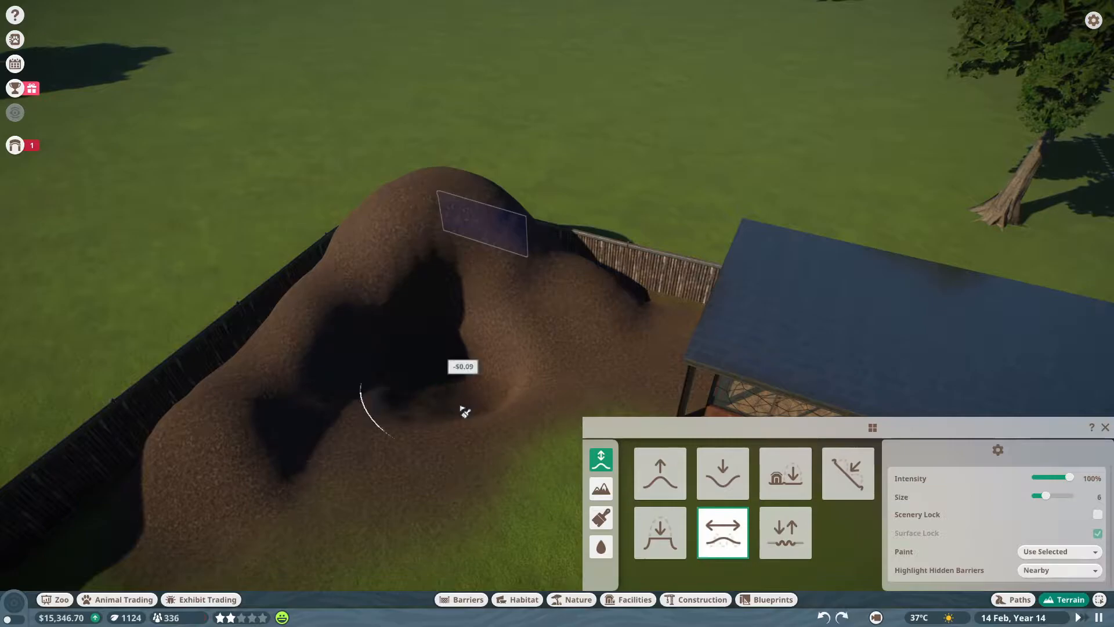
pyautogui.click(579, 599)
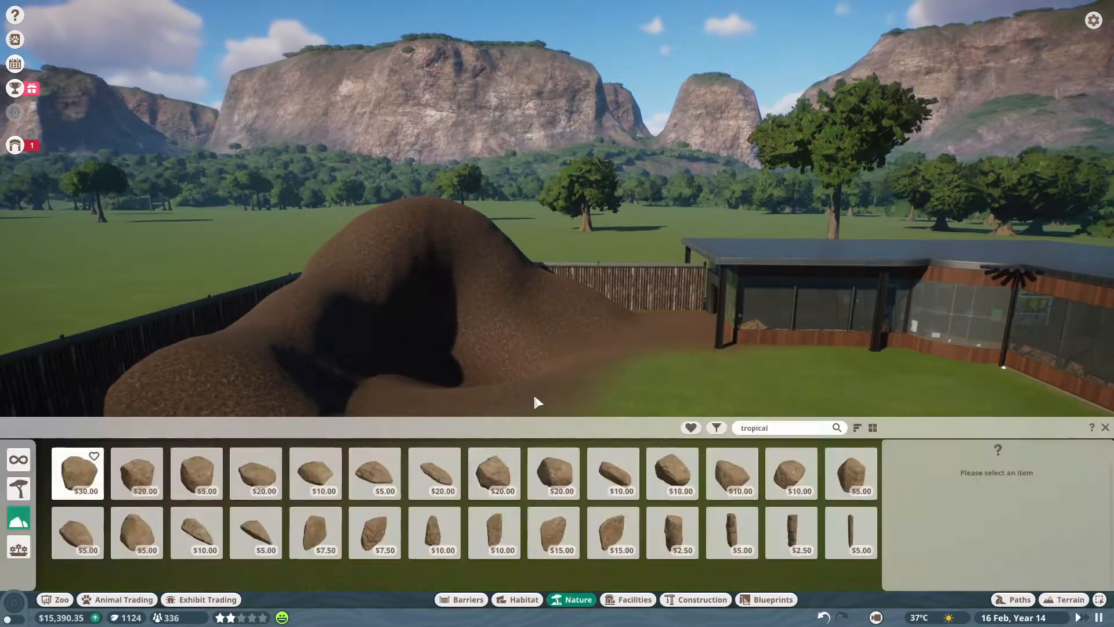
# Step: Place Tropical Rocks 03, 04, 08, 11 and 12 over the dirt mound
pyautogui.click(196, 474)
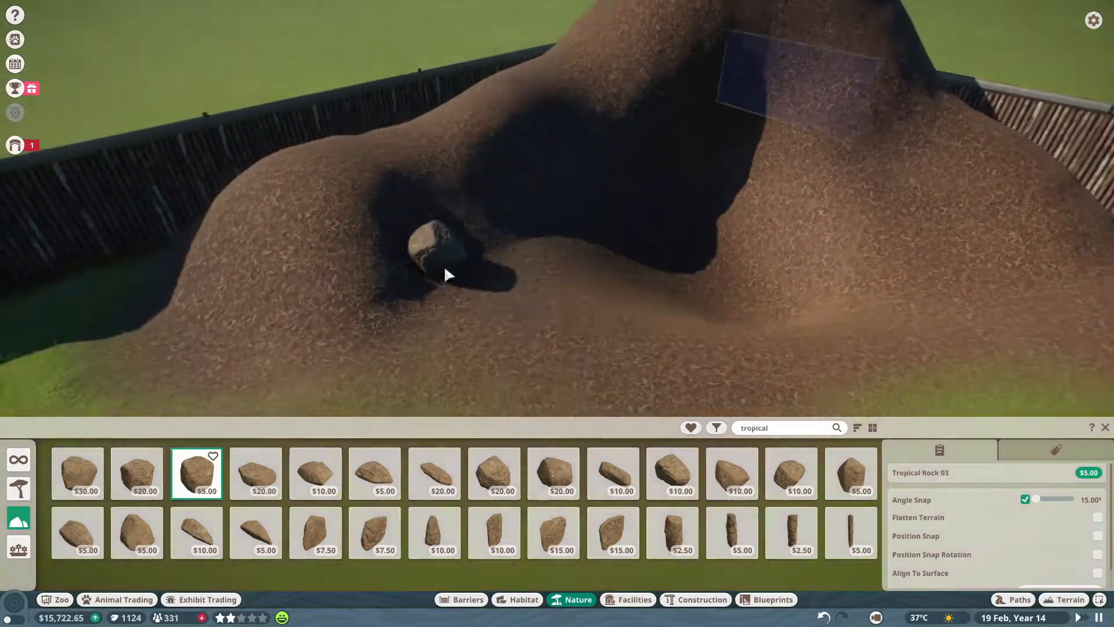
pyautogui.click(76, 472)
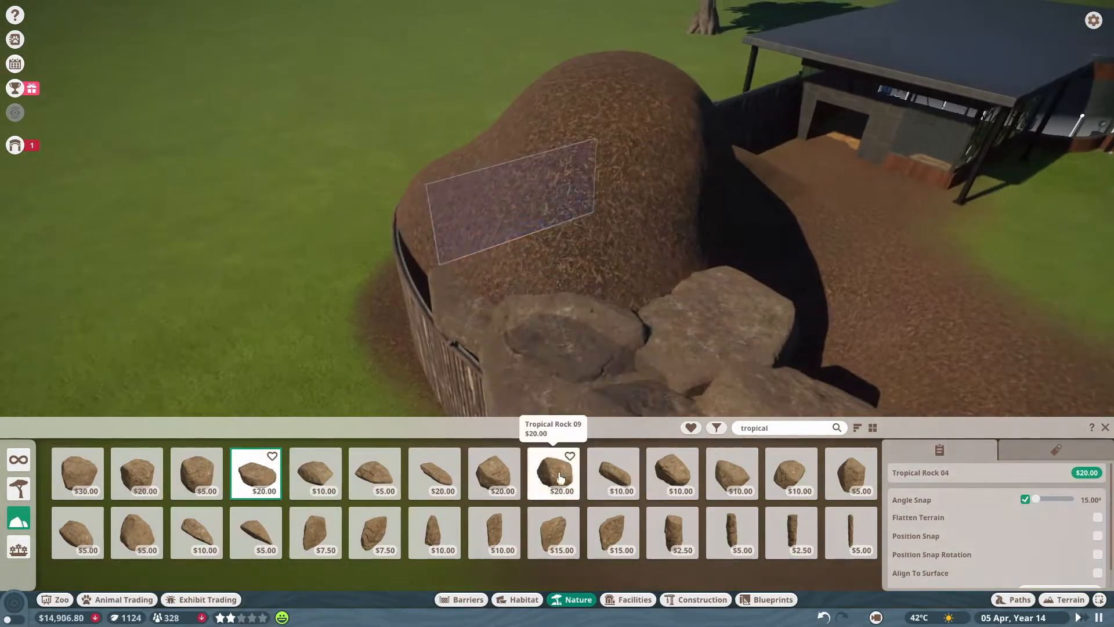
pyautogui.click(553, 474)
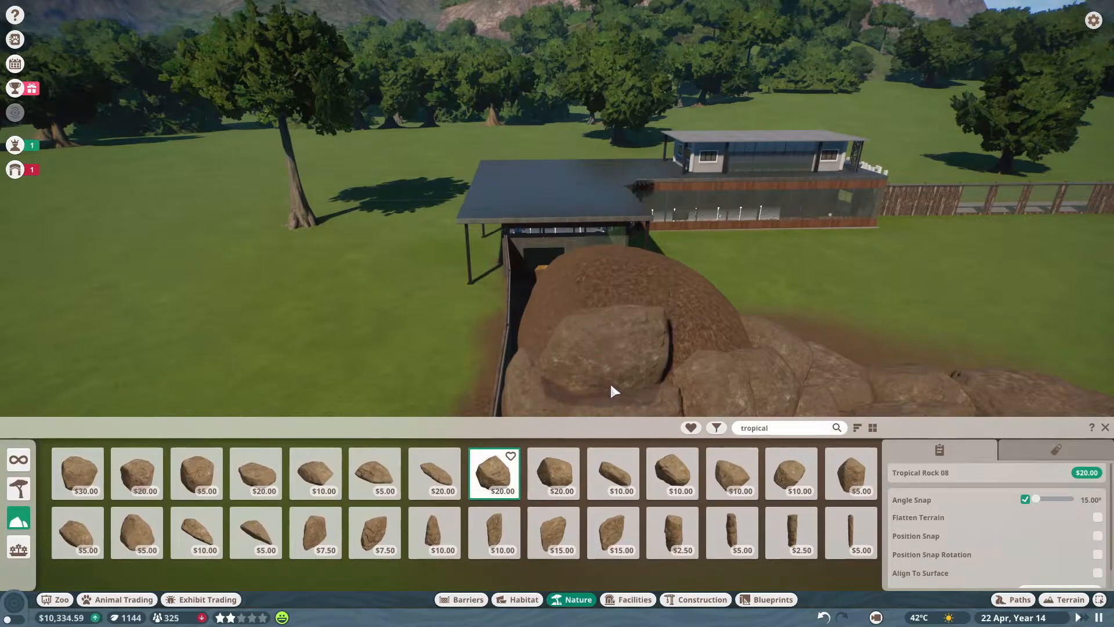
pyautogui.click(672, 473)
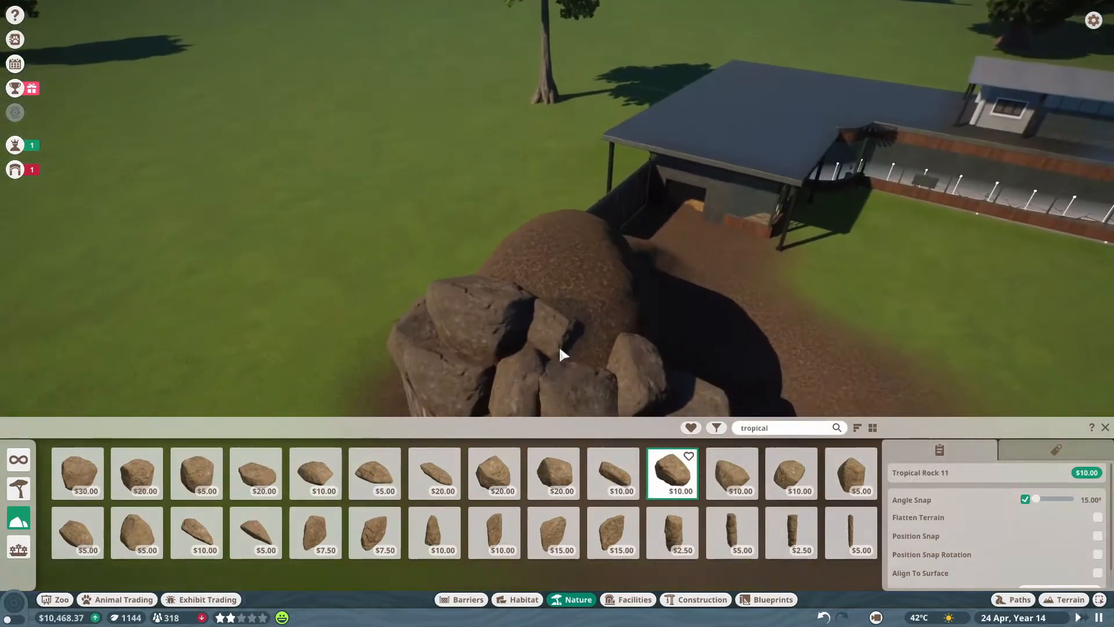
pyautogui.click(732, 472)
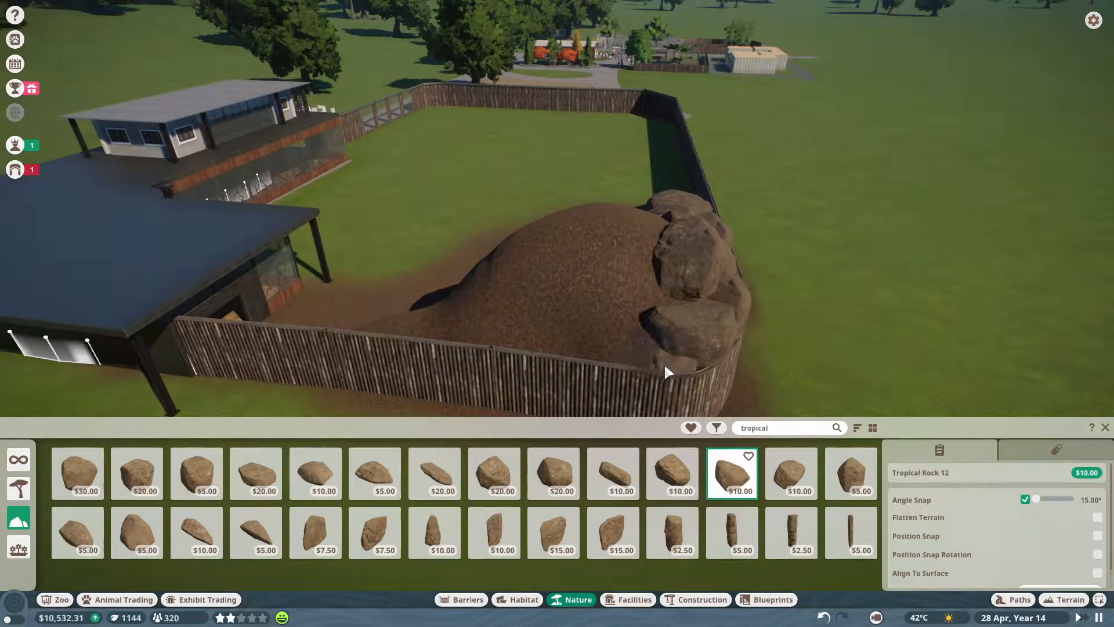
# Step: Add a rock along the fence and place Waterfall Top 0.5m on the rocks
pyautogui.click(791, 473)
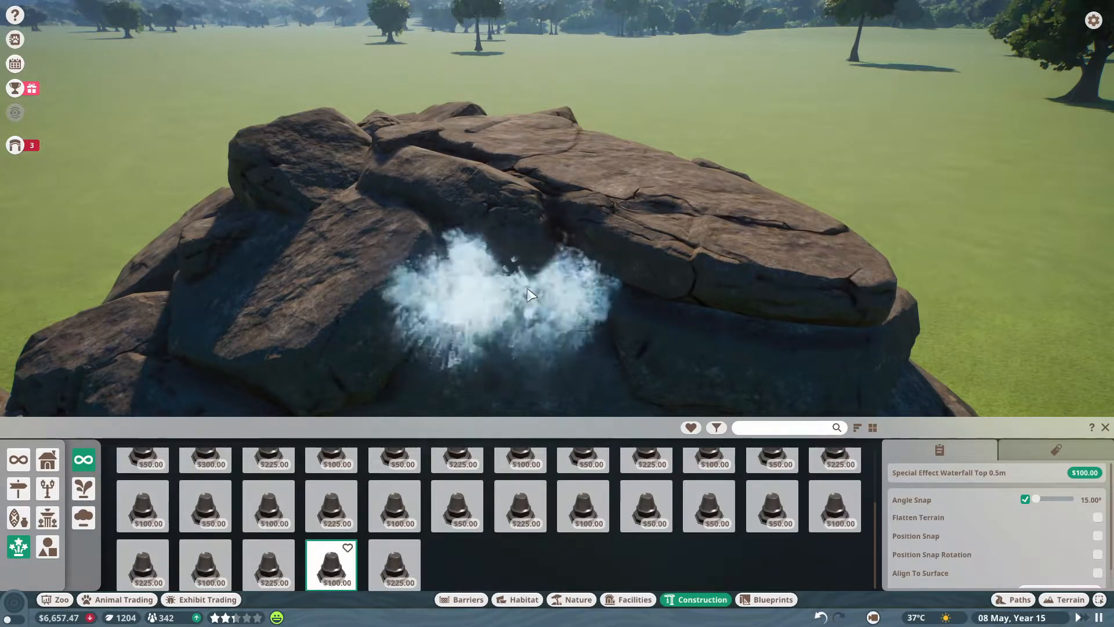
pyautogui.click(268, 564)
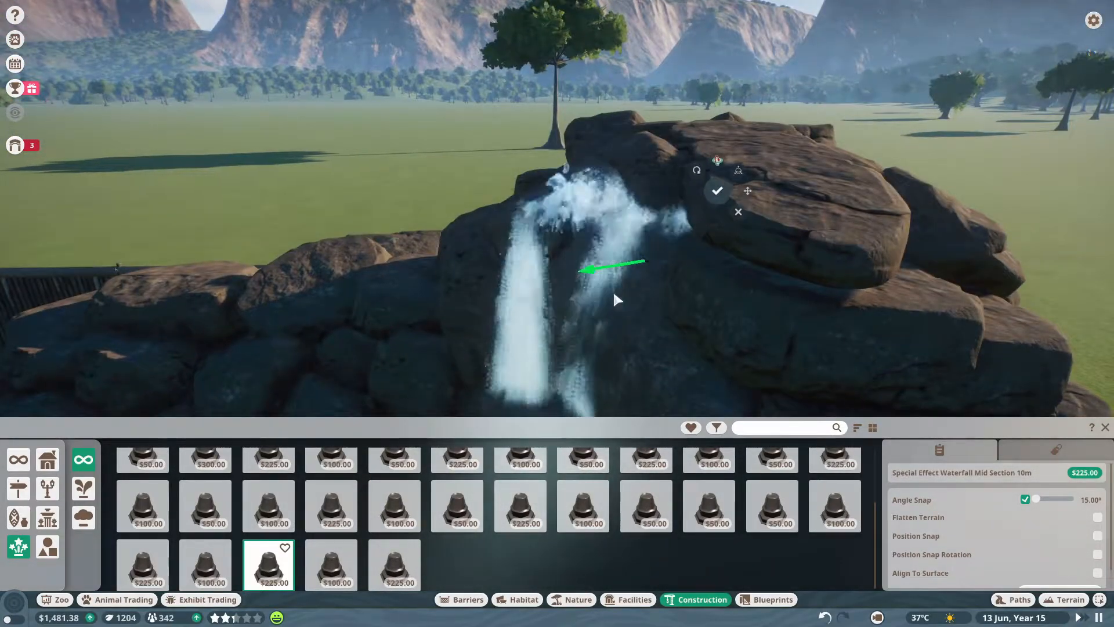
# Step: Position the waterfall mid section, rotate the piece into line, and confirm
pyautogui.click(717, 190)
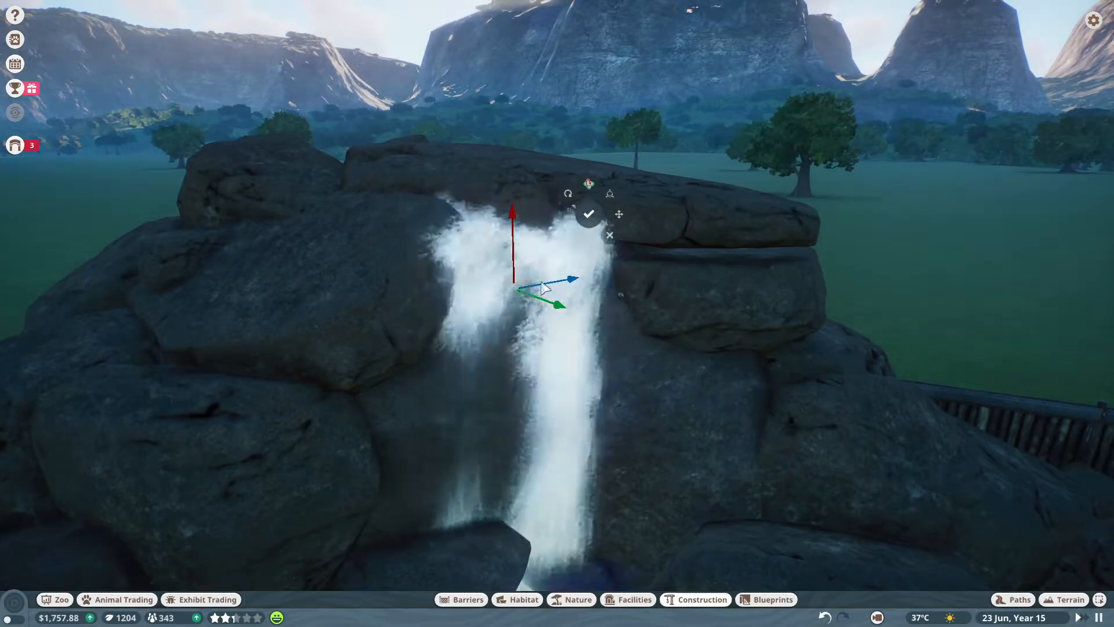
pyautogui.click(588, 185)
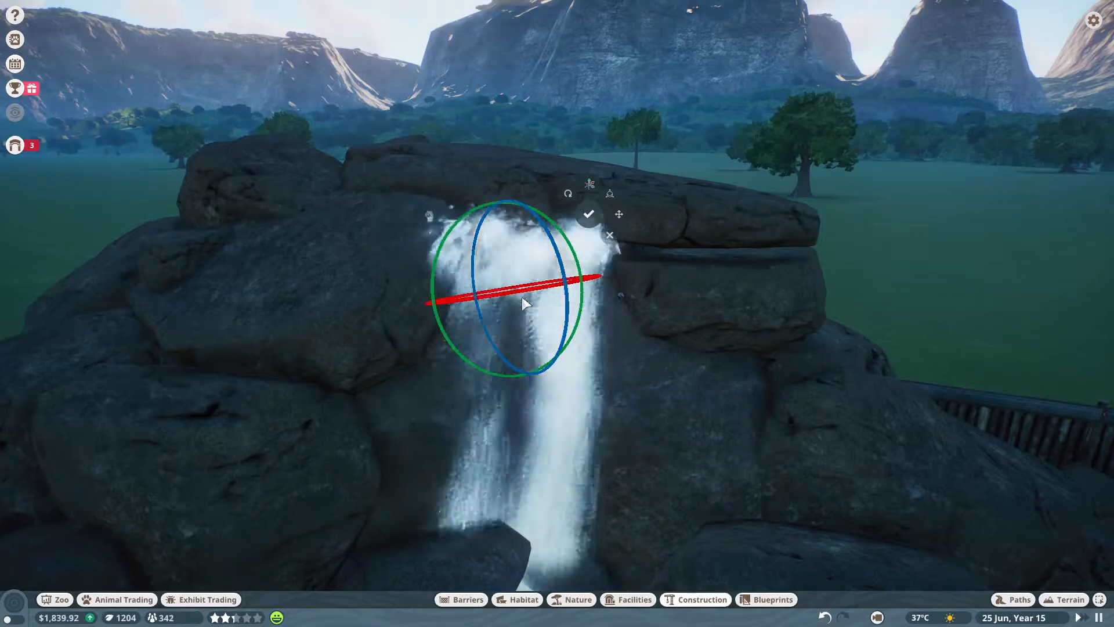
pyautogui.click(588, 213)
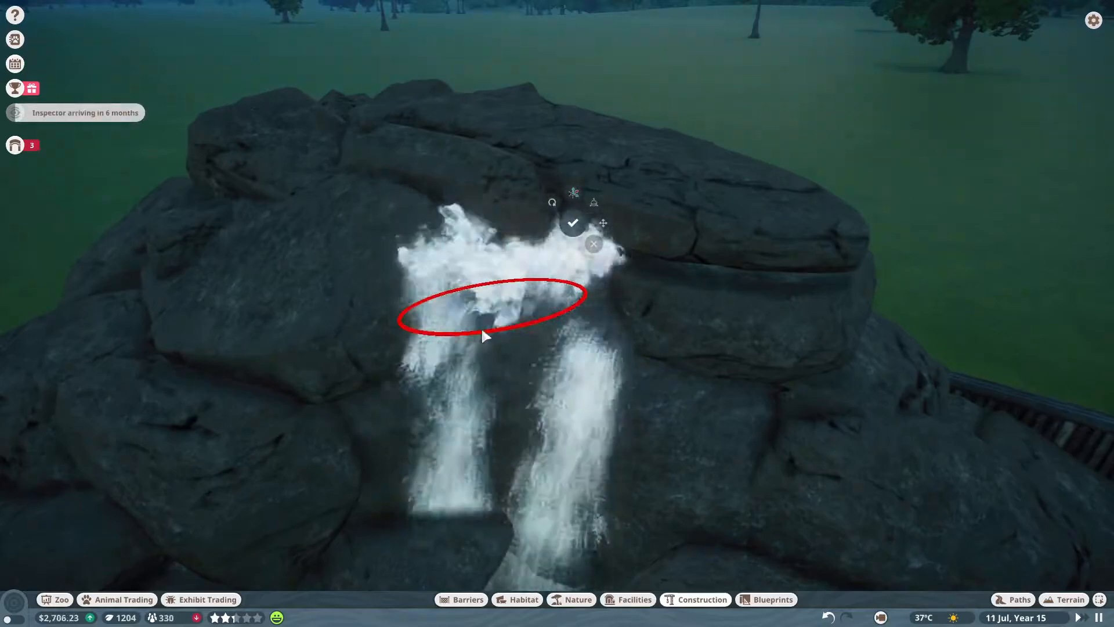
pyautogui.click(573, 222)
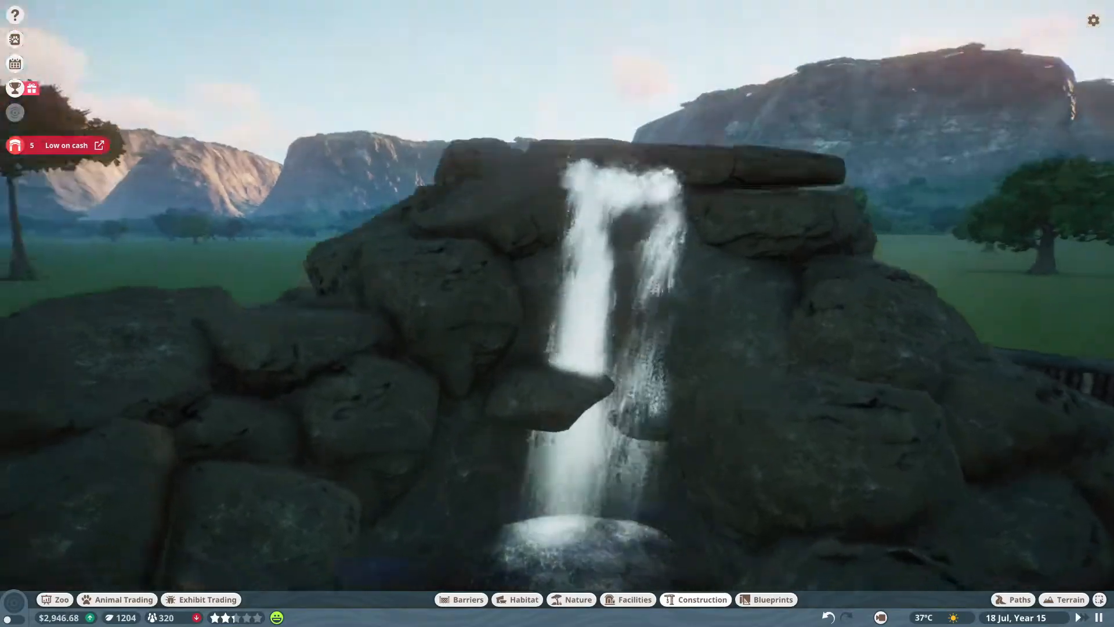
# Step: Add Special Effect Mist Medium around the waterfall on the rock face
pyautogui.click(702, 599)
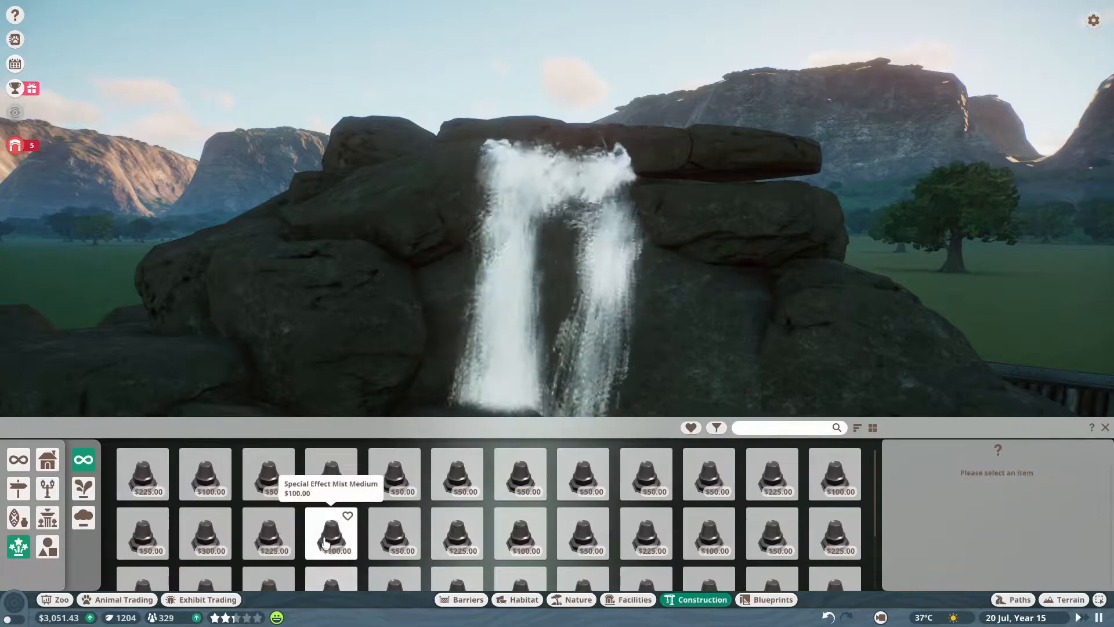
pyautogui.click(331, 480)
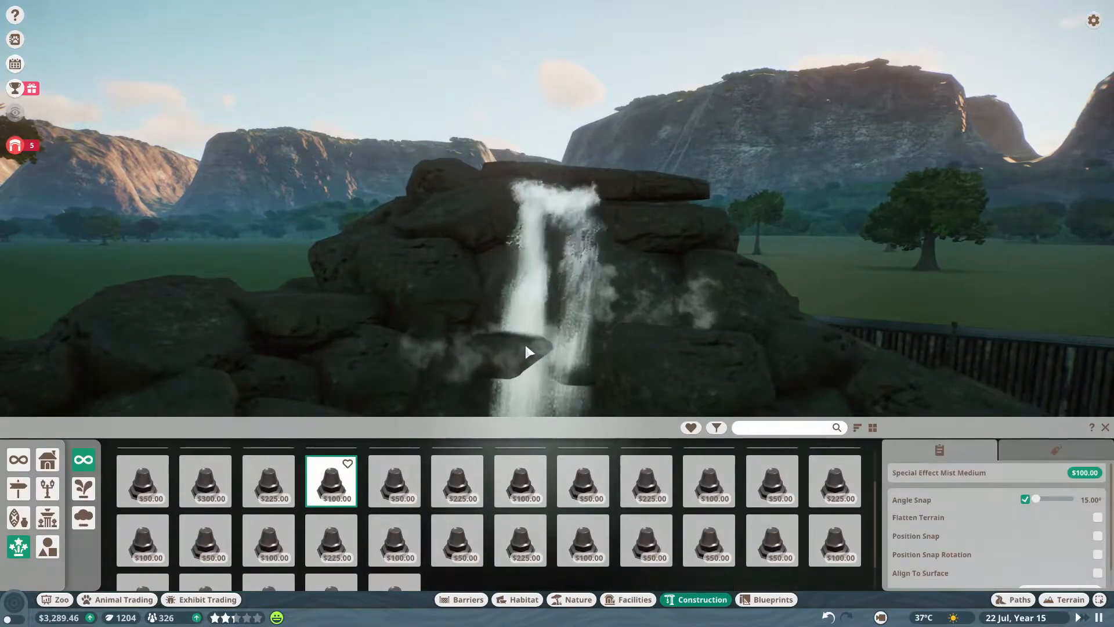
pyautogui.click(393, 480)
pyautogui.write('wa')
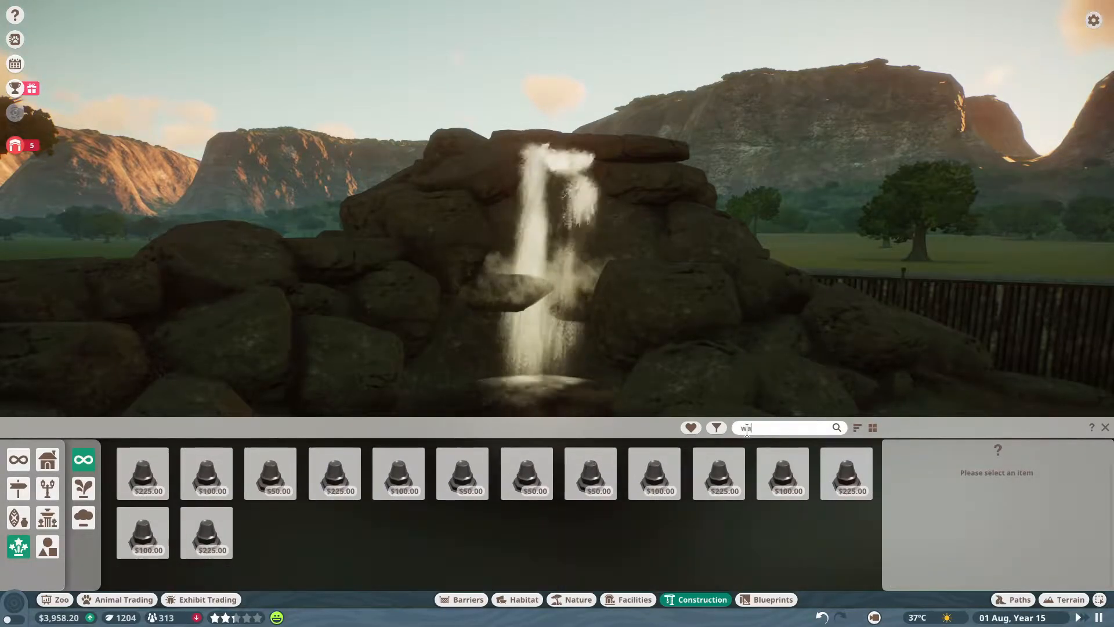
pyautogui.moveTo(782, 472)
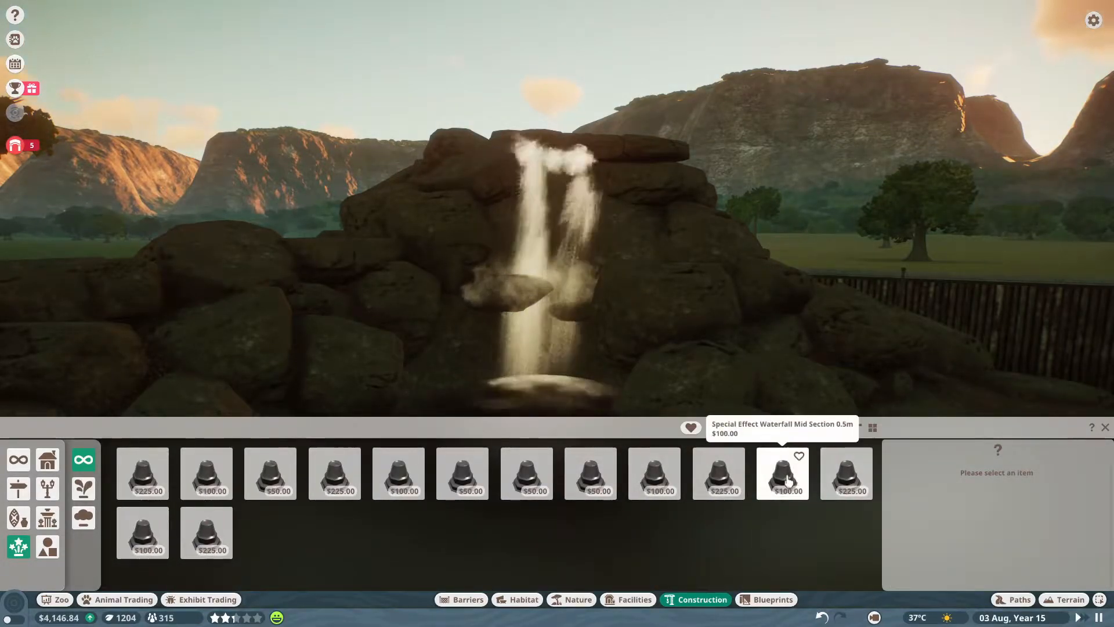
# Step: Add Waterfall Mid Section 0.5m, Waterfall Bottom 0.5m, Rapids Splash and Foam at the base
pyautogui.click(782, 474)
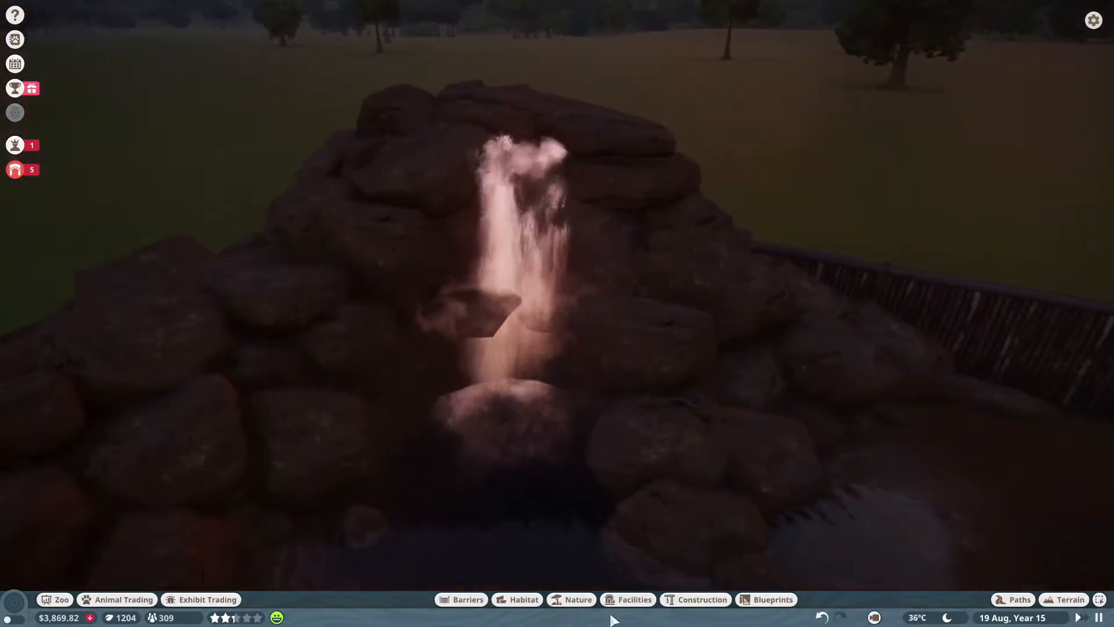
pyautogui.click(702, 599)
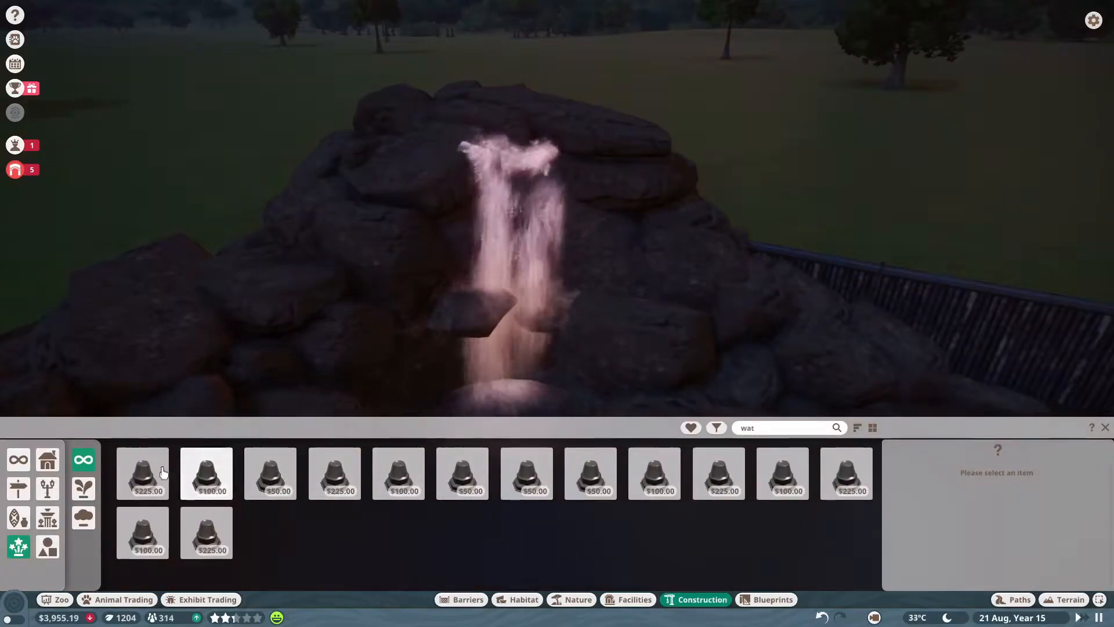
pyautogui.click(653, 472)
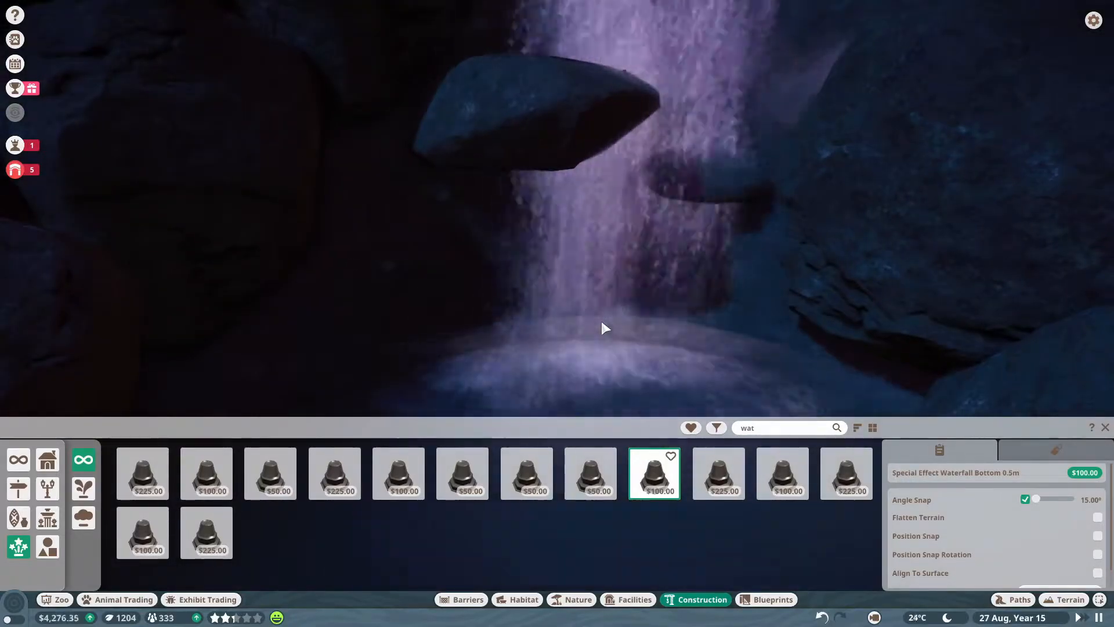
pyautogui.click(590, 473)
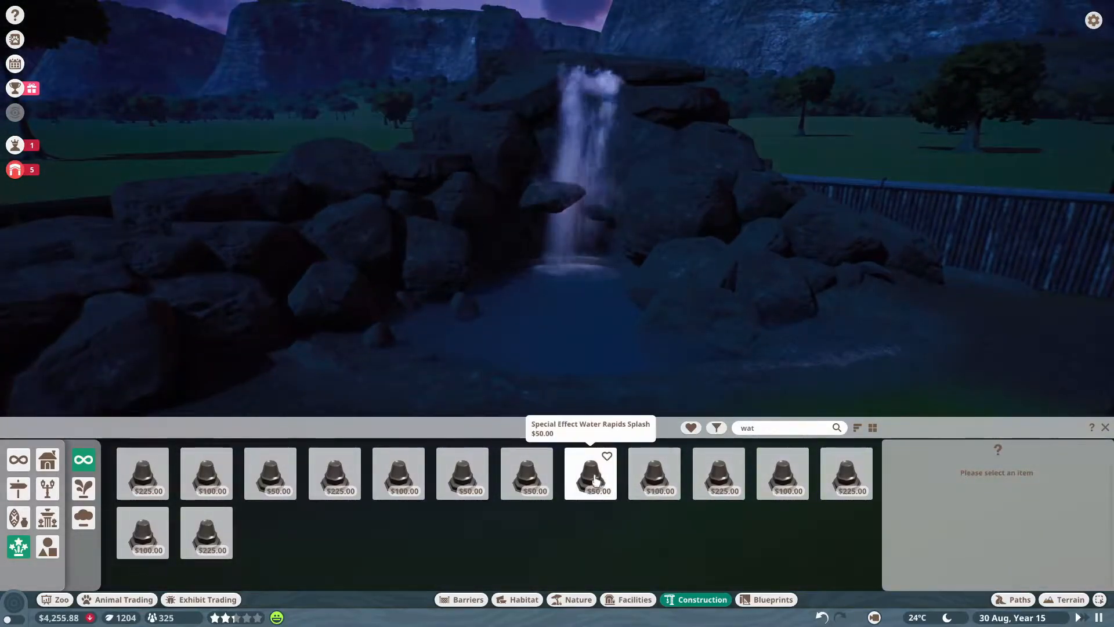
pyautogui.click(526, 474)
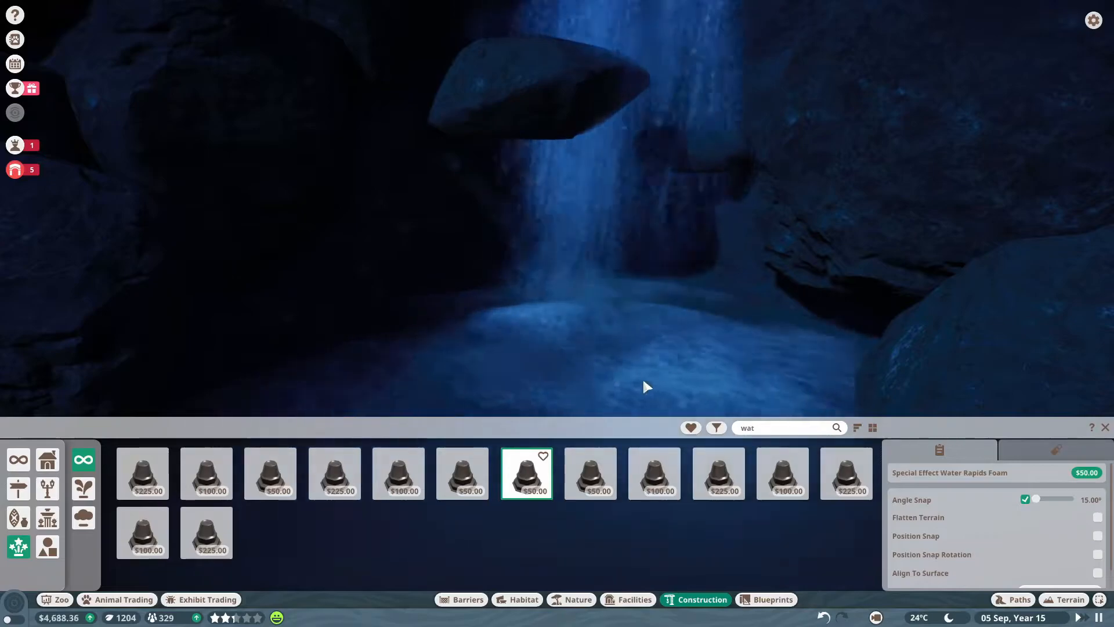
pyautogui.click(646, 387)
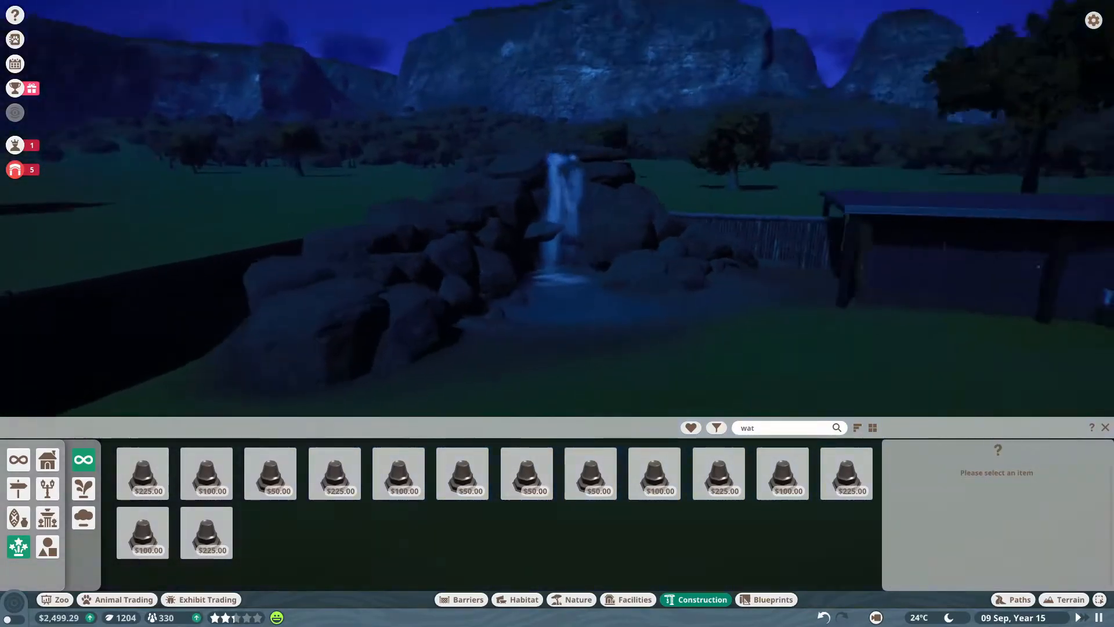
# Step: Place Tropical Rock 16 beside the waterfall
pyautogui.click(579, 599)
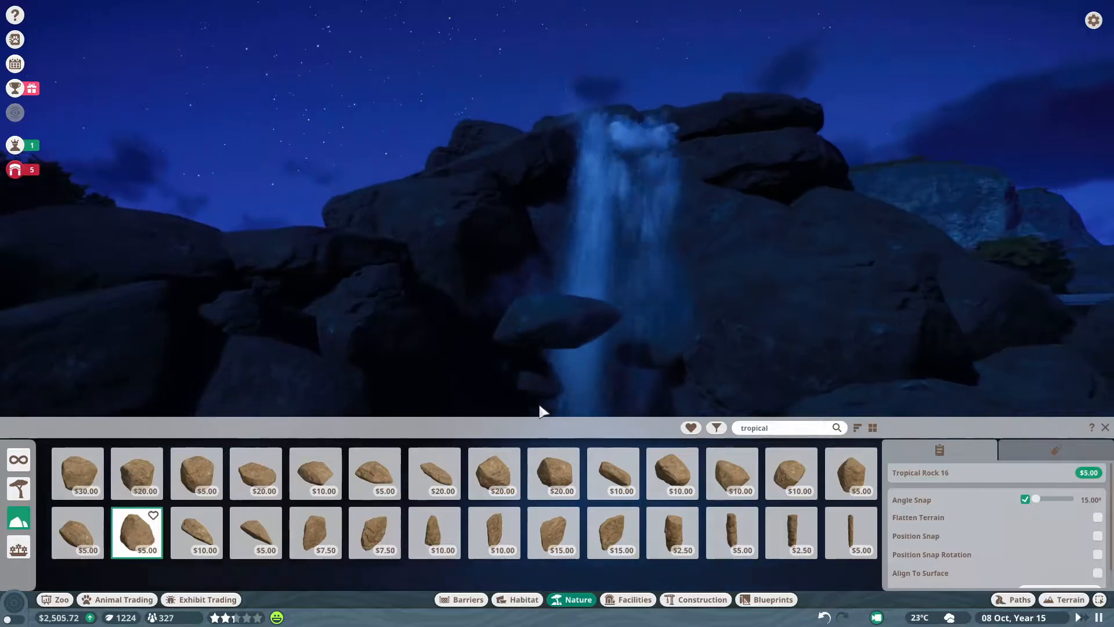
pyautogui.click(851, 474)
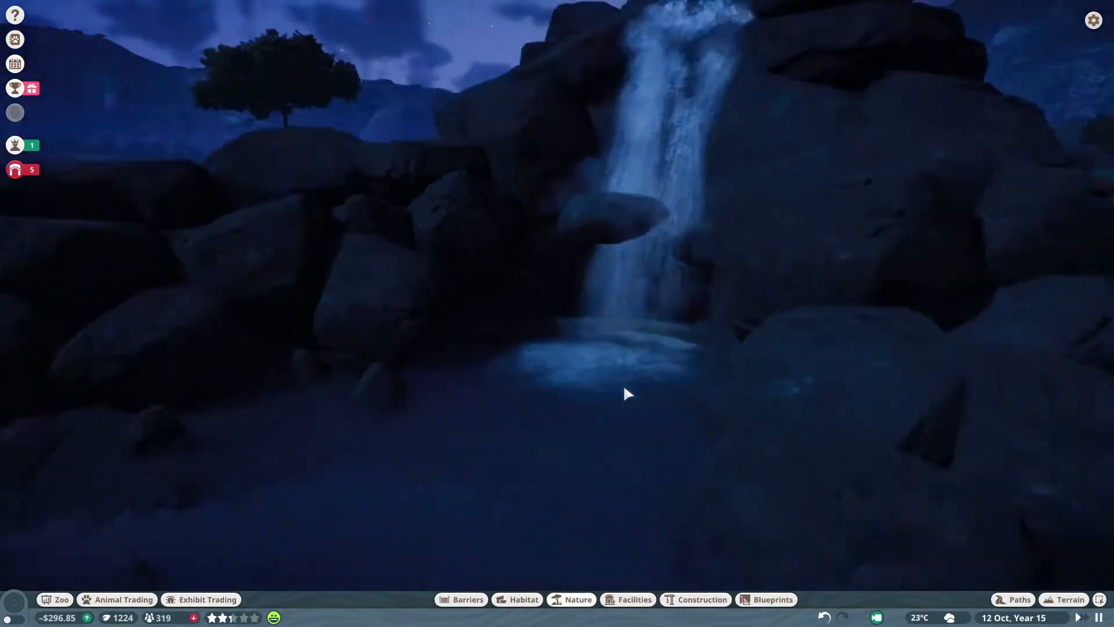
pyautogui.click(570, 599)
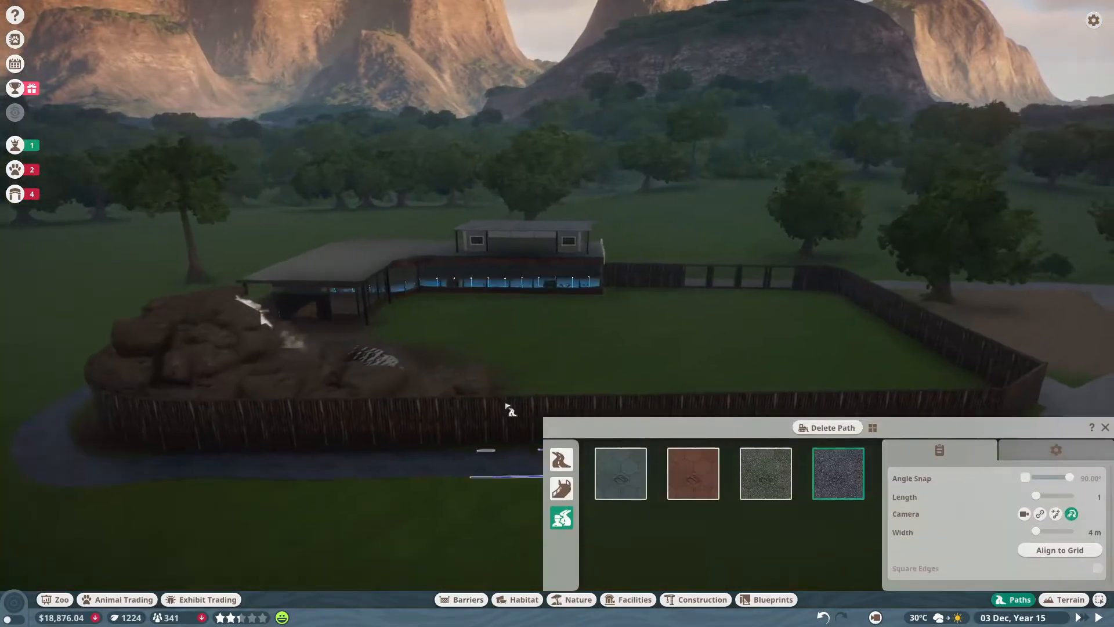
# Step: Place a transformer from the power facilities on the grid outside the lemur habitat
pyautogui.click(628, 599)
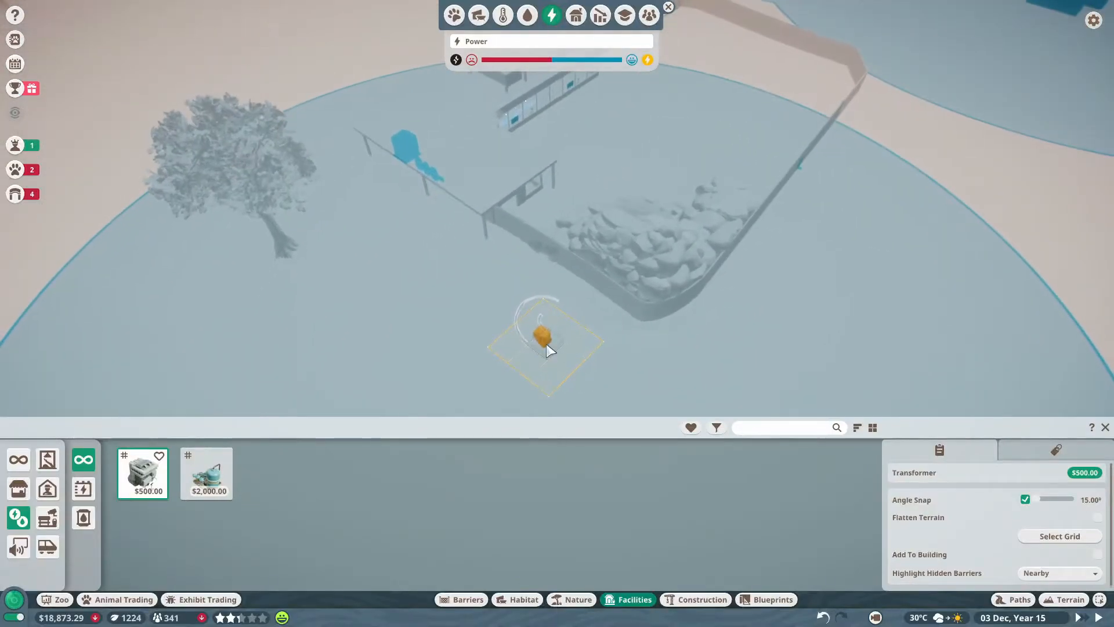
pyautogui.click(526, 15)
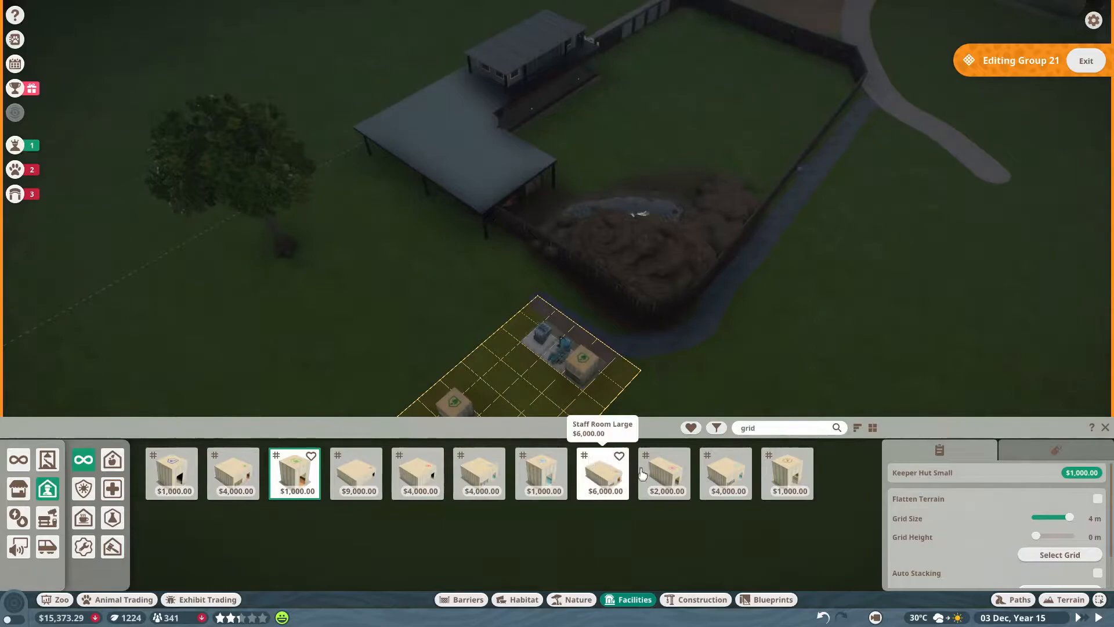
# Step: Place the small keeper hut, then plant a climbable branch and 2m and 4m logs
pyautogui.click(517, 599)
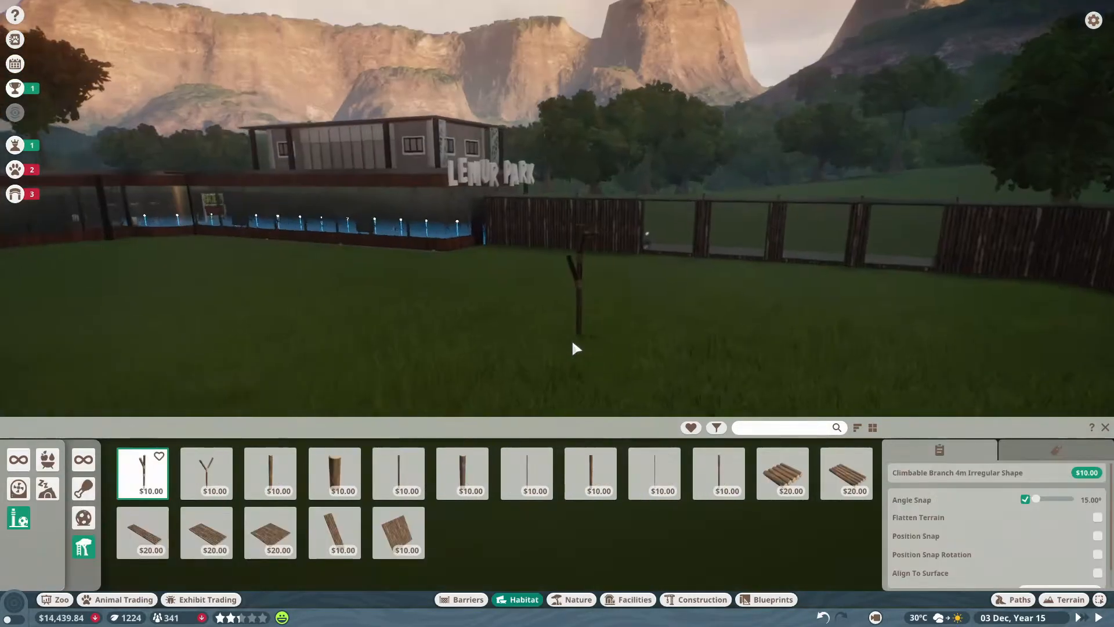
pyautogui.click(462, 473)
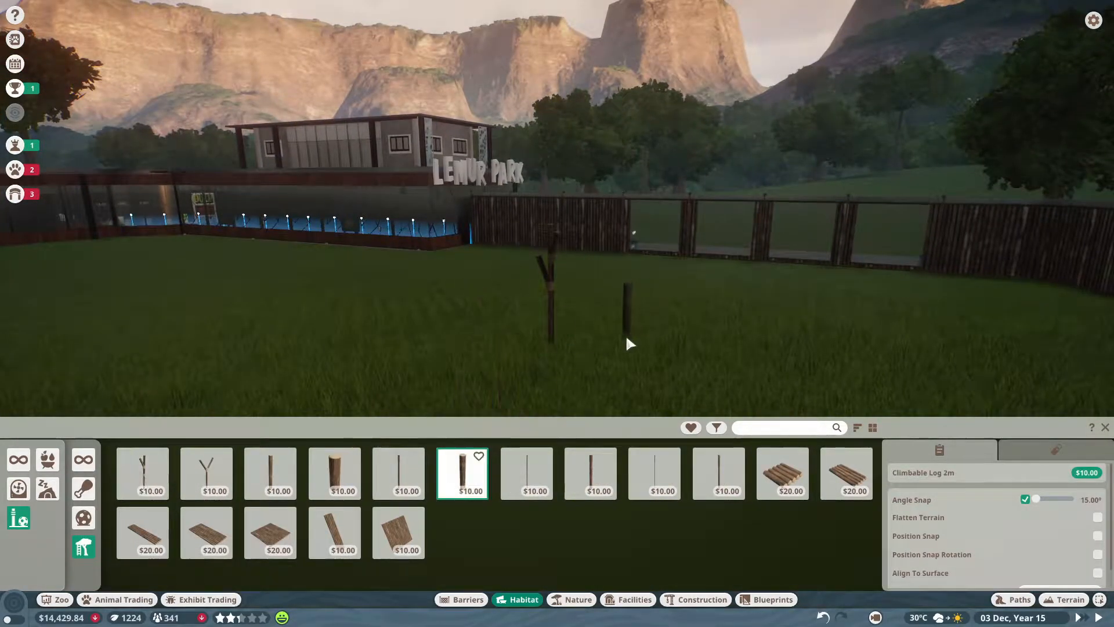
pyautogui.click(589, 474)
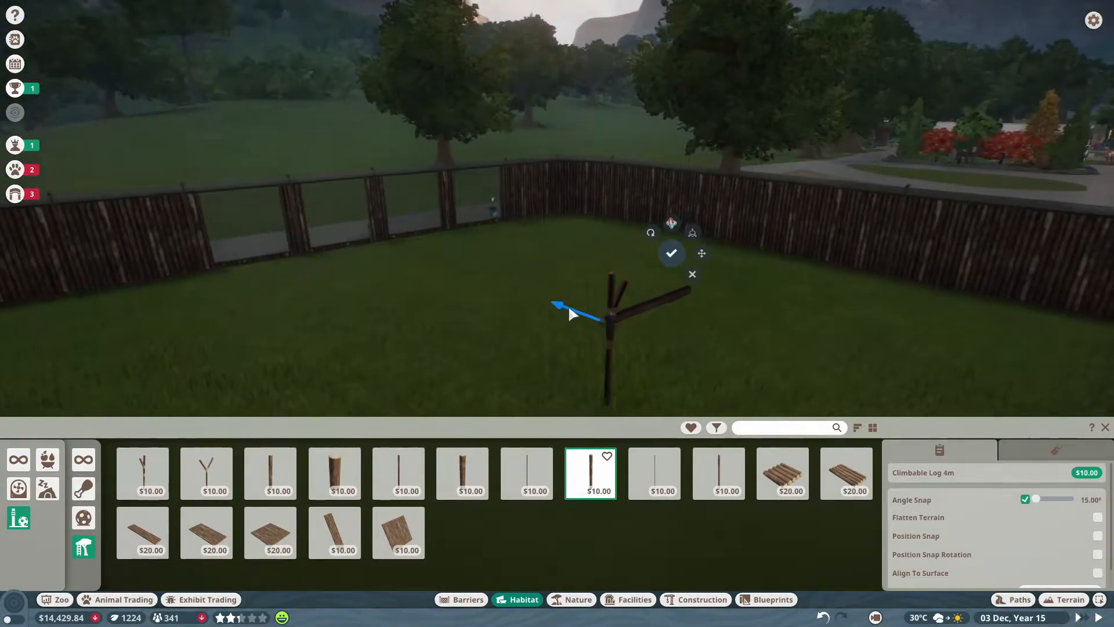
pyautogui.click(671, 253)
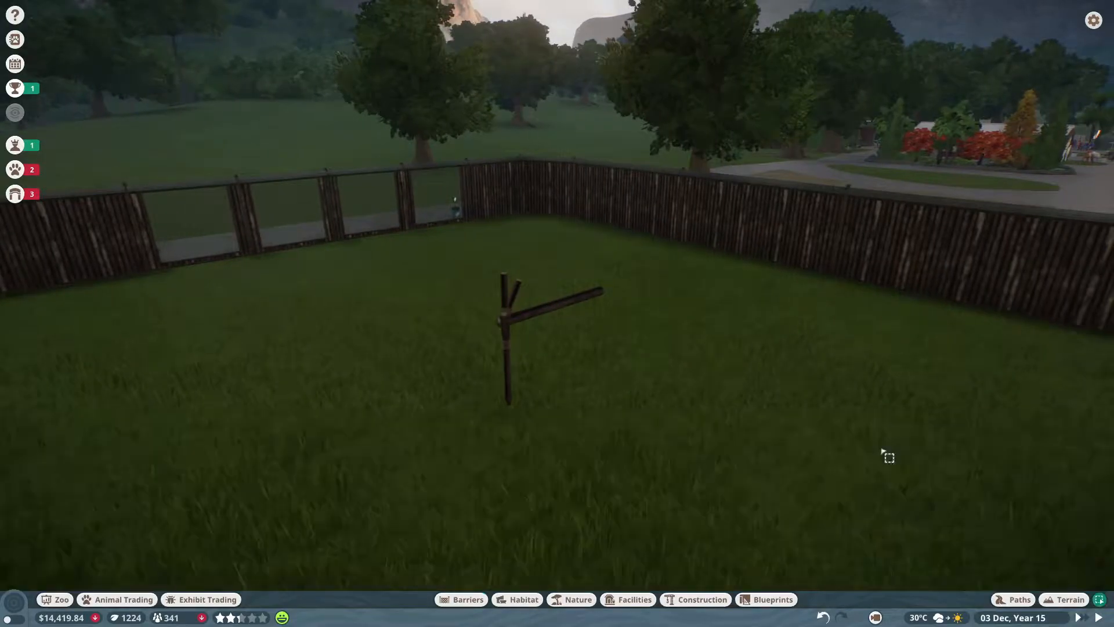
# Step: Angle a 6m log into place and fix a 1m climbable platform onto the logs
pyautogui.click(524, 599)
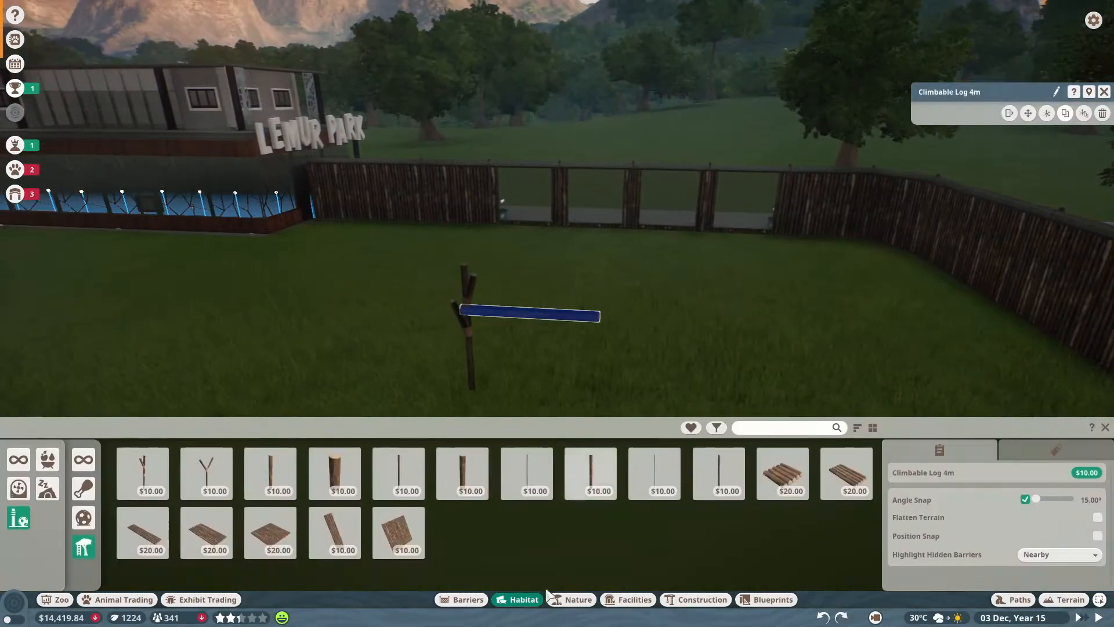
pyautogui.click(718, 472)
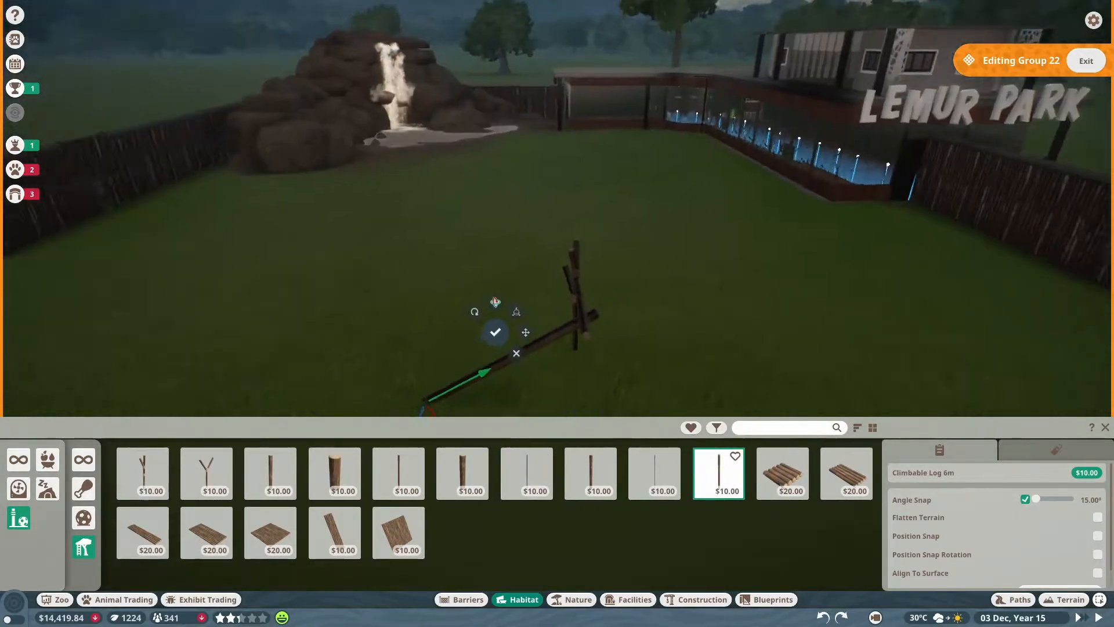
pyautogui.click(782, 473)
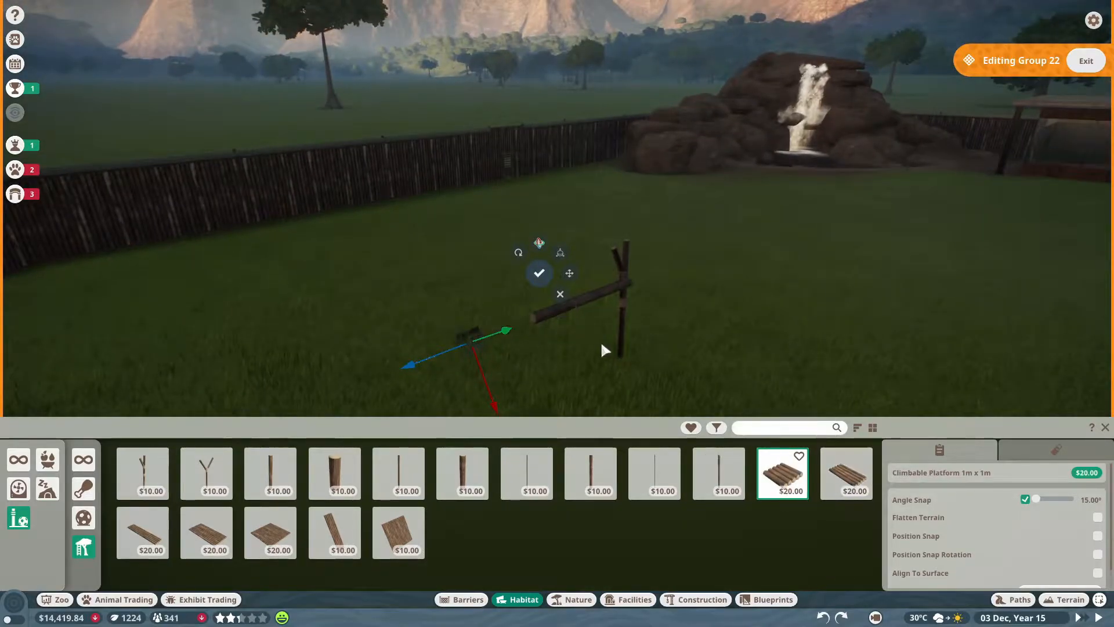
pyautogui.click(718, 473)
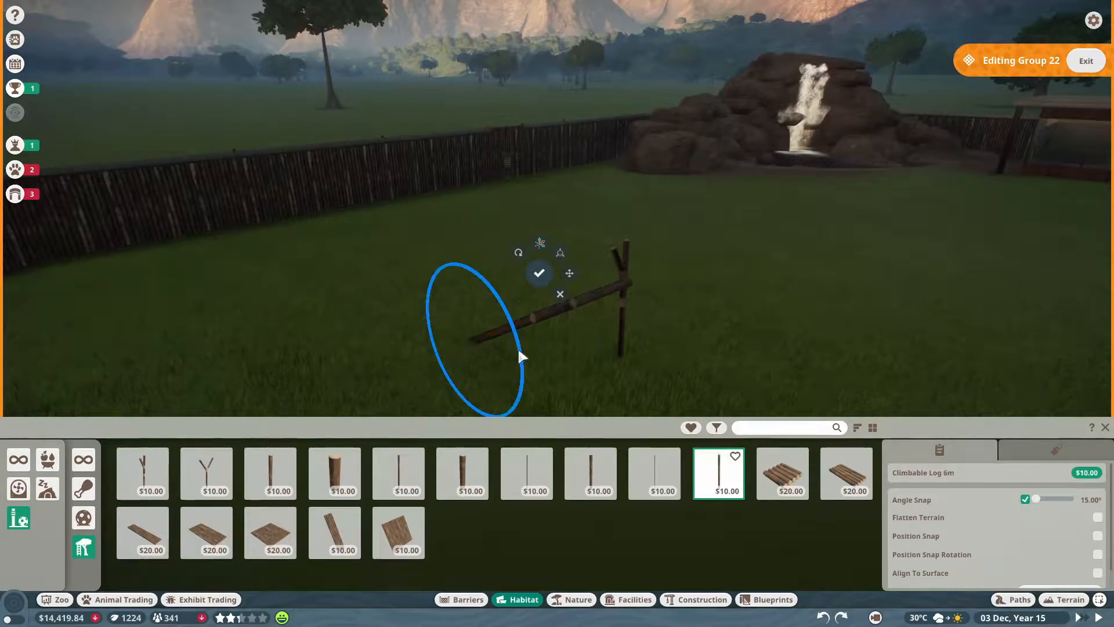
pyautogui.click(781, 473)
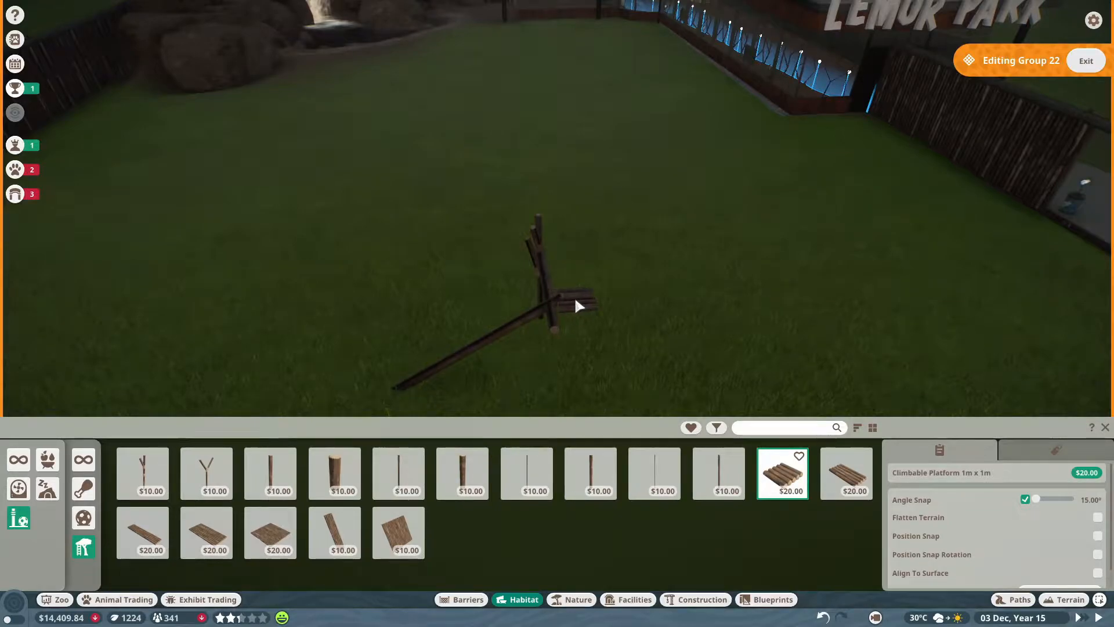
pyautogui.click(845, 473)
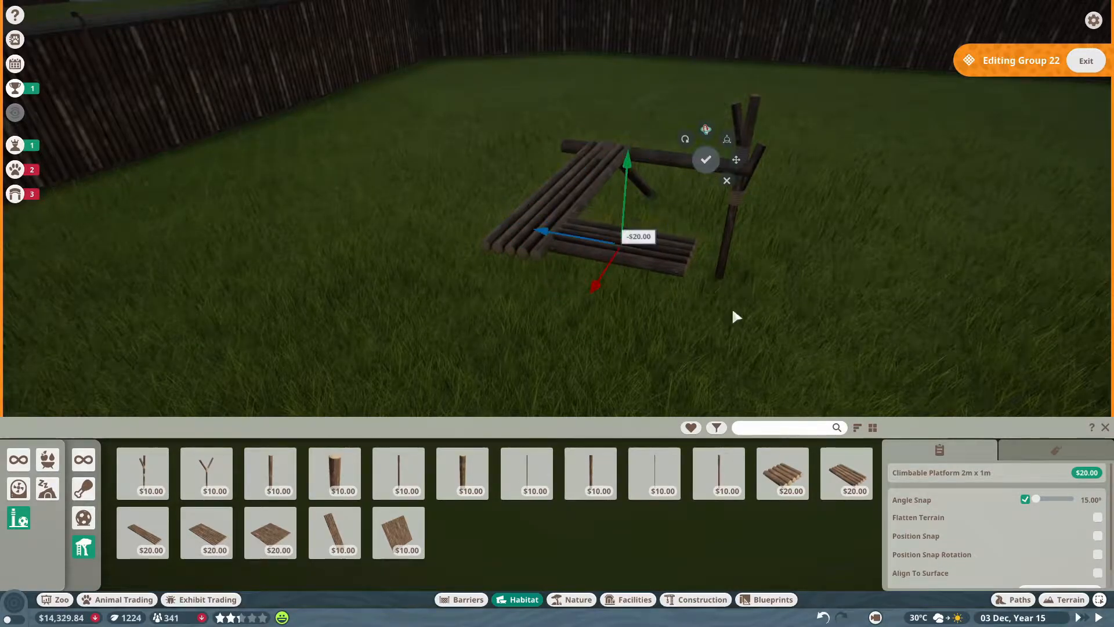
pyautogui.click(590, 474)
pyautogui.write('log')
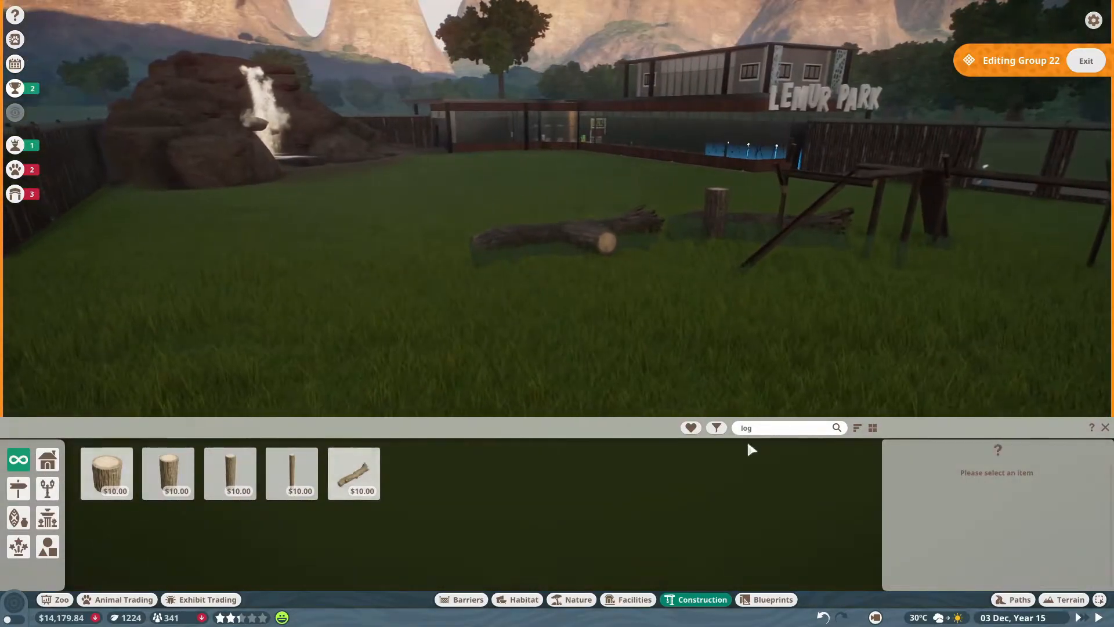
# Step: Search 'climba' and plant Broken Cherry Blossom Tree 01 in the lemur habitat
pyautogui.write('climba')
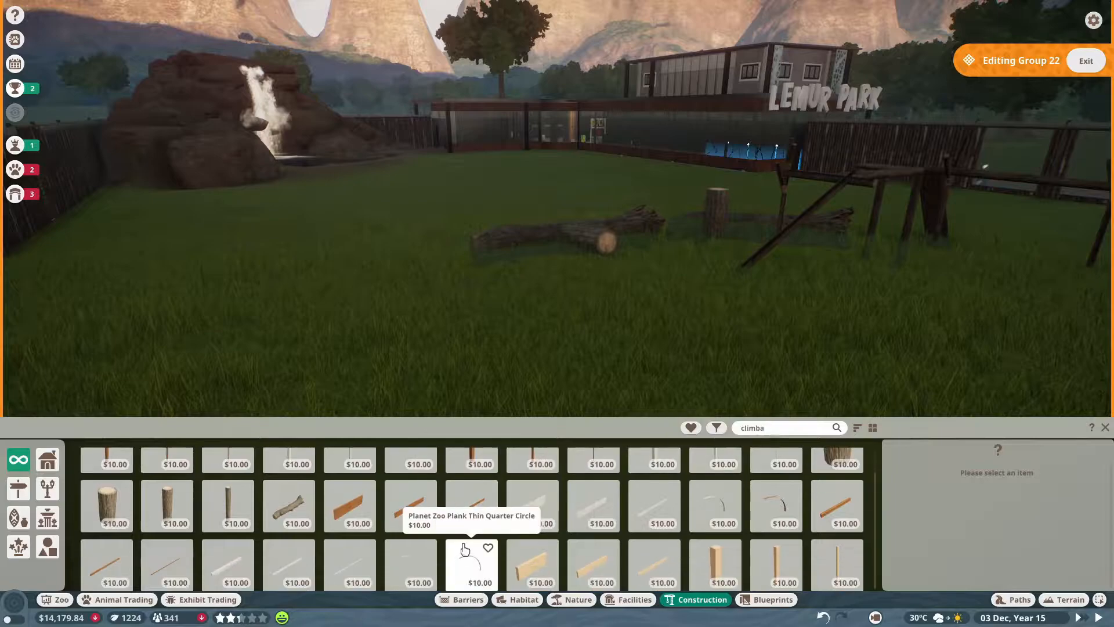
pyautogui.click(469, 564)
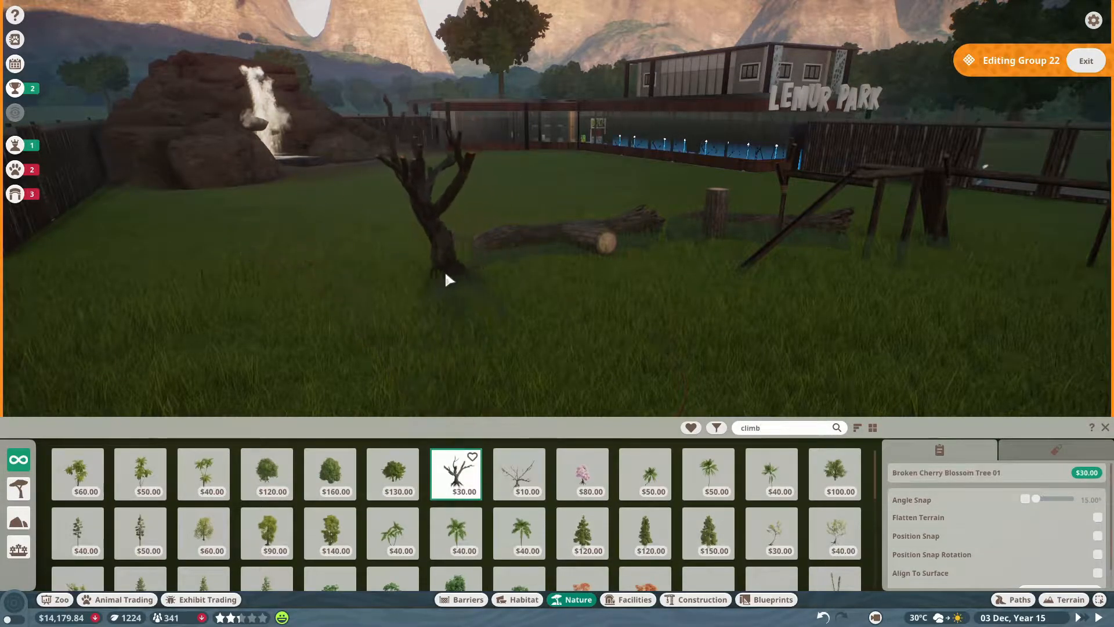
pyautogui.click(518, 474)
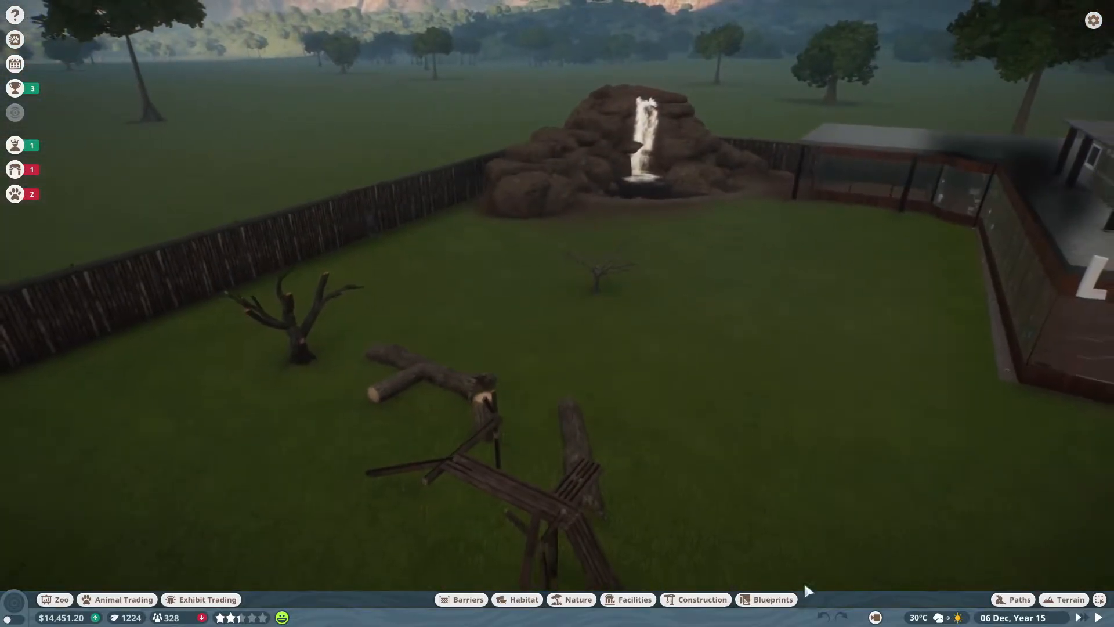
# Step: Sort red ruffed lemurs by price, compare genetics, and adopt the 5.3-year-old female
pyautogui.click(116, 599)
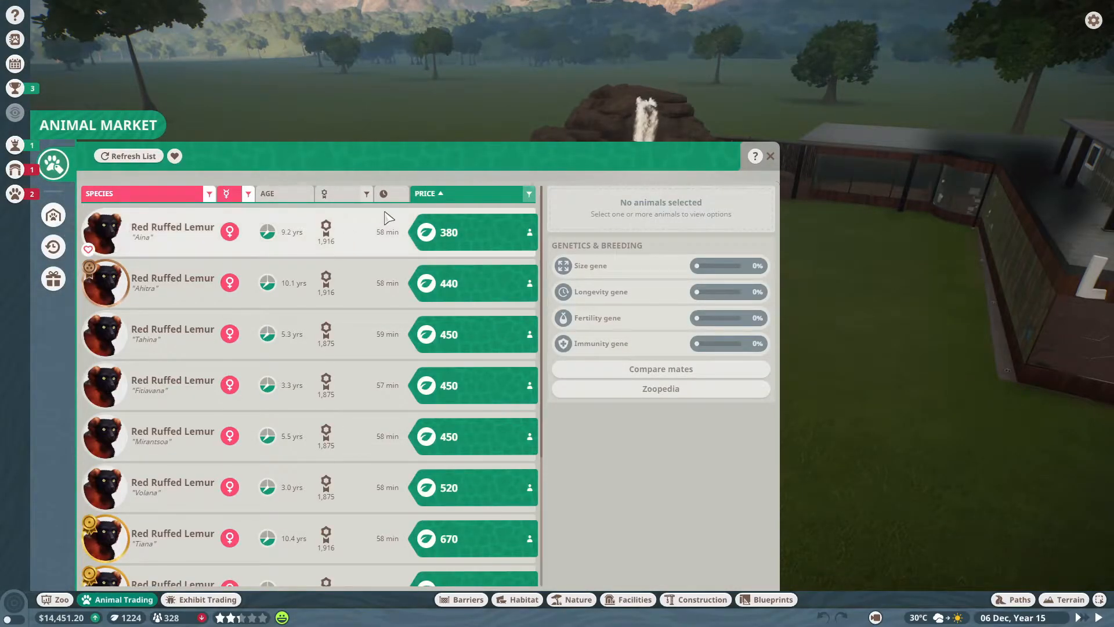
pyautogui.click(427, 193)
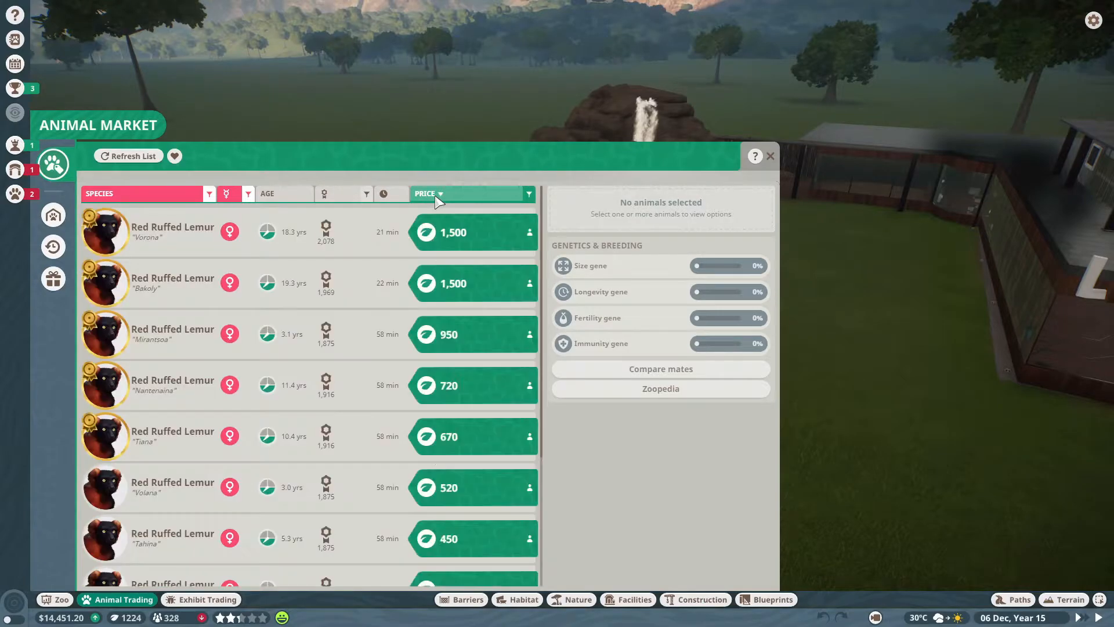
pyautogui.click(427, 193)
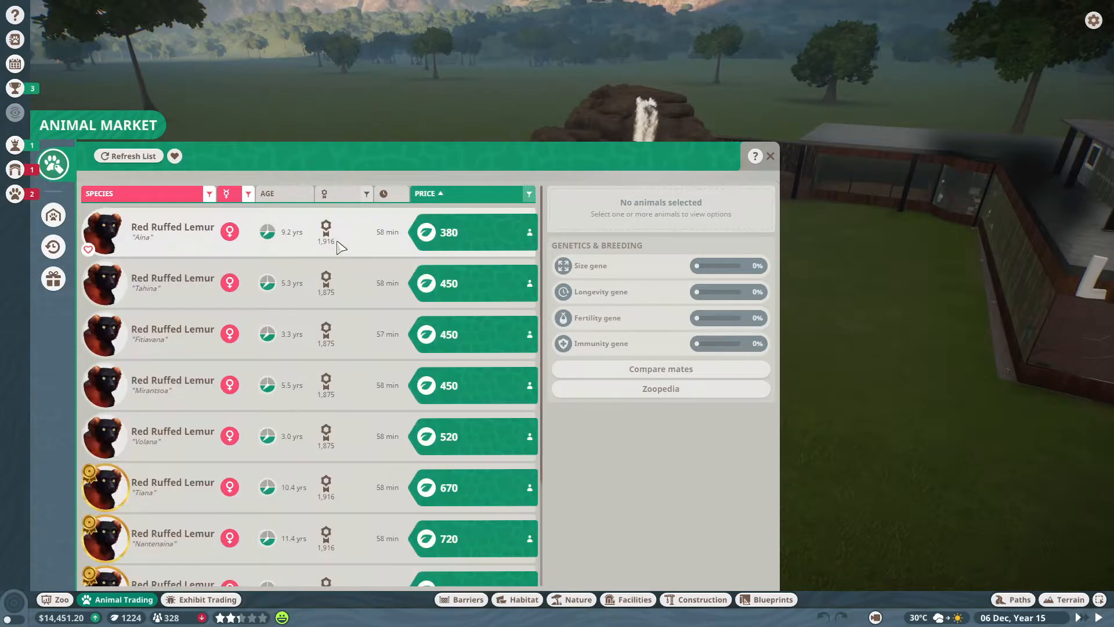
pyautogui.click(172, 232)
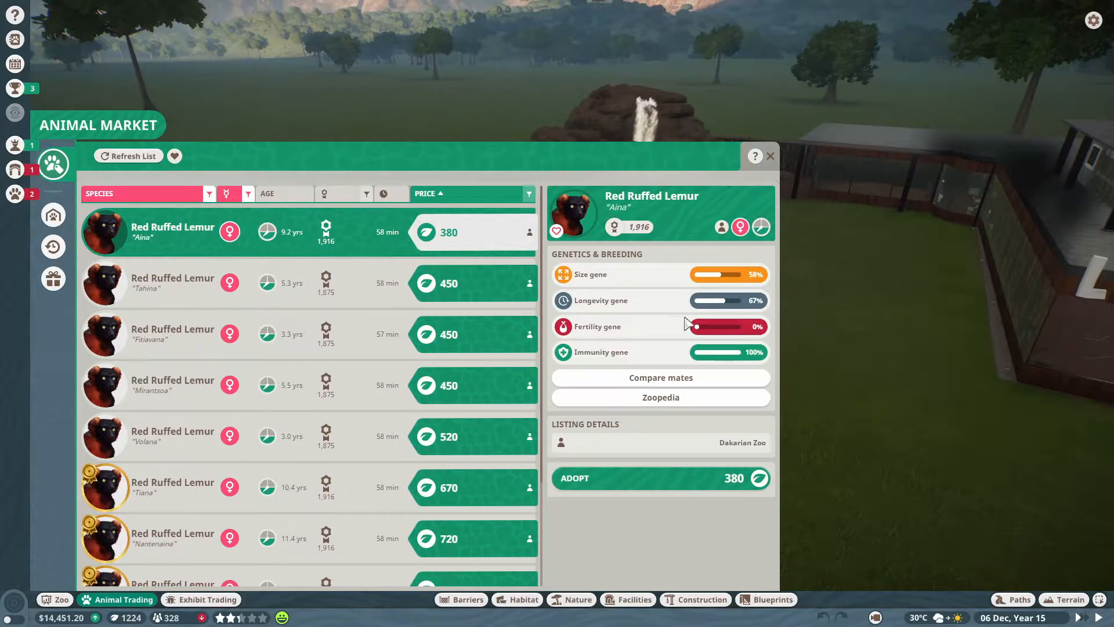
pyautogui.click(172, 283)
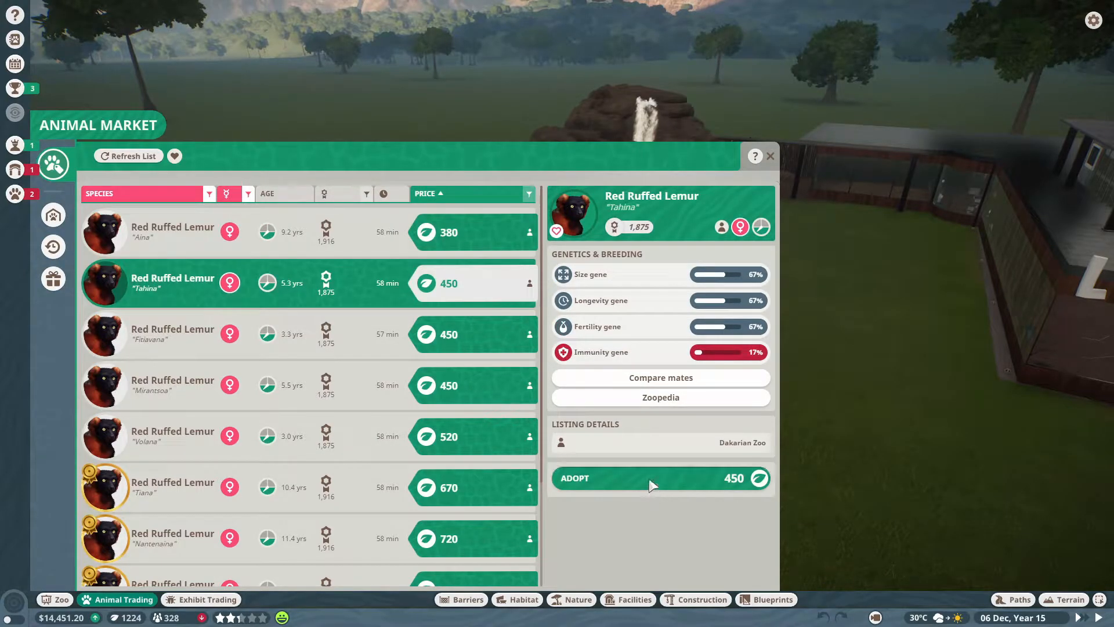
pyautogui.click(659, 477)
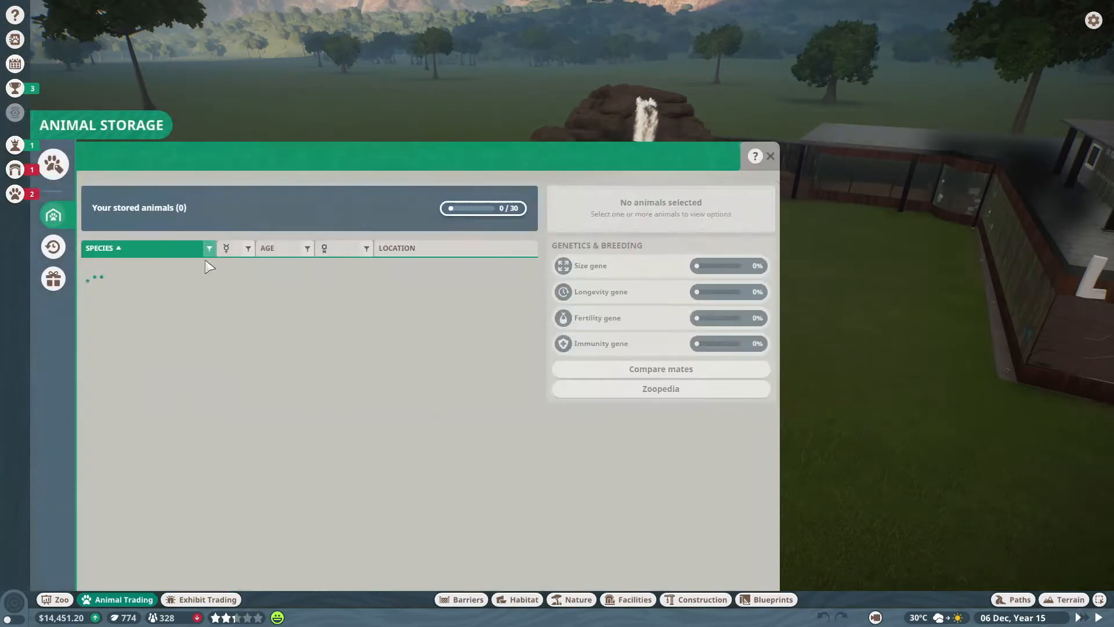
# Step: Close Animal Trading to view the lemur's transport crate by the habitat wall
pyautogui.click(770, 156)
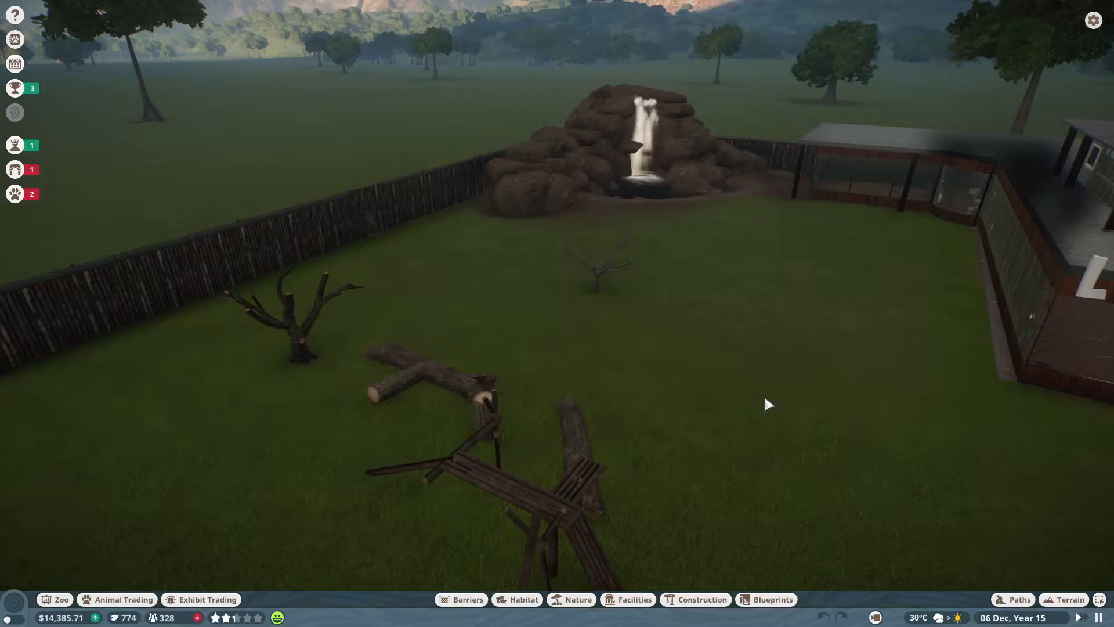
pyautogui.click(14, 194)
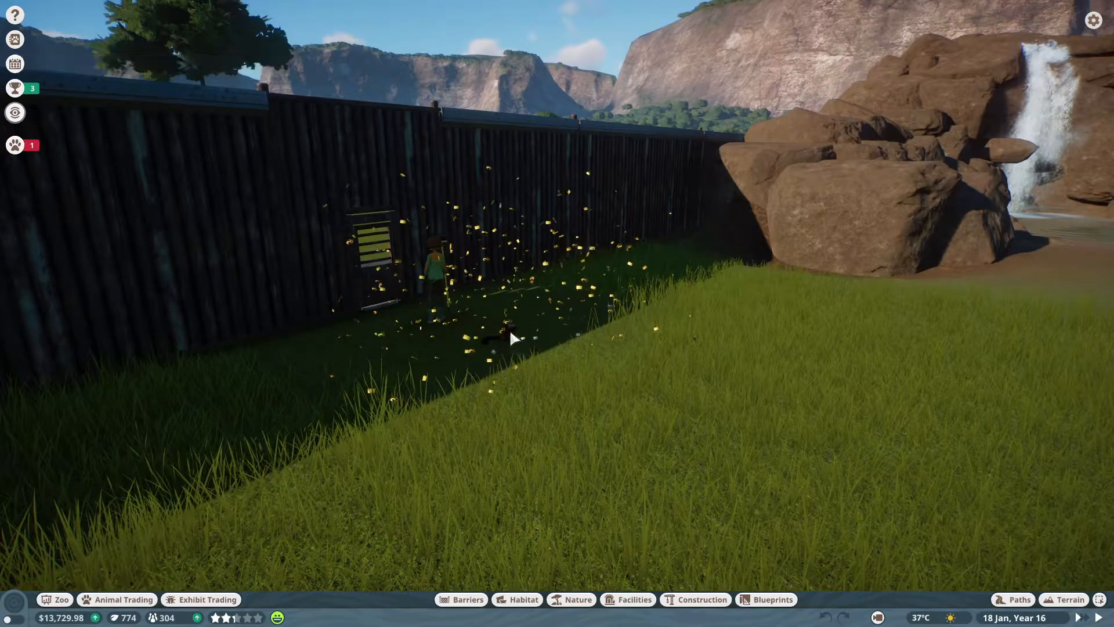
# Step: Open Tahina's info panel and review her welfare, terrain and plant needs
pyautogui.click(497, 335)
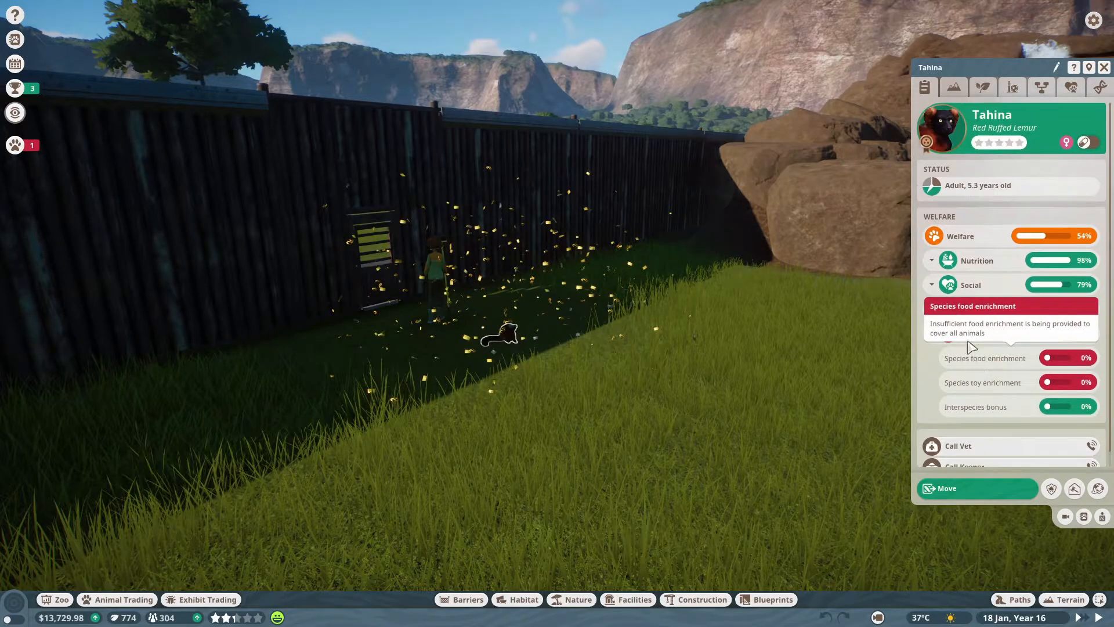
pyautogui.click(954, 87)
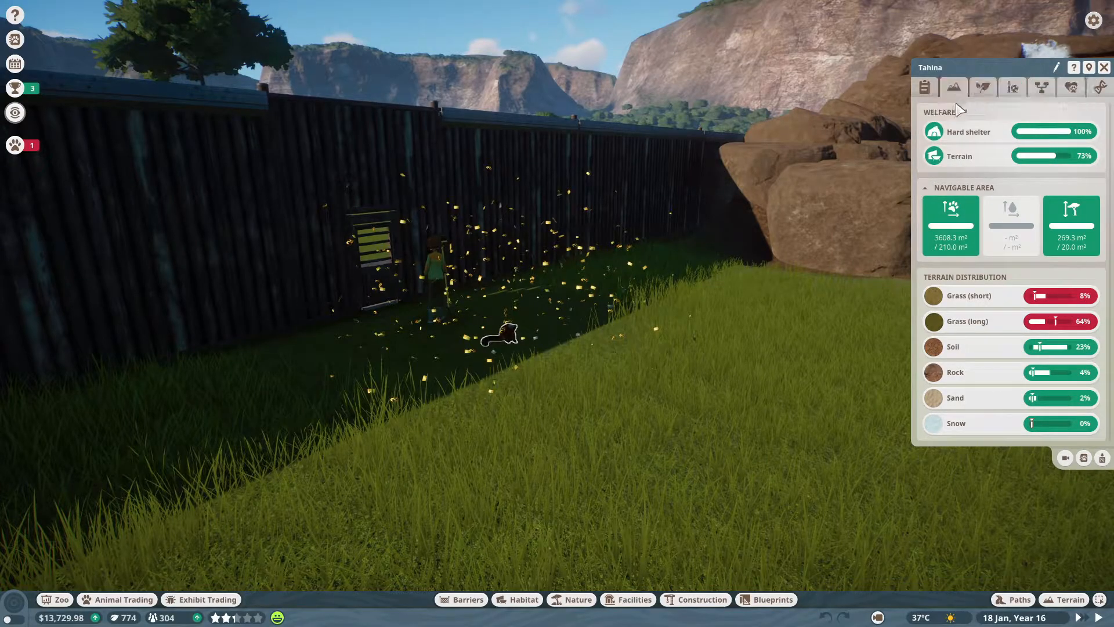
pyautogui.click(1013, 86)
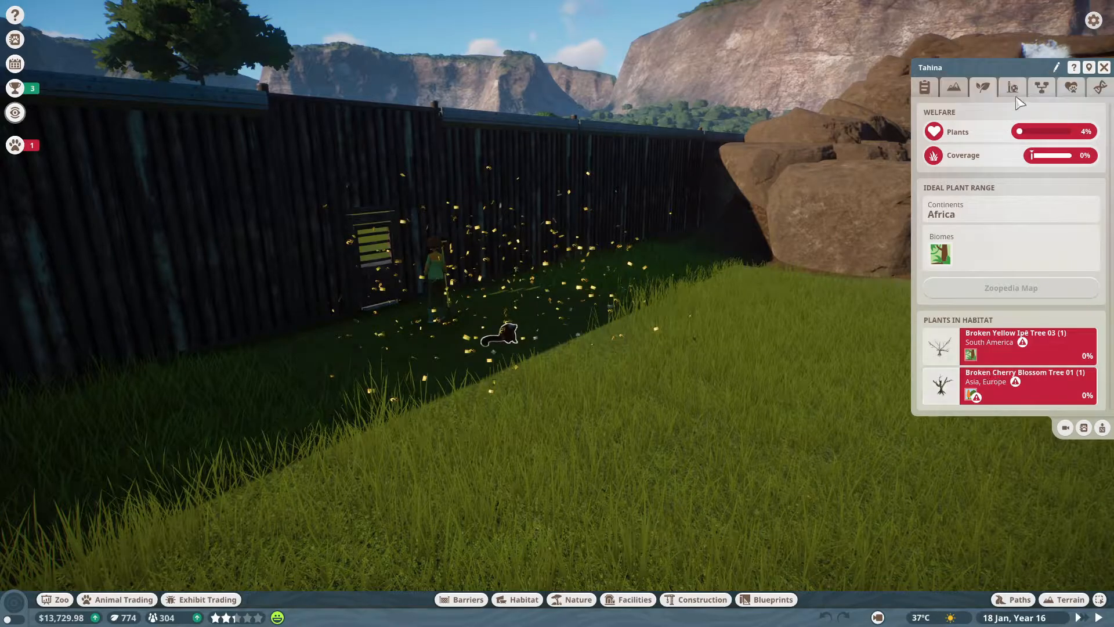
pyautogui.click(1013, 87)
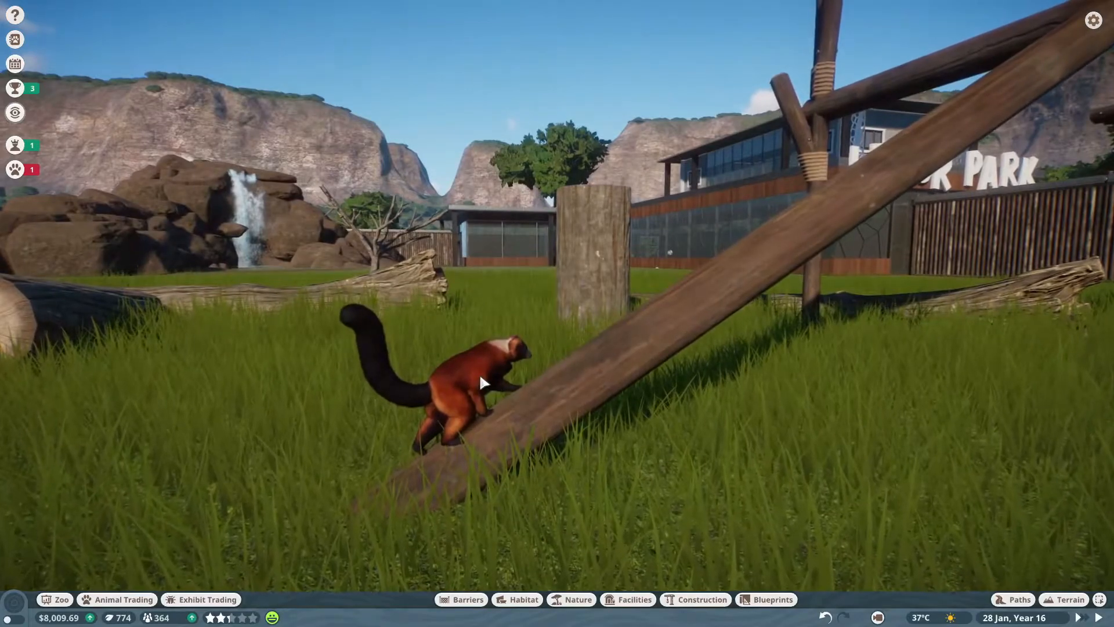
# Step: Open Tahina's welfare details and place a ball toy, lifting toy enrichment to 23%
pyautogui.click(480, 383)
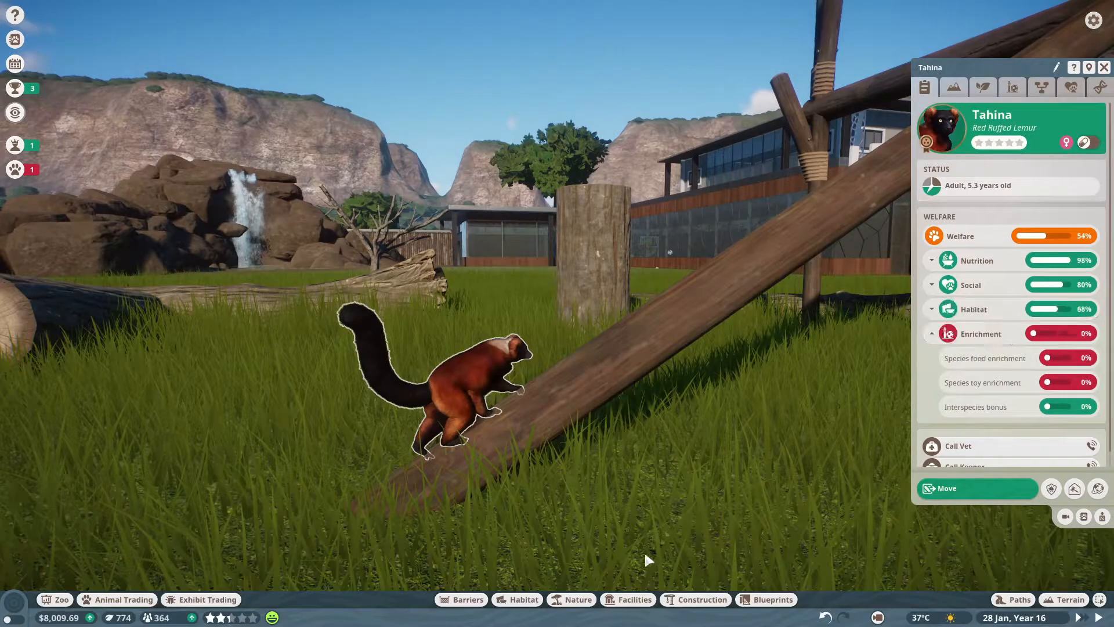
pyautogui.click(522, 599)
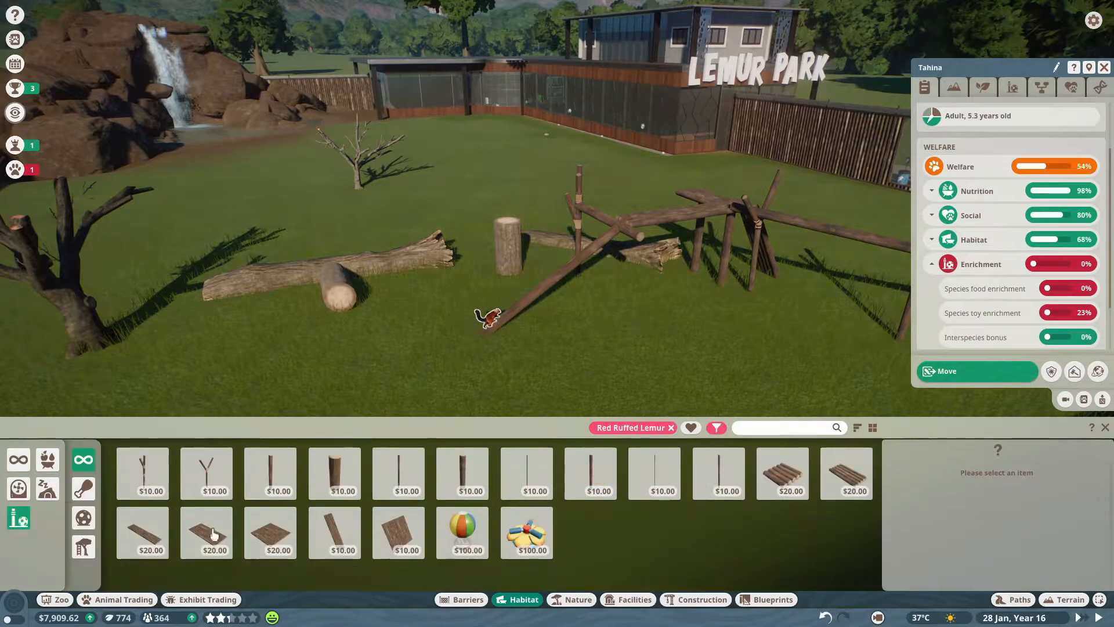
# Step: Add a second toy and place the $300 feeding platform on the grass
pyautogui.click(462, 532)
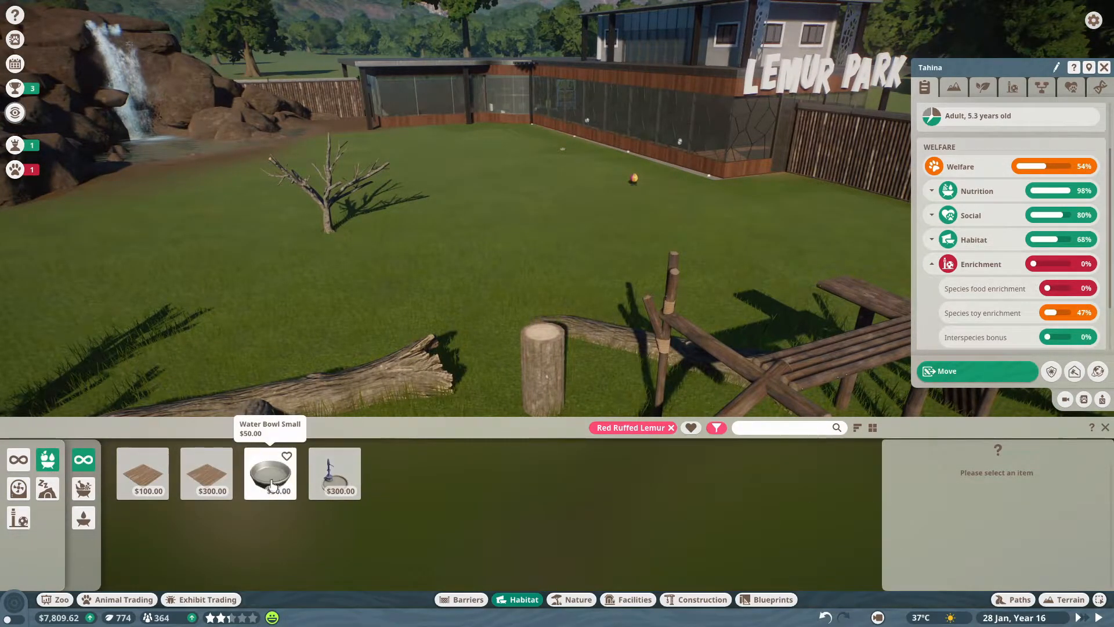
pyautogui.moveTo(143, 473)
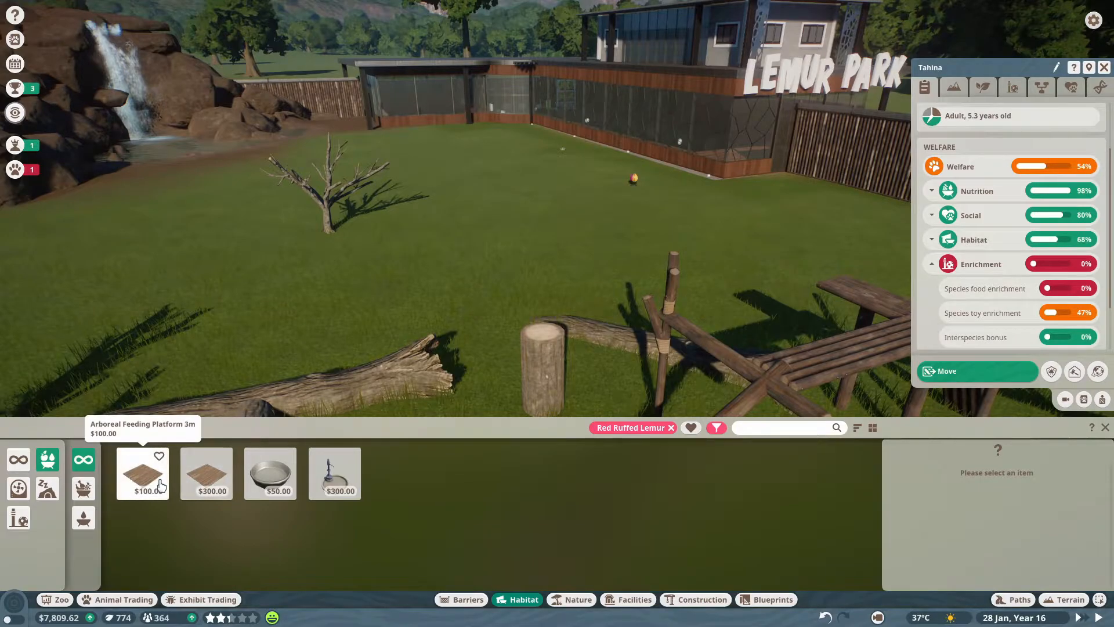
pyautogui.click(206, 472)
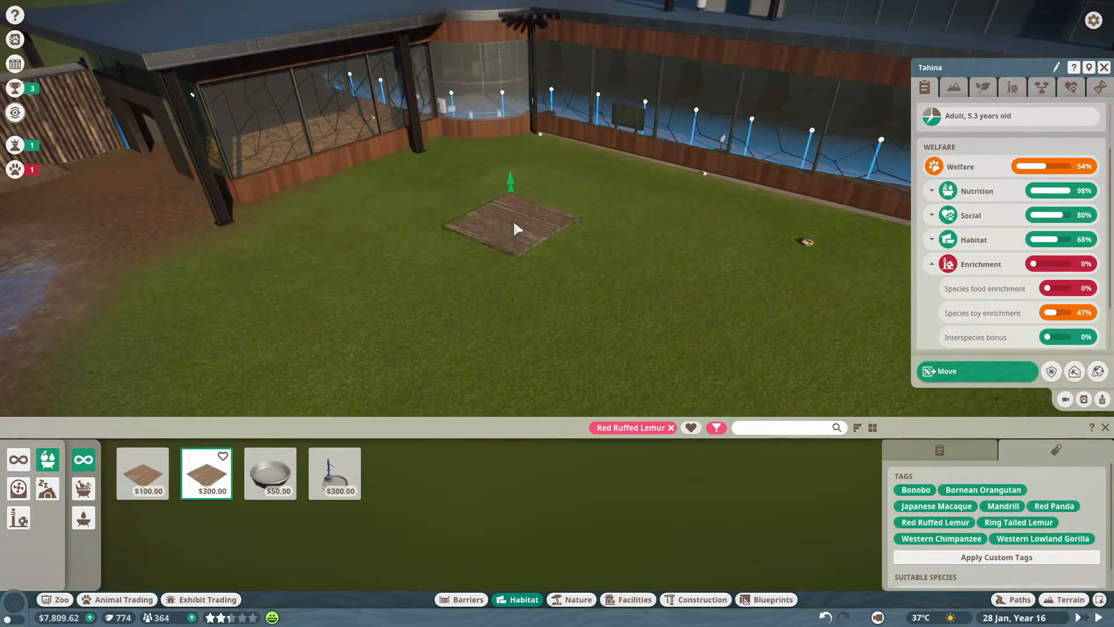
pyautogui.click(631, 257)
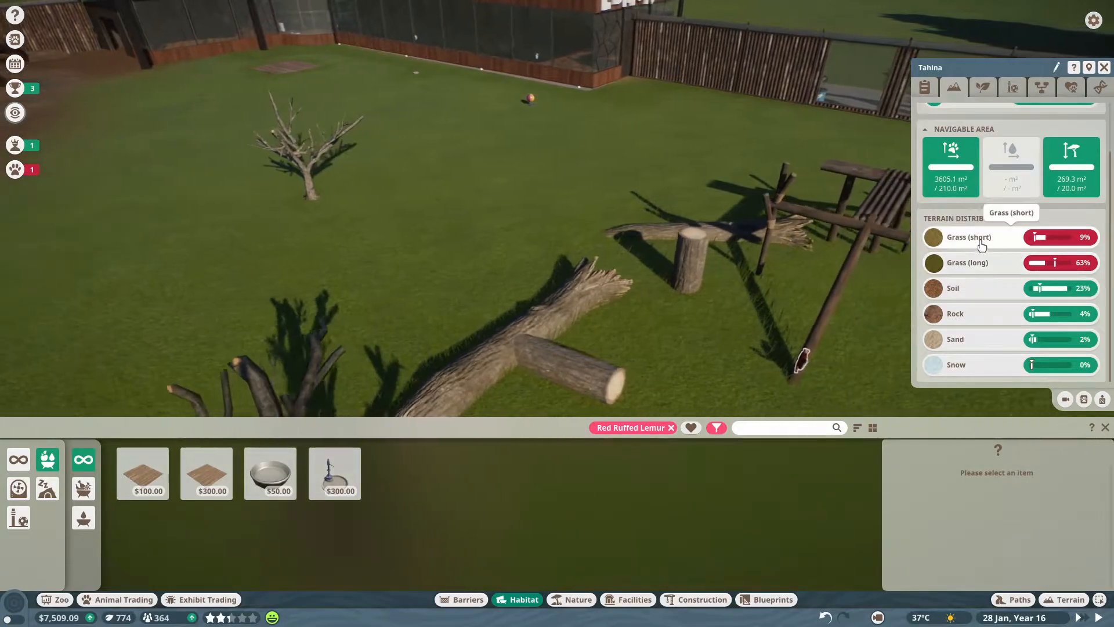
# Step: Finish painting short grass to 39% coverage and close the terrain tools
pyautogui.click(1064, 599)
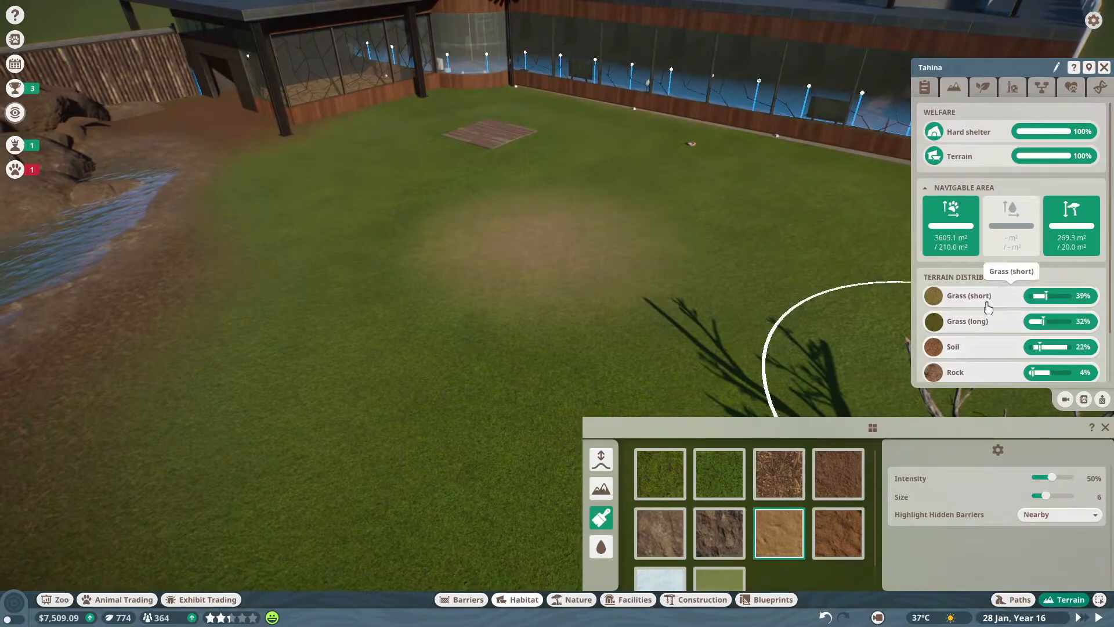
pyautogui.click(658, 474)
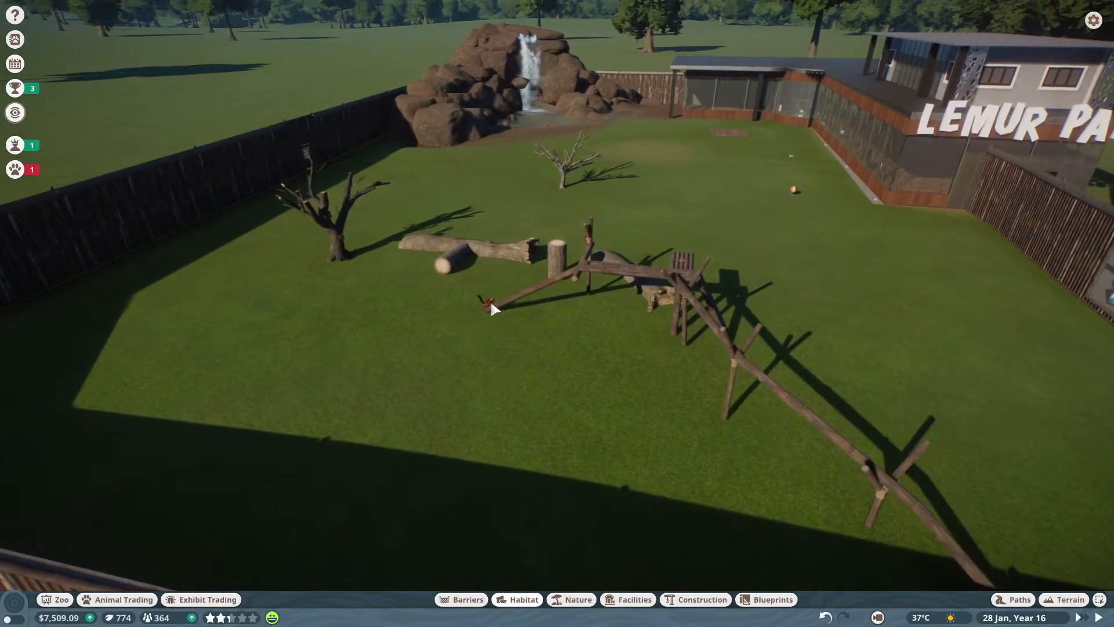
# Step: Show Tahina's Plants tab with 4% plant welfare, then open and close Animal Storage
pyautogui.click(490, 301)
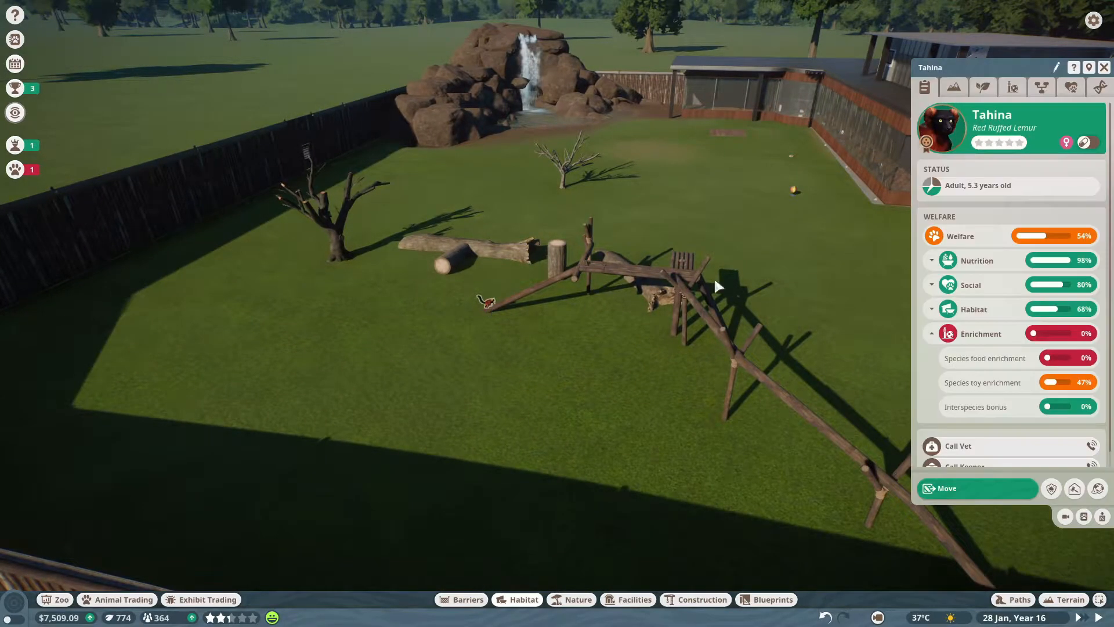
pyautogui.moveTo(953, 87)
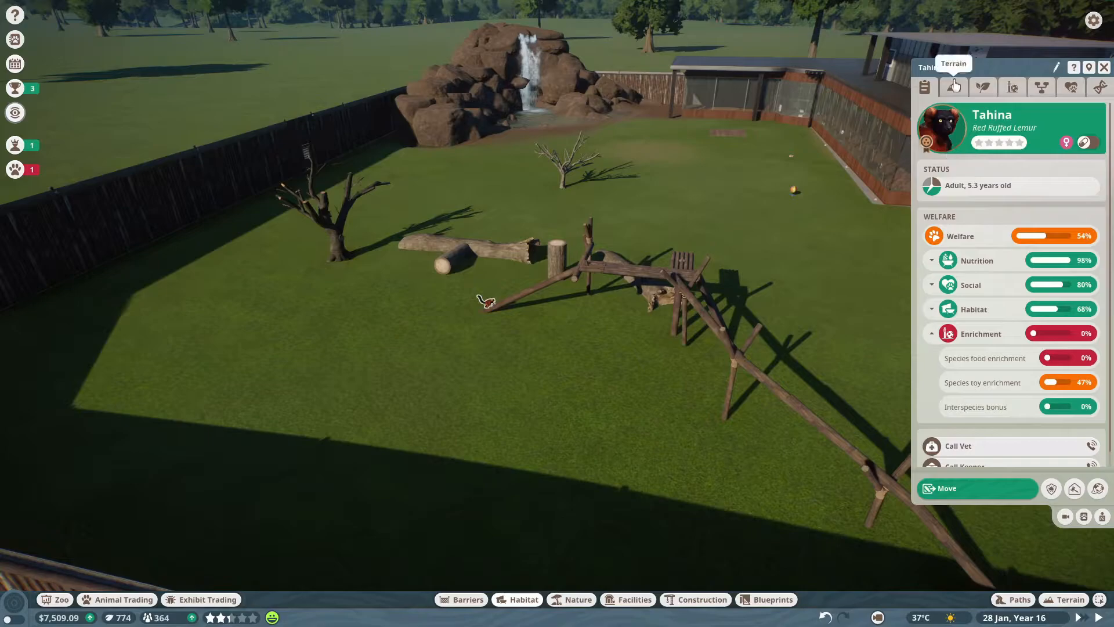
pyautogui.click(983, 86)
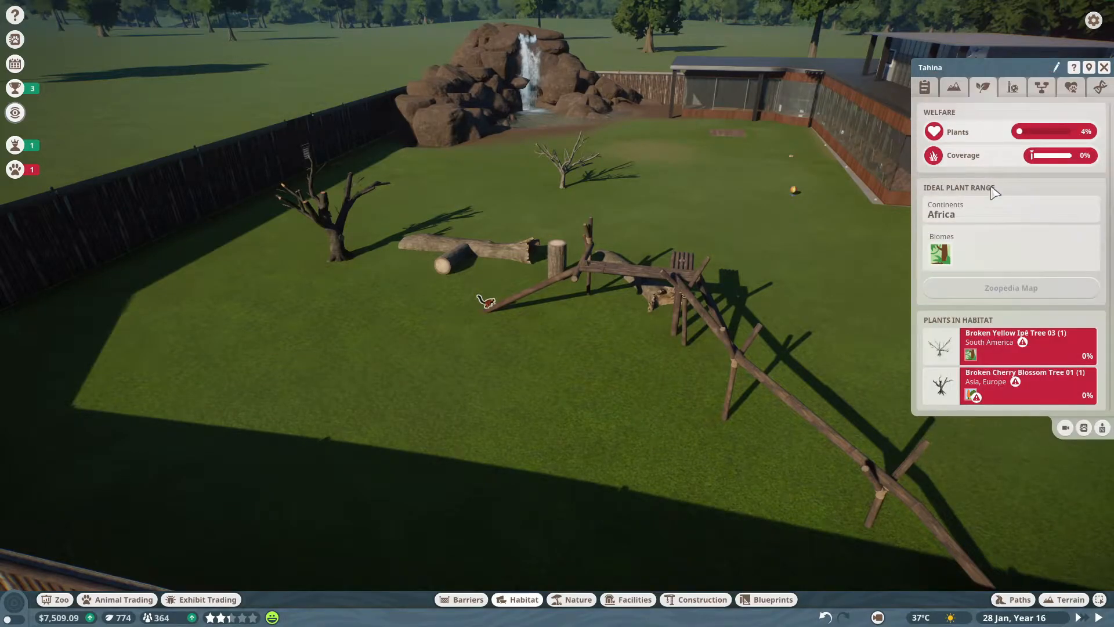
pyautogui.click(591, 297)
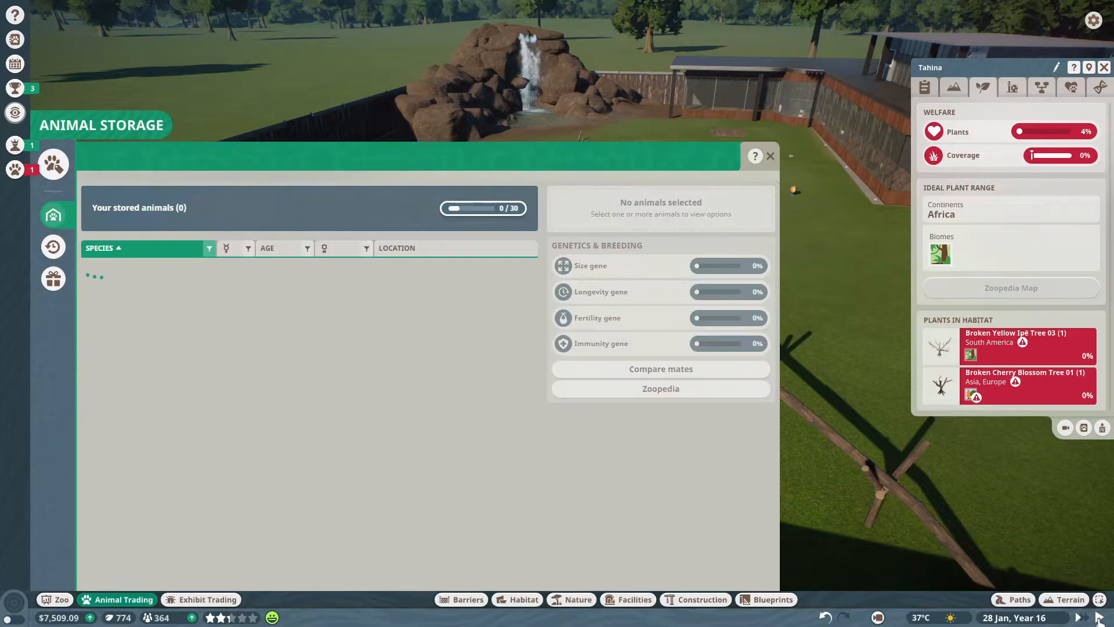
pyautogui.click(770, 156)
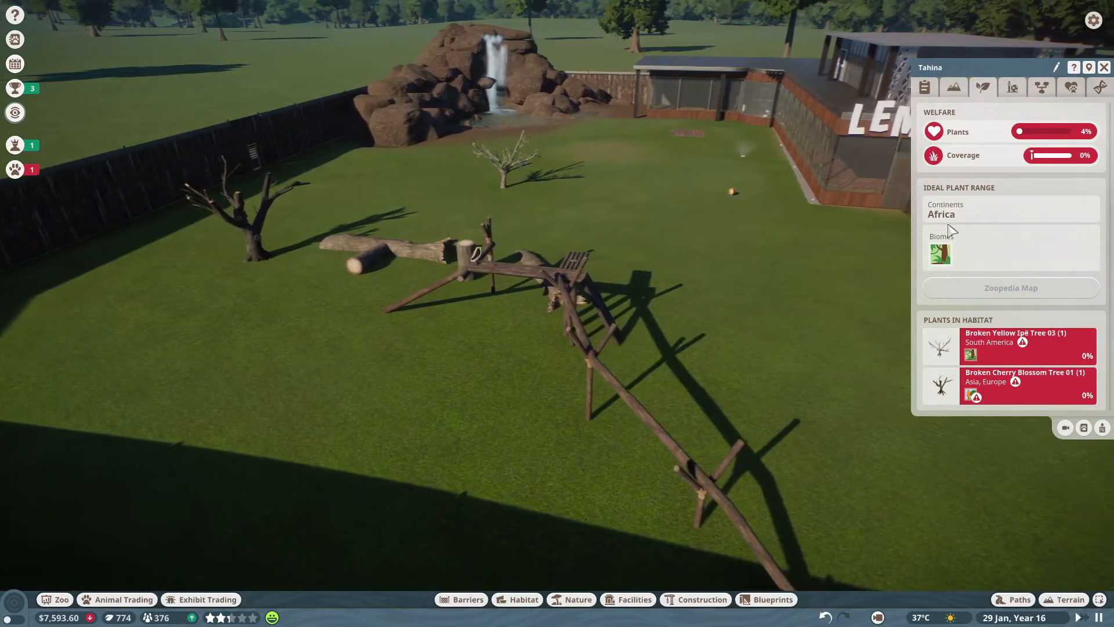
# Step: After planting trees, palms and shrubs, reopen Tahina's welfare details, now at 73%
pyautogui.click(578, 599)
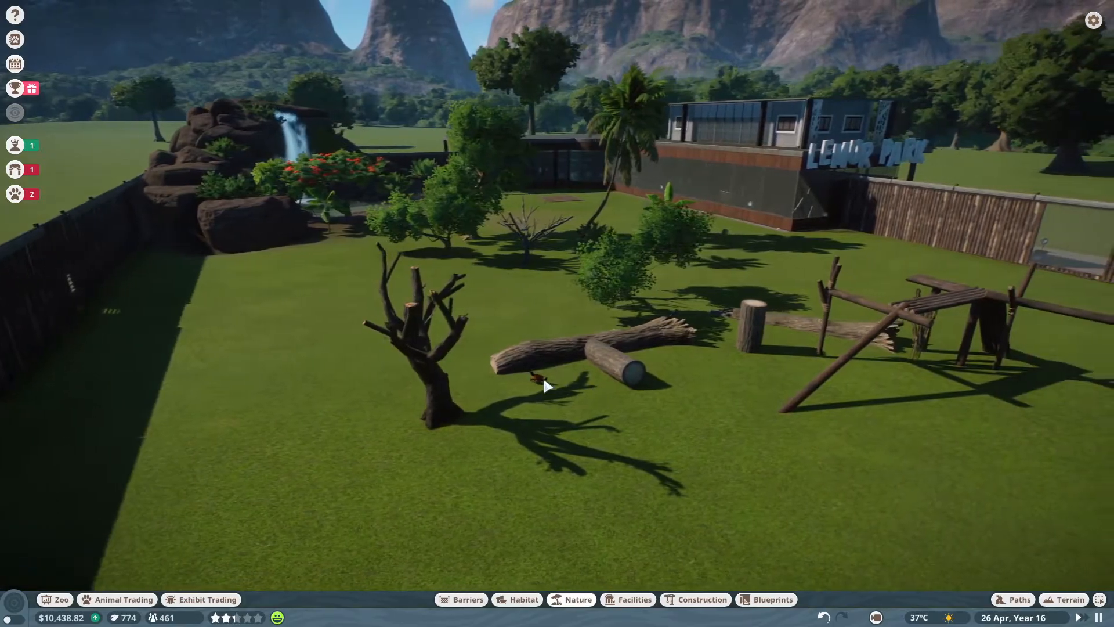
pyautogui.click(544, 380)
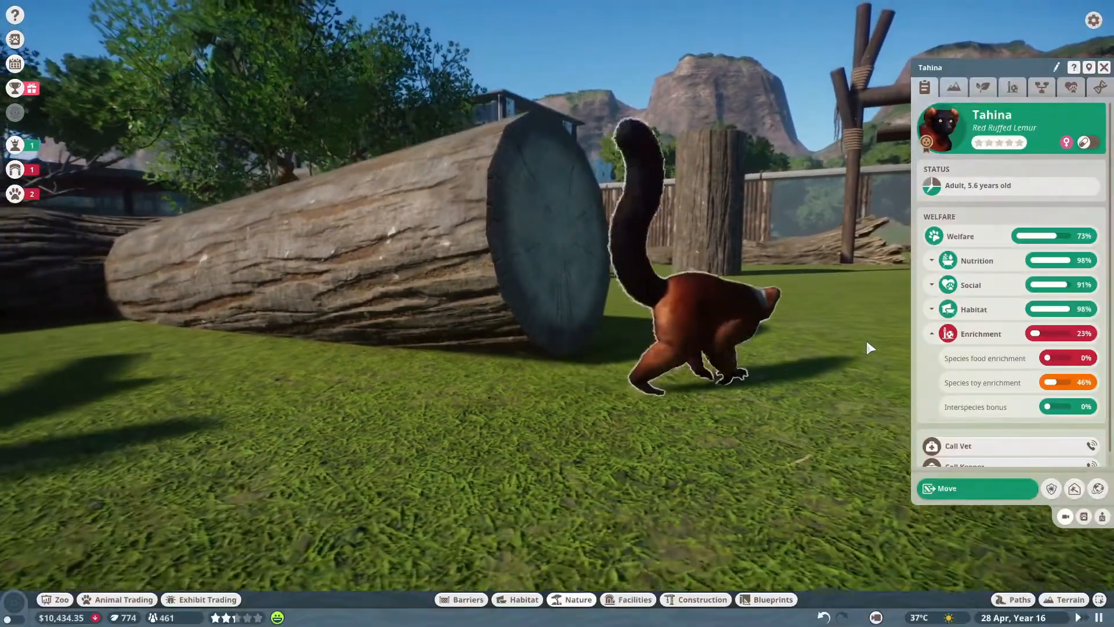
# Step: Review Tahina's terrain, plants (93%) and studbook origin tabs, then close her panel
pyautogui.click(982, 86)
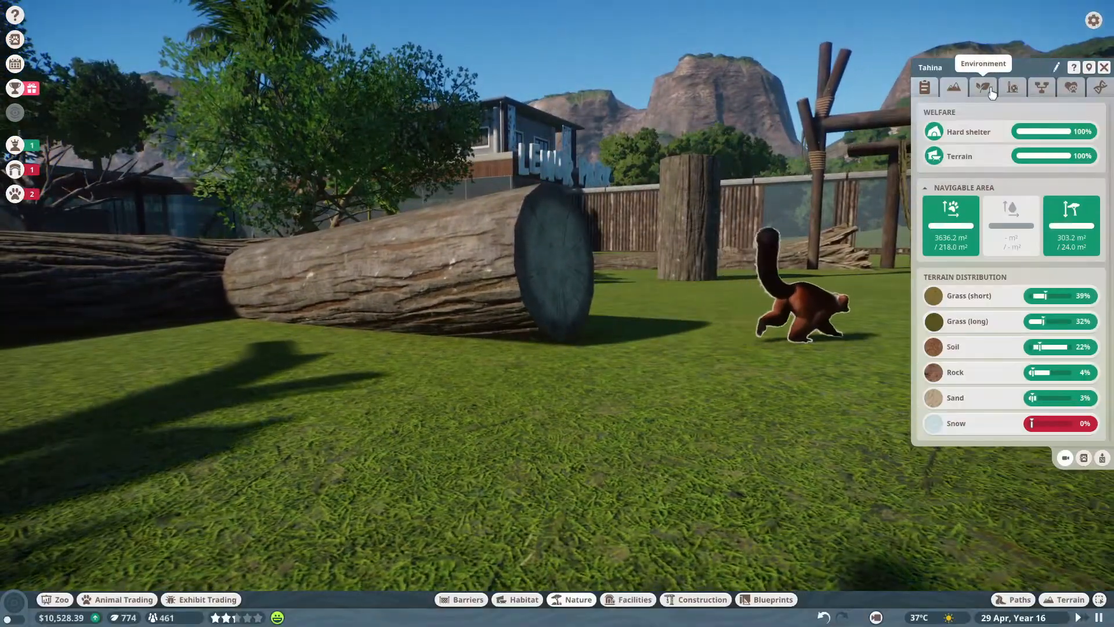
pyautogui.click(982, 86)
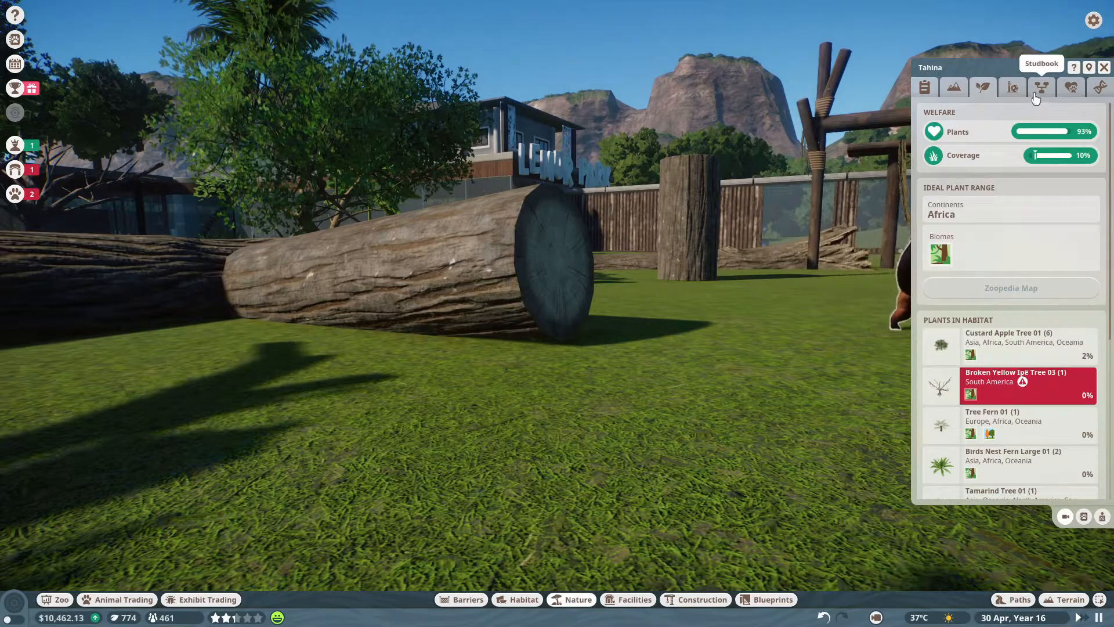
pyautogui.click(1070, 86)
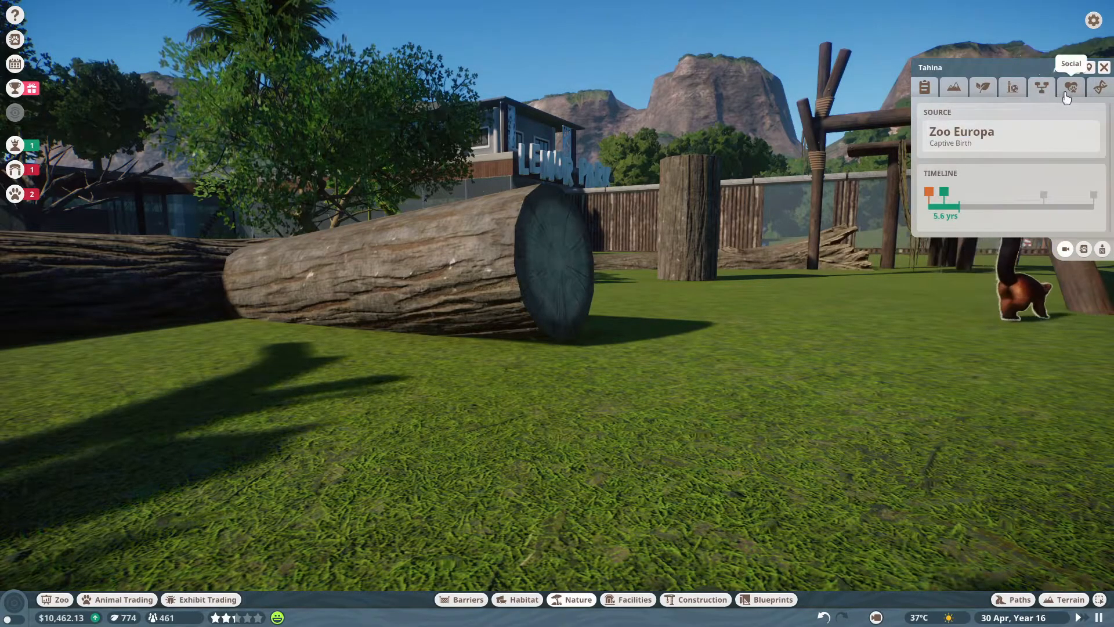
pyautogui.click(1071, 86)
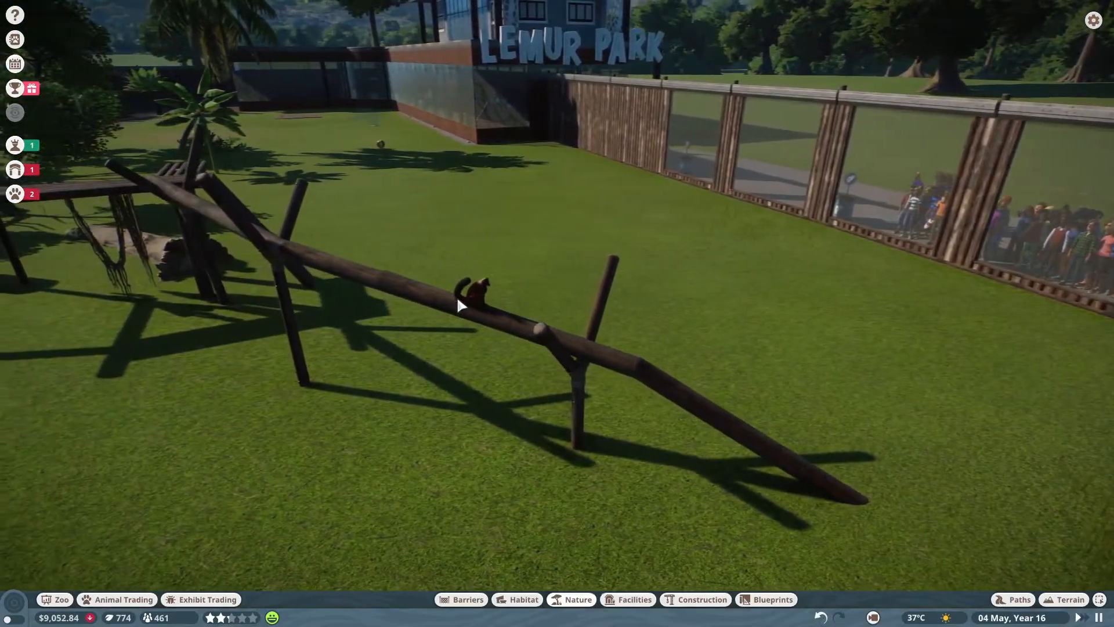
# Step: Place a Habitat Education Board at the glass viewing window overlooking the lemur habitat
pyautogui.click(472, 288)
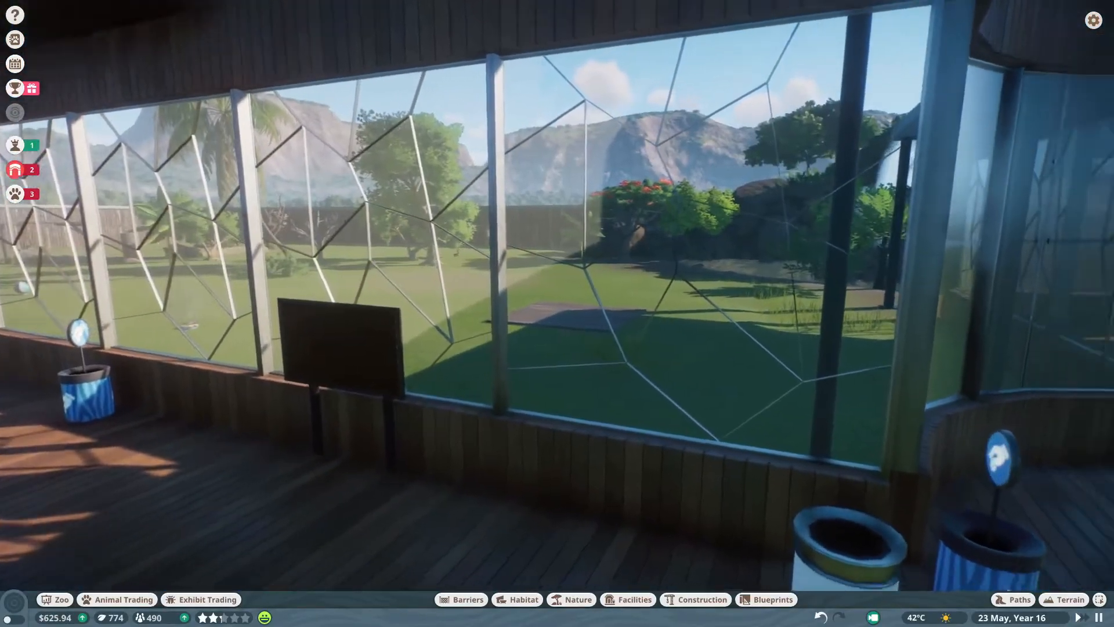
# Step: Set both Habitat Education Boards to show Red Ruffed Lemur content
pyautogui.click(334, 362)
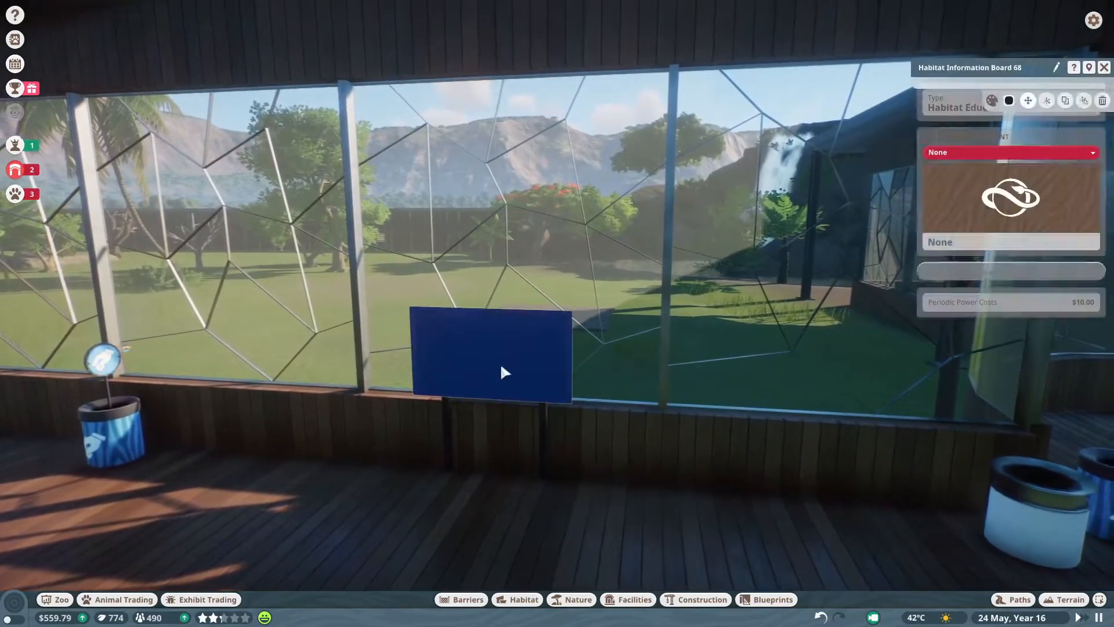
pyautogui.click(1009, 152)
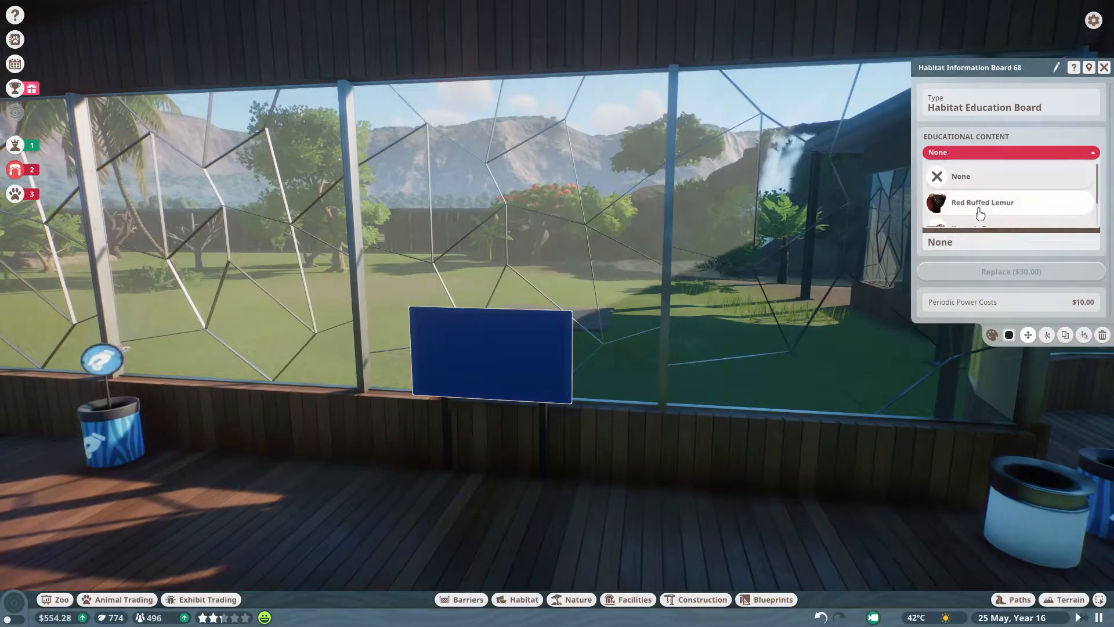
pyautogui.click(982, 202)
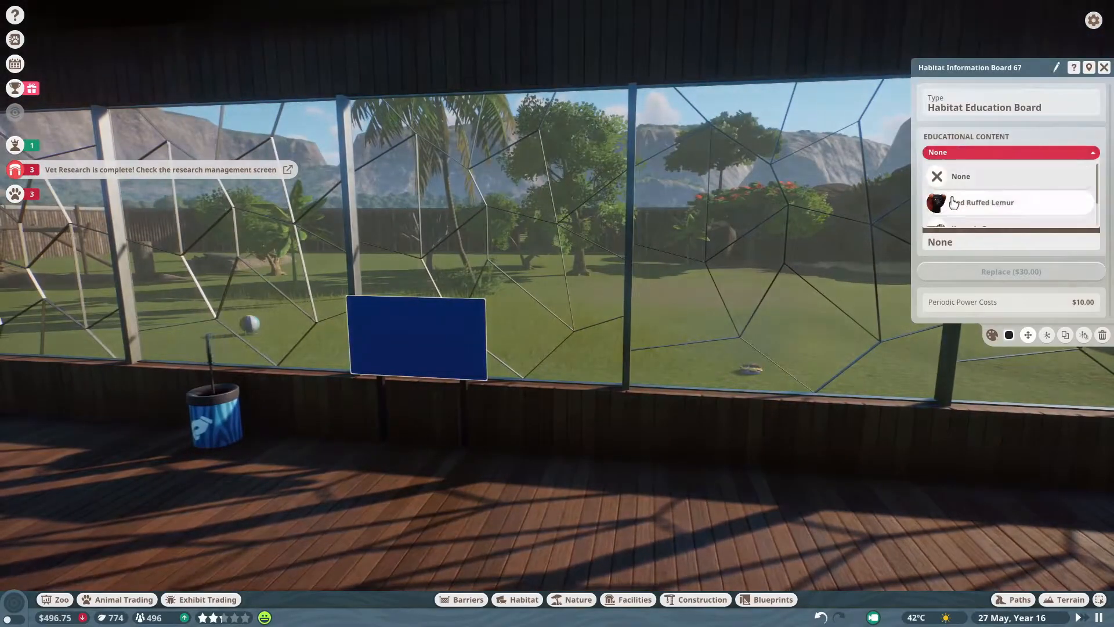
pyautogui.click(982, 202)
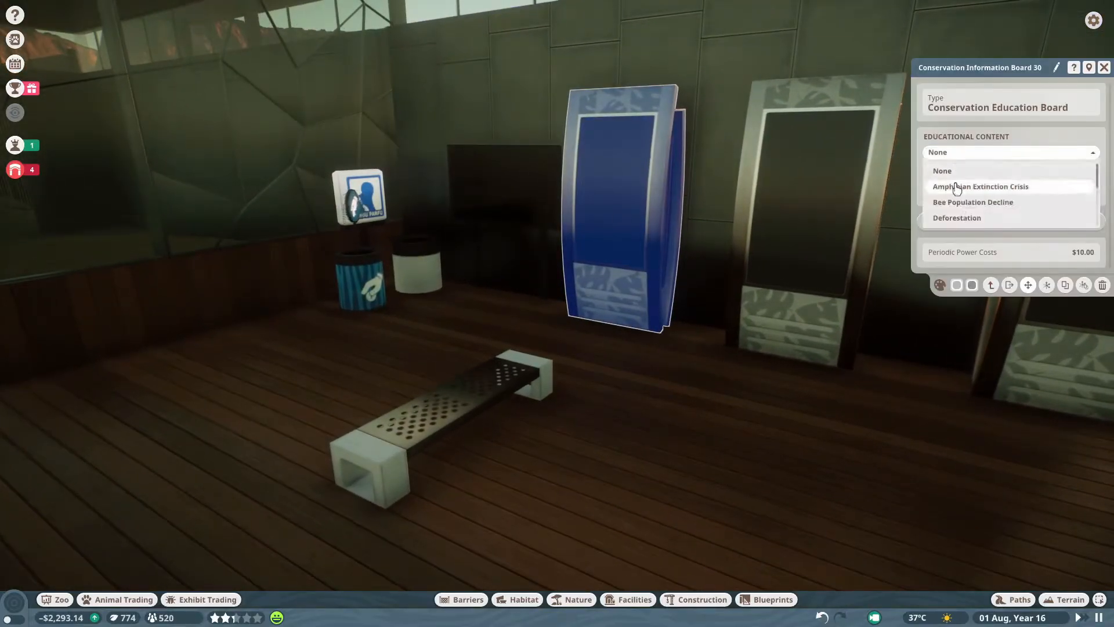
# Step: Assign a conservation topic to one board and open the topic list for the next
pyautogui.click(957, 218)
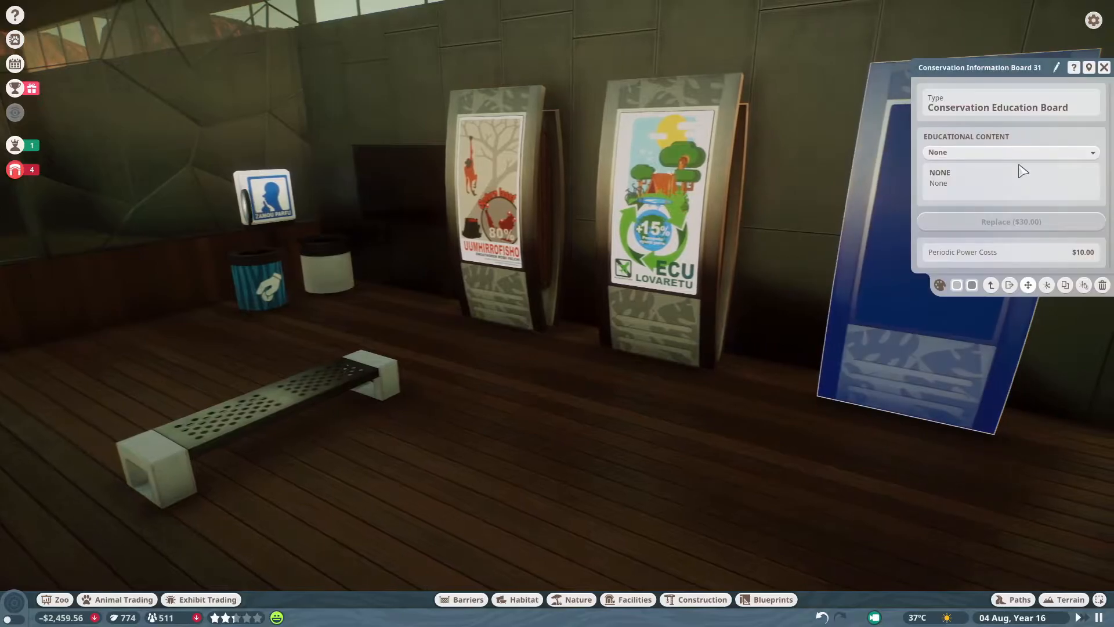
pyautogui.click(1009, 151)
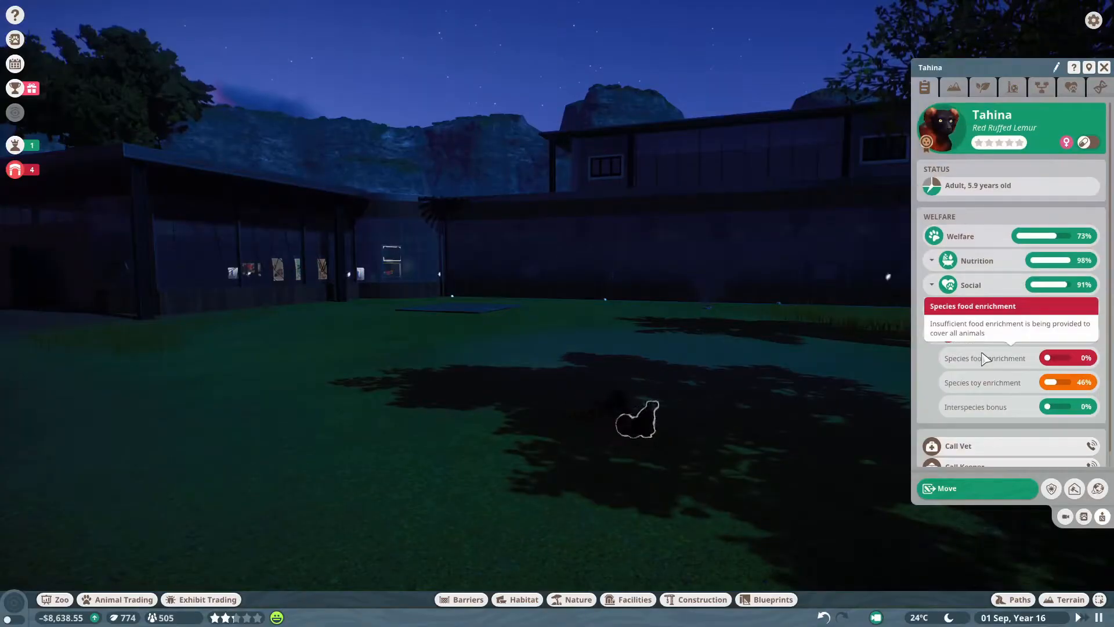
# Step: Close Tahina's welfare panel, with food enrichment still lacking, and open the zoo finances
pyautogui.click(1103, 67)
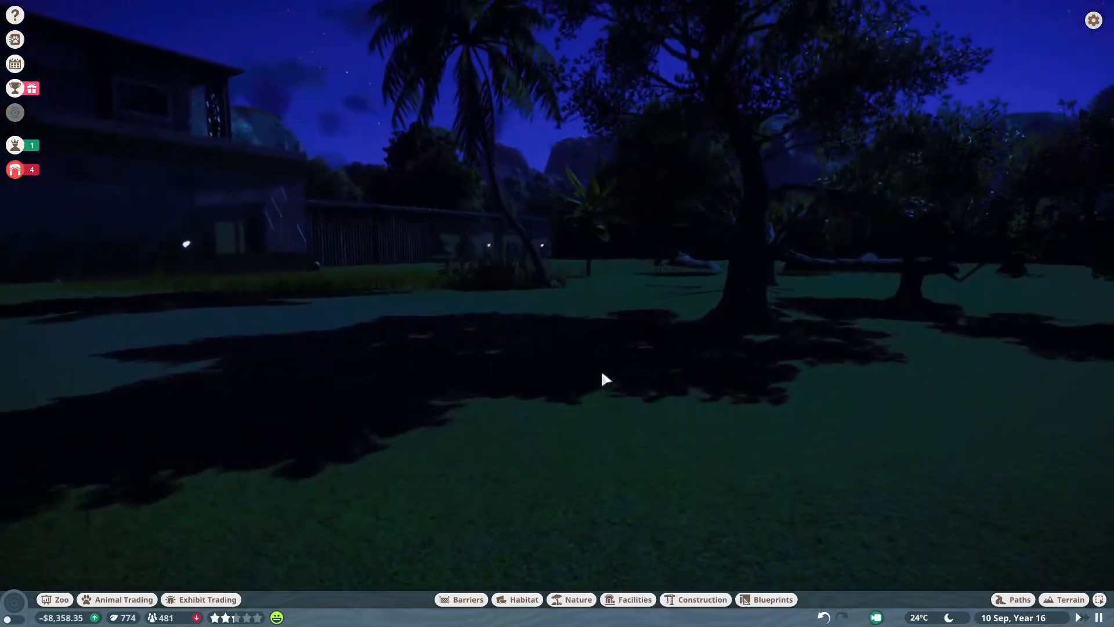
pyautogui.click(14, 169)
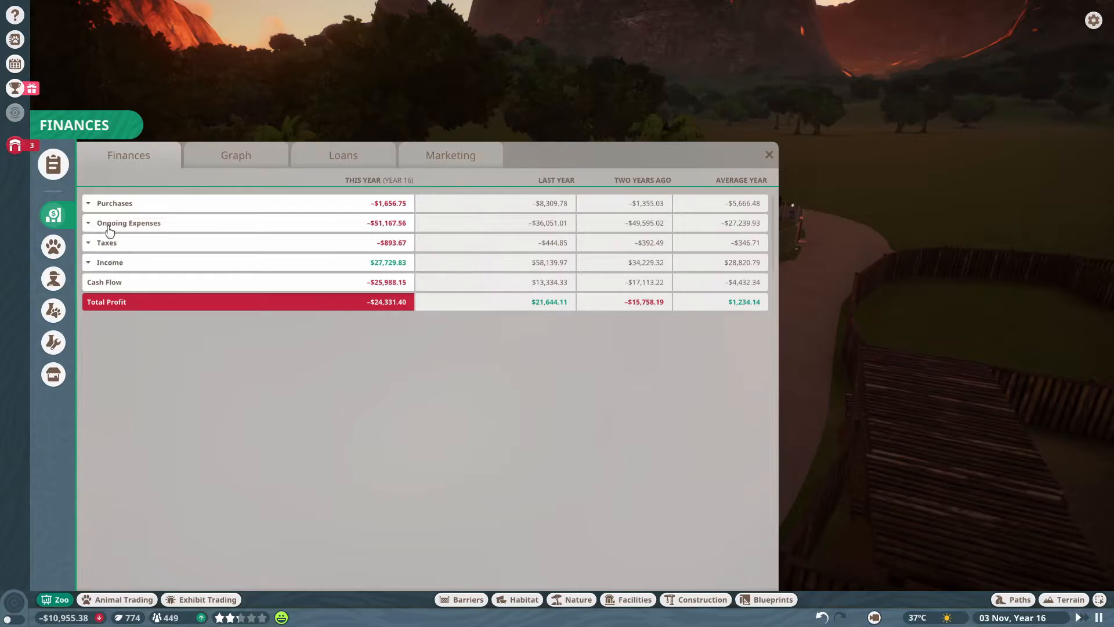
# Step: Inspect this year's finance rows showing roughly a $25,100 loss, then close Finances
pyautogui.click(87, 223)
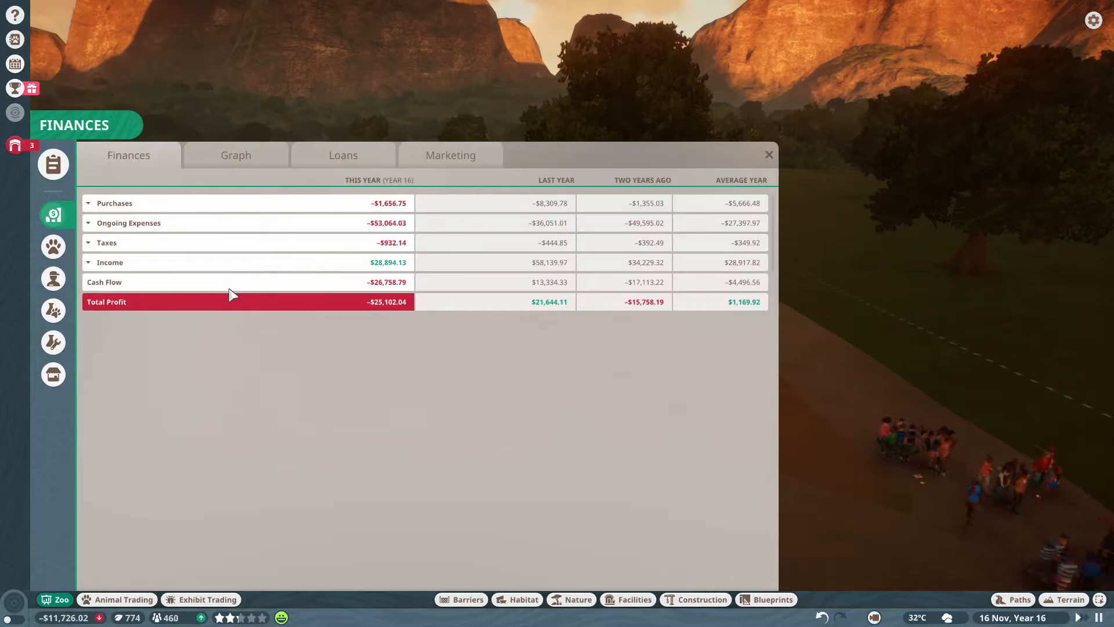
pyautogui.click(342, 155)
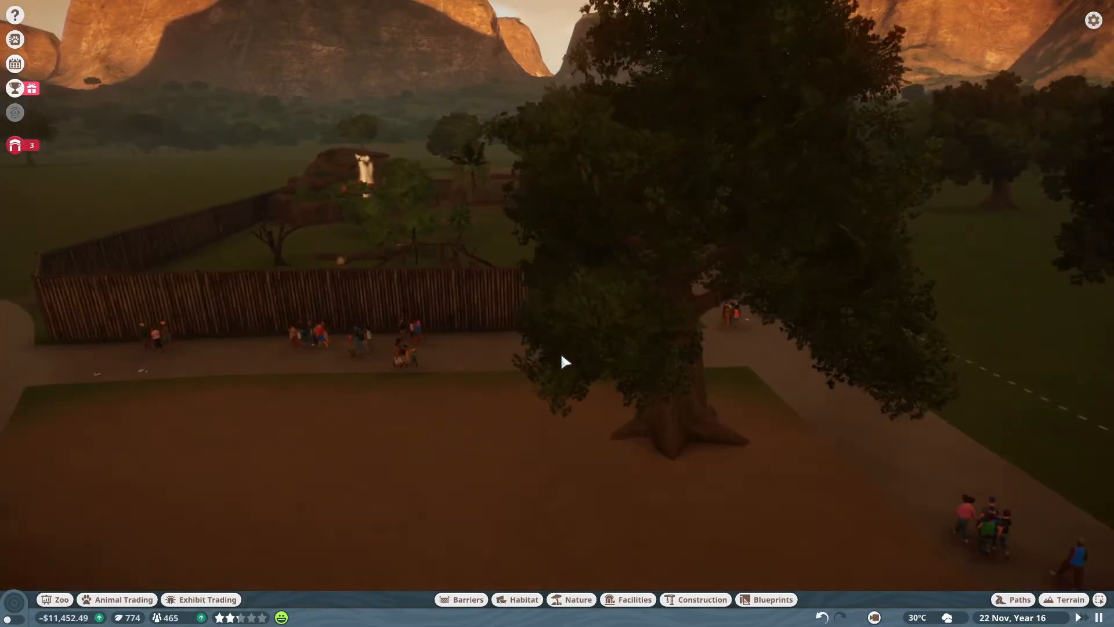
pyautogui.click(523, 599)
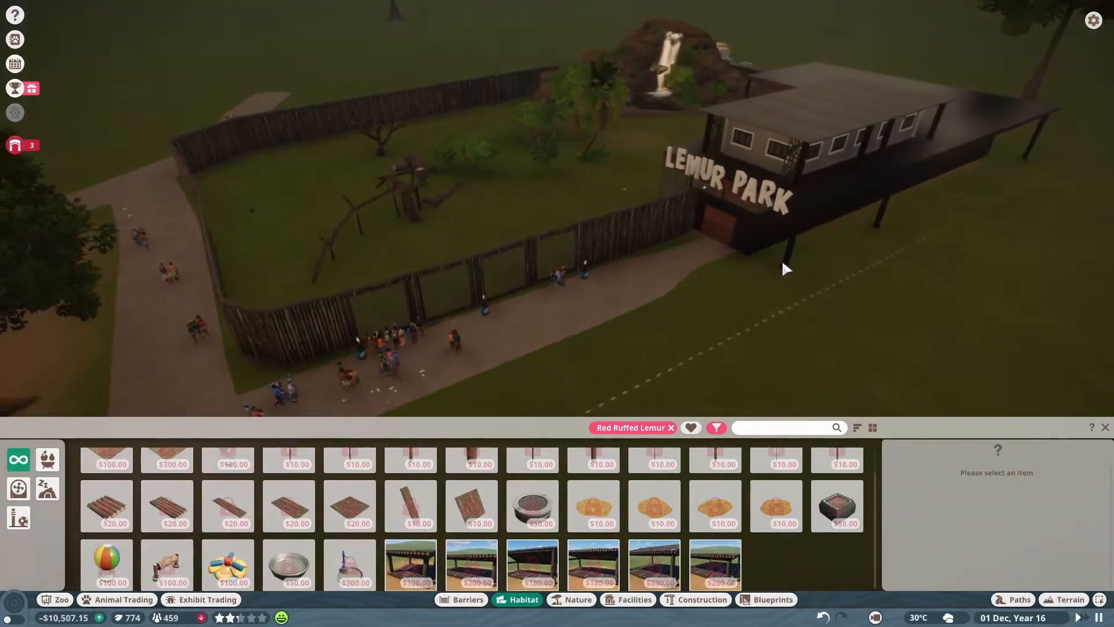
pyautogui.click(585, 273)
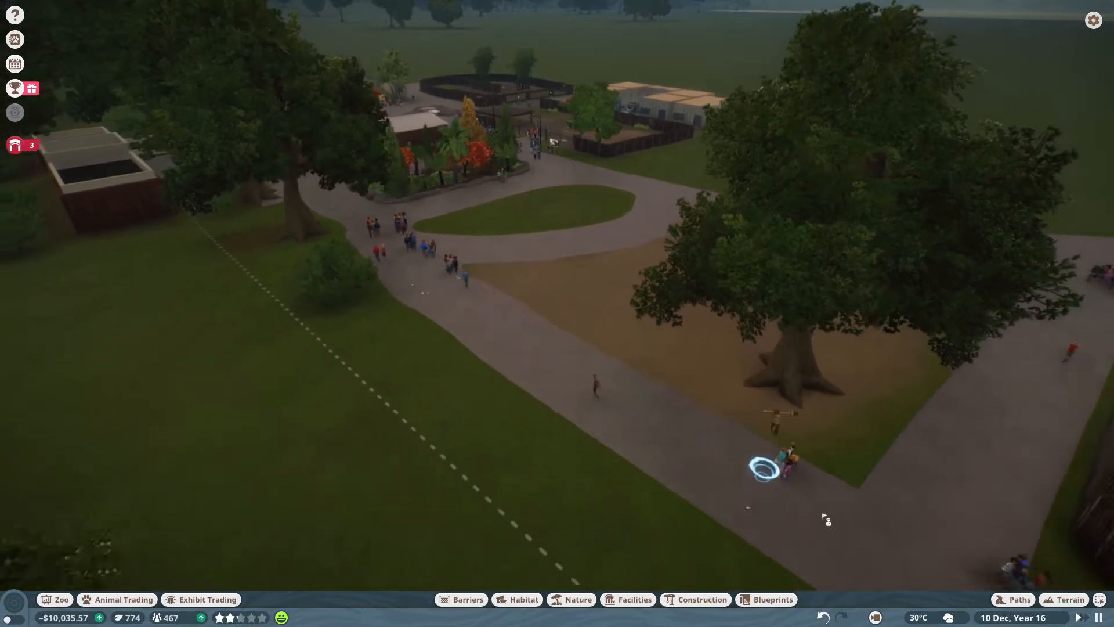
pyautogui.click(782, 458)
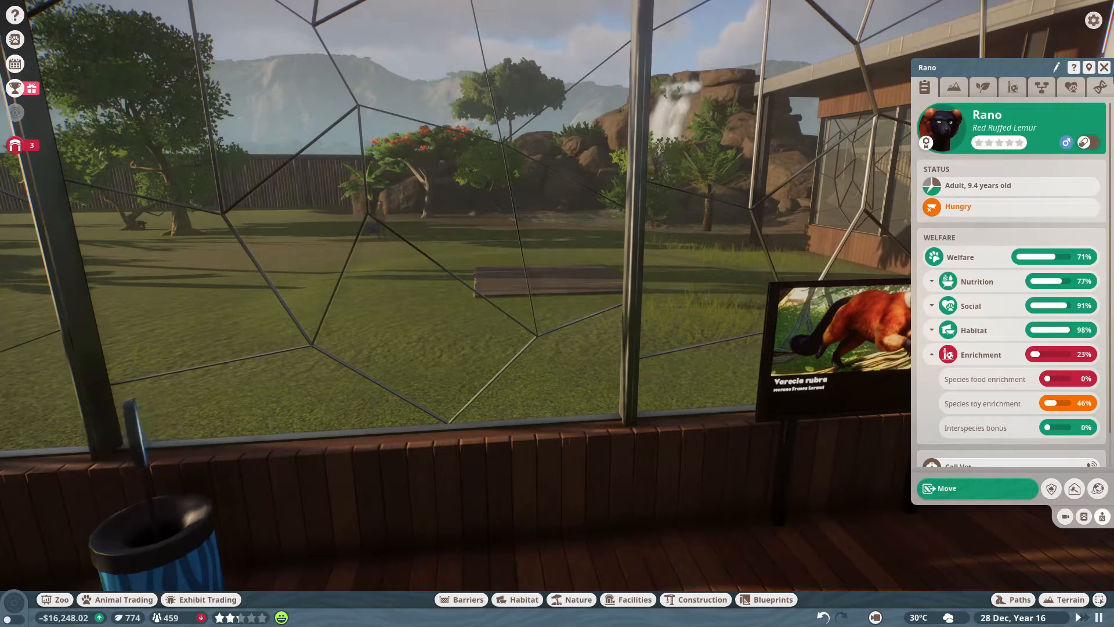
# Step: Close Rano's welfare details and jump to the alert for hungry Tahina
pyautogui.click(1104, 67)
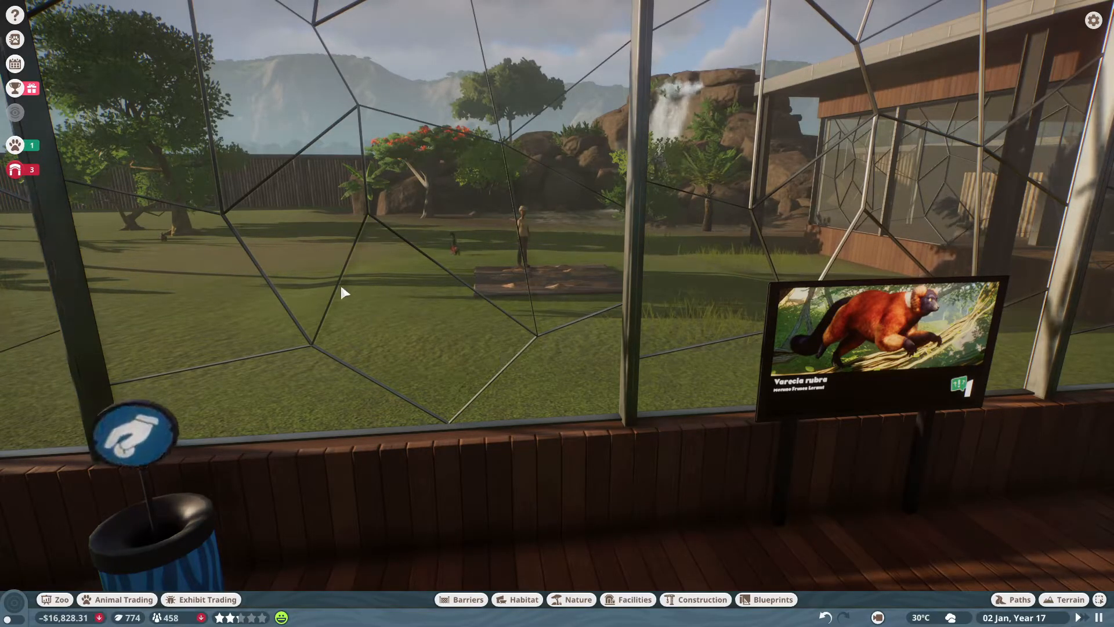
pyautogui.click(15, 146)
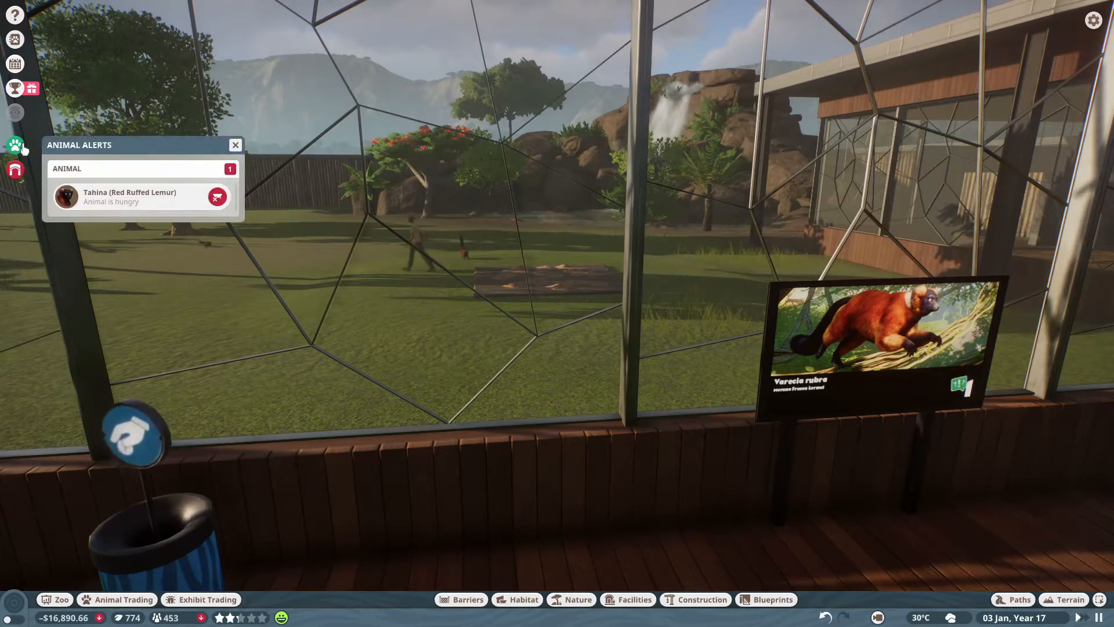
pyautogui.click(235, 145)
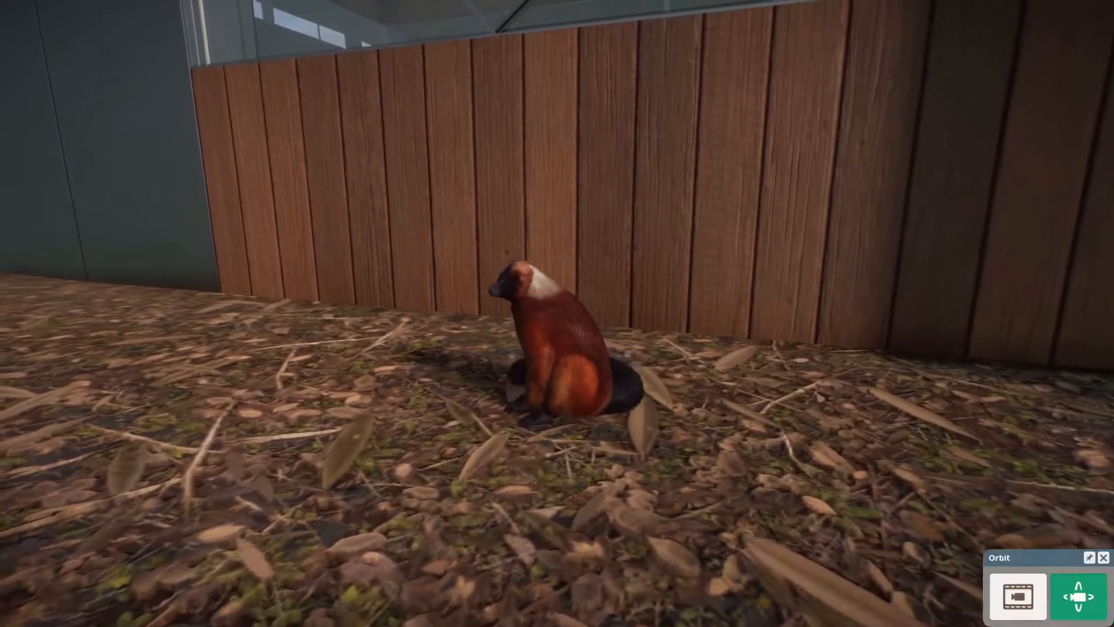
# Step: Leave the close-up of Tahina and bring up the zoo's animal management list
pyautogui.click(561, 341)
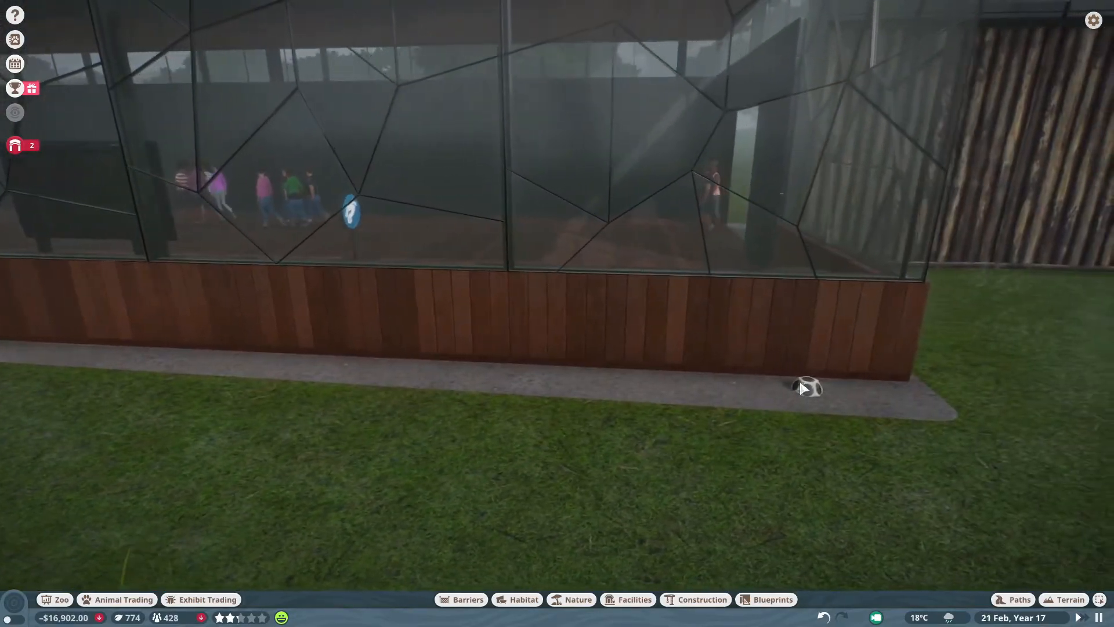
pyautogui.click(807, 387)
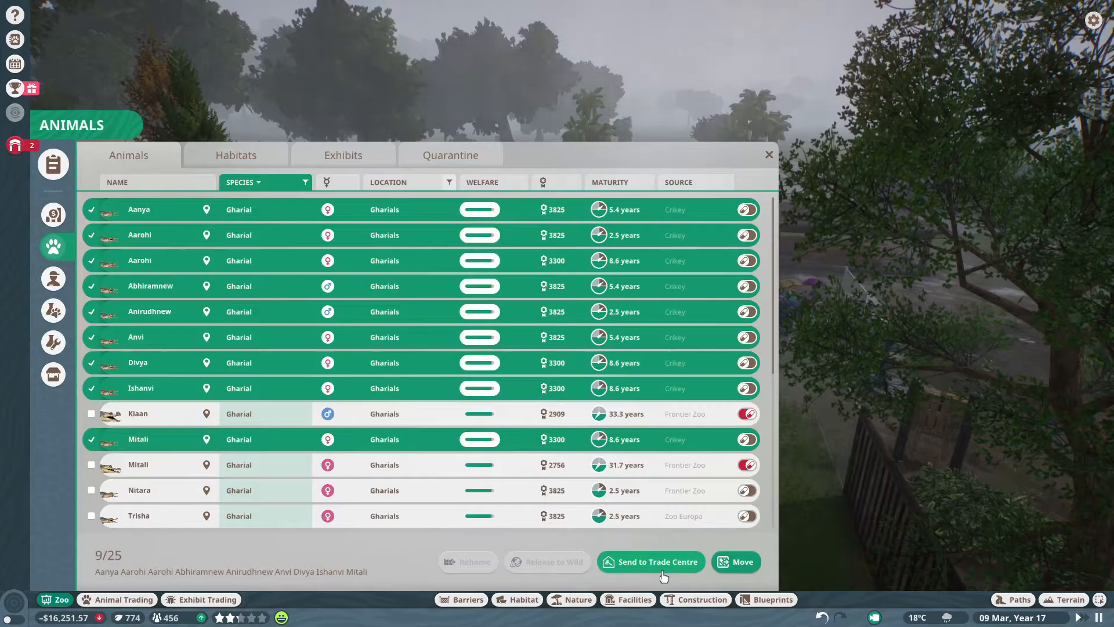
# Step: Move the nine ticked gharials to the Trade Centre
pyautogui.click(650, 561)
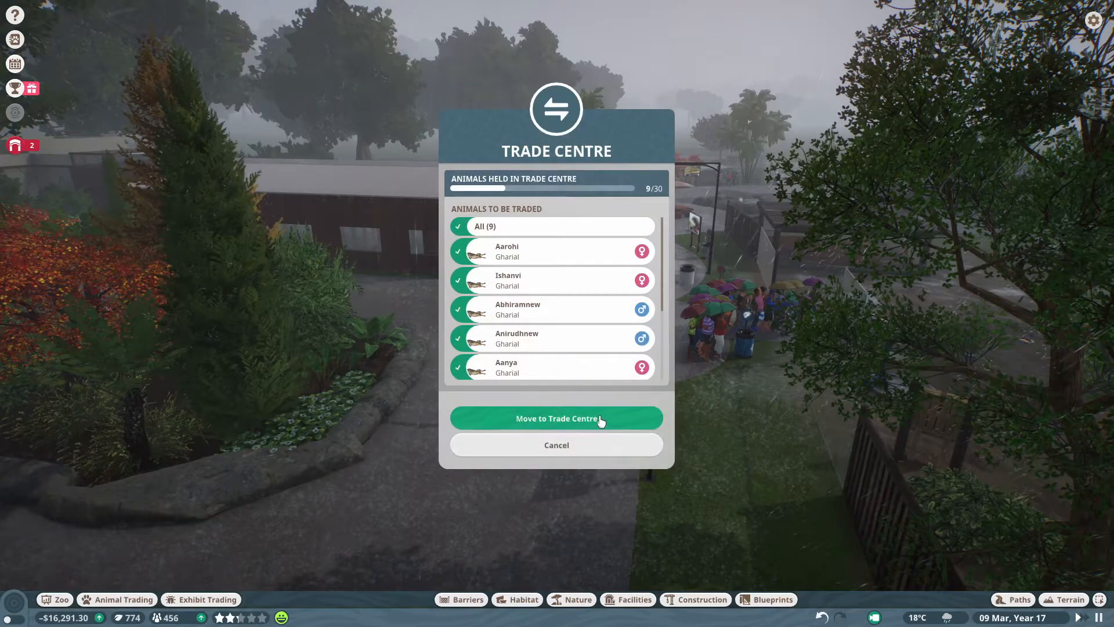
pyautogui.click(556, 418)
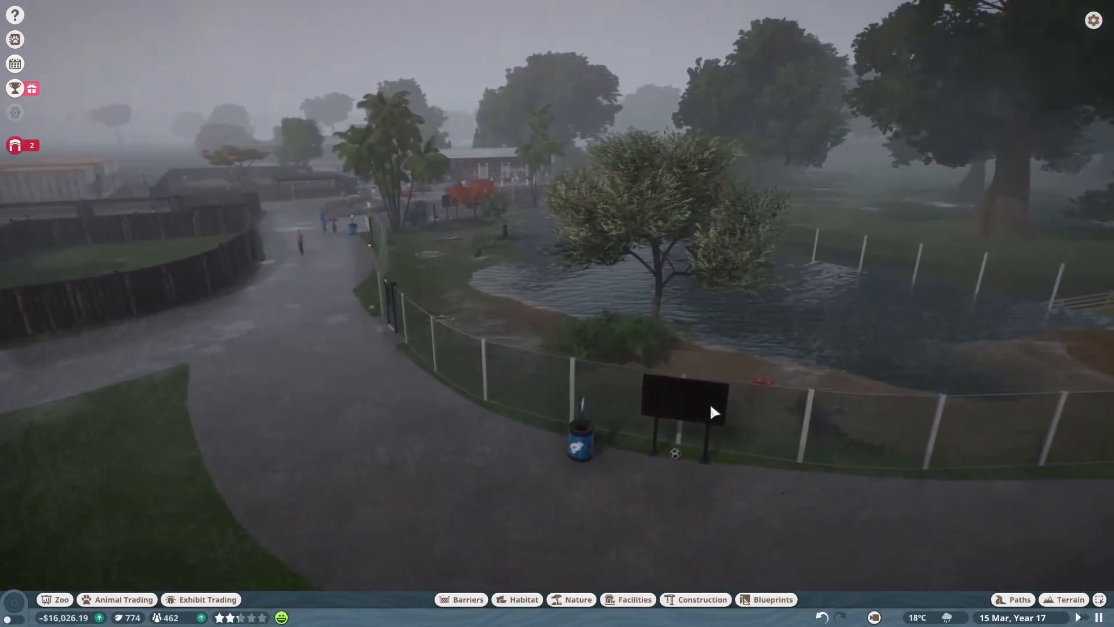
# Step: Replace the vandalised Habitat Information Board by the gharial habitat for $30.00
pyautogui.click(686, 402)
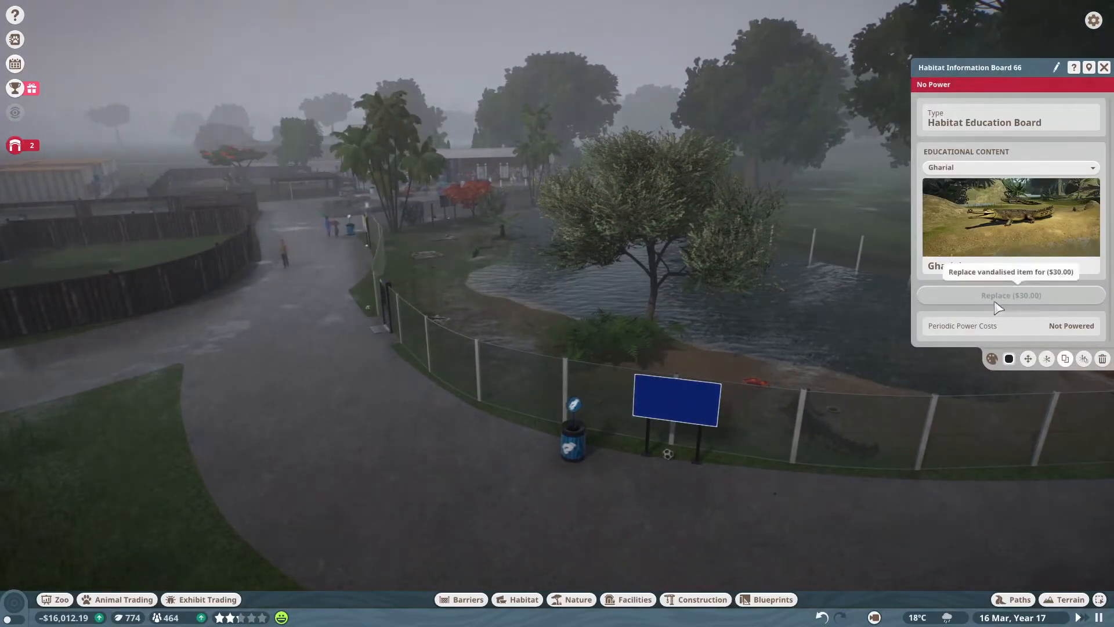
pyautogui.click(1105, 67)
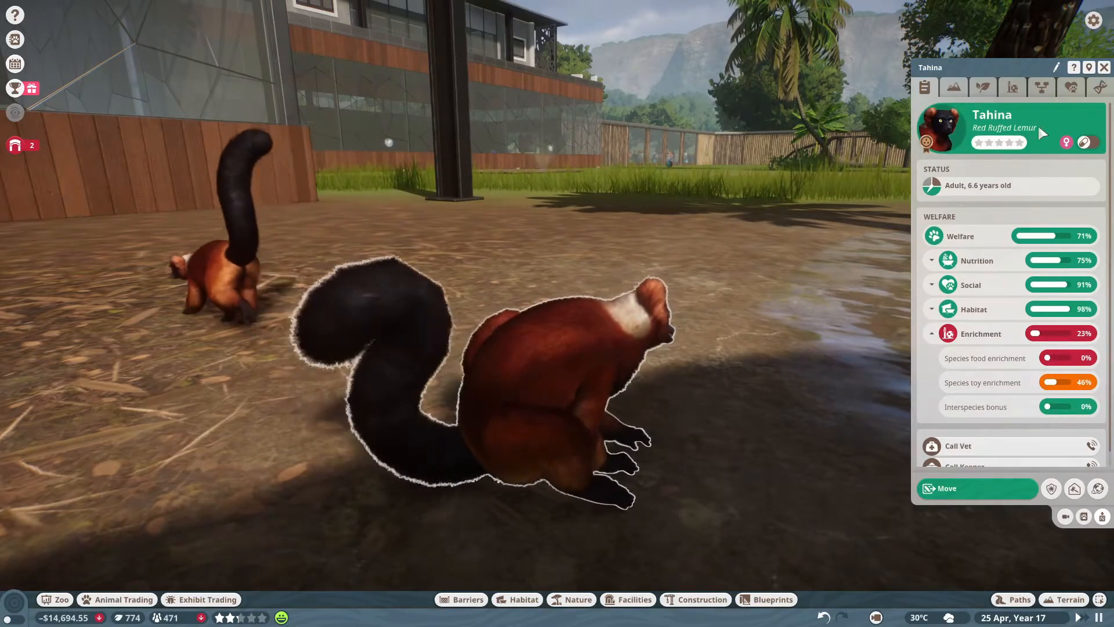
# Step: Close Tahina's welfare panel after noting 23% enrichment, then open the red ruffed lemur research page
pyautogui.click(1104, 67)
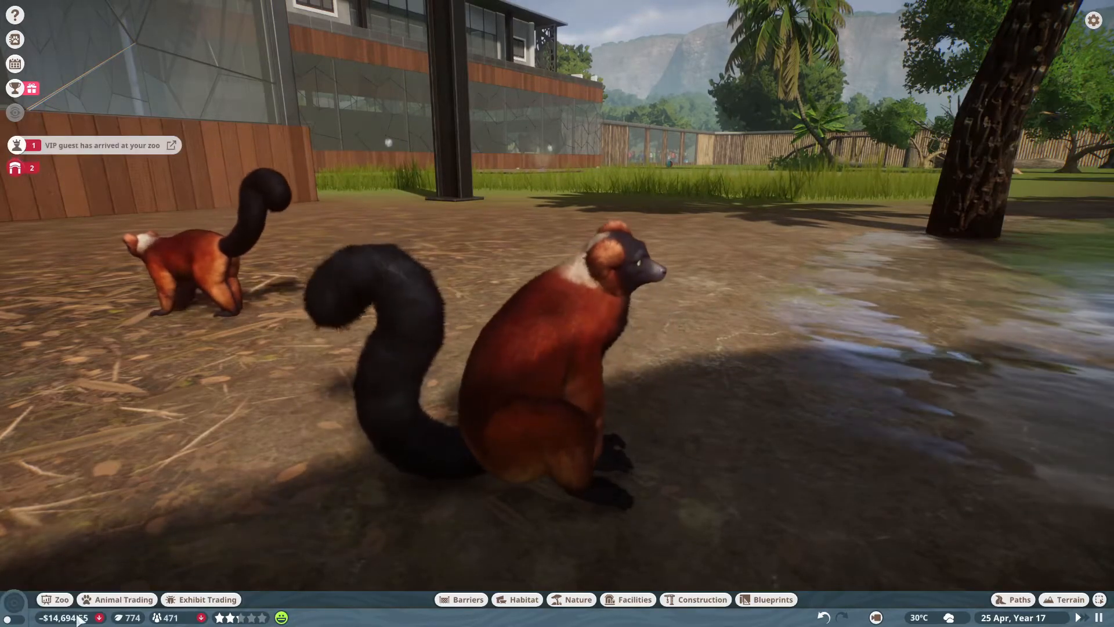
pyautogui.click(53, 214)
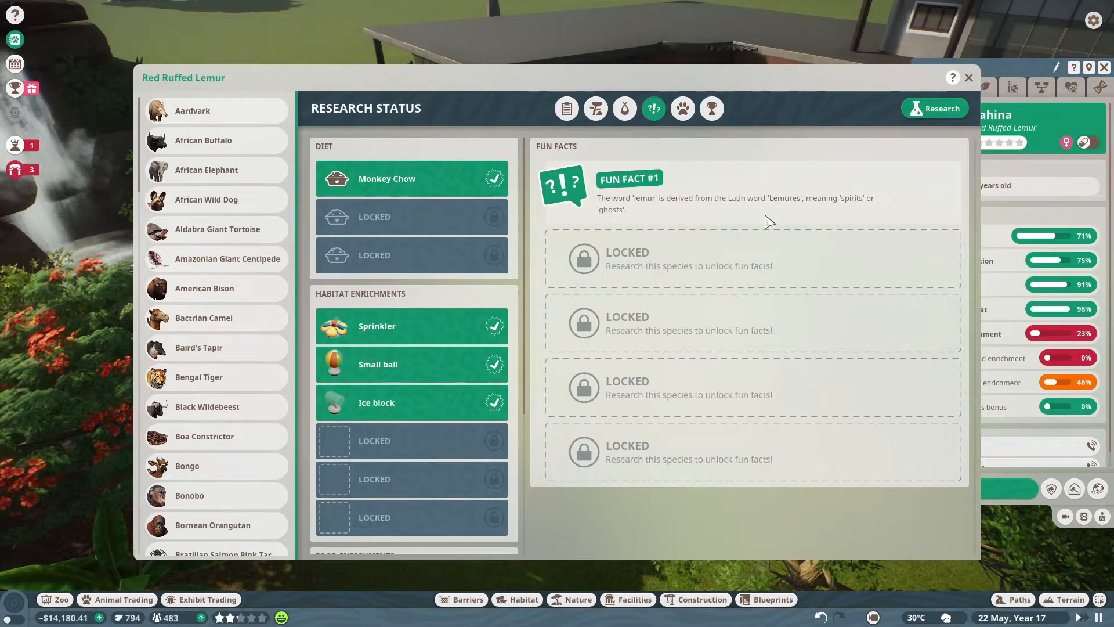
# Step: Review the Red Ruffed Lemur Interspecies Enrichment and General Information tabs, then close the Zoopedia
pyautogui.click(681, 108)
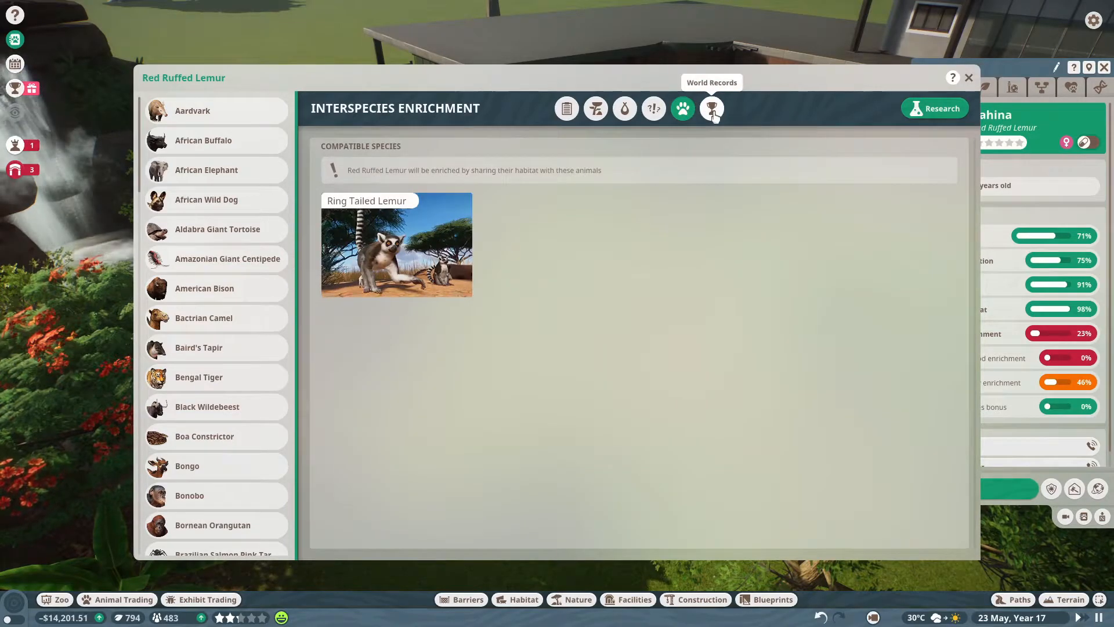
pyautogui.click(567, 108)
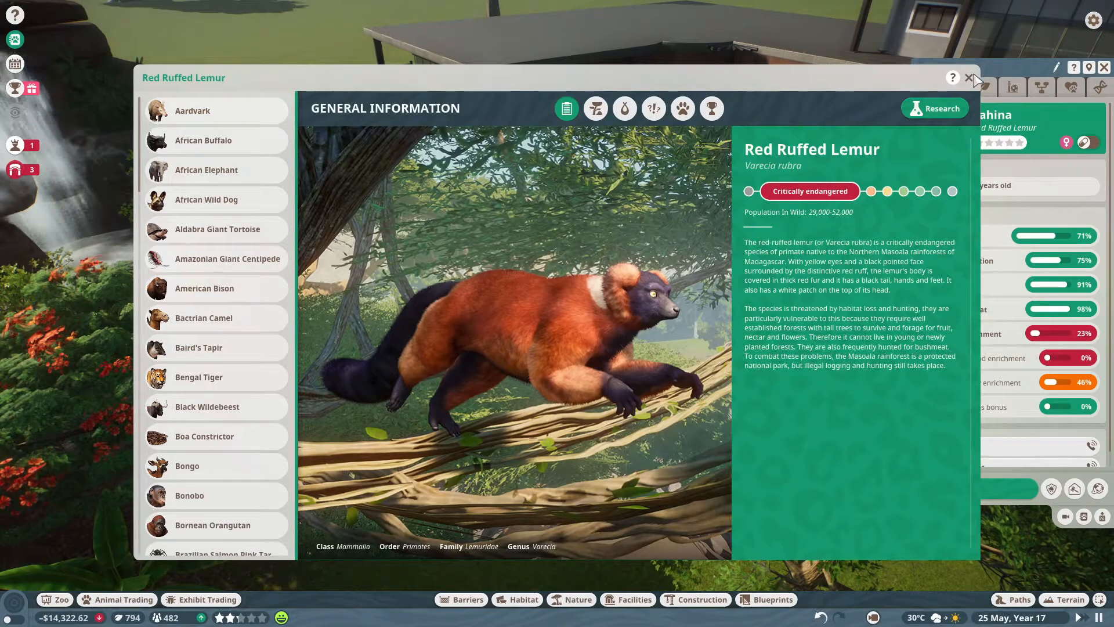
pyautogui.click(968, 77)
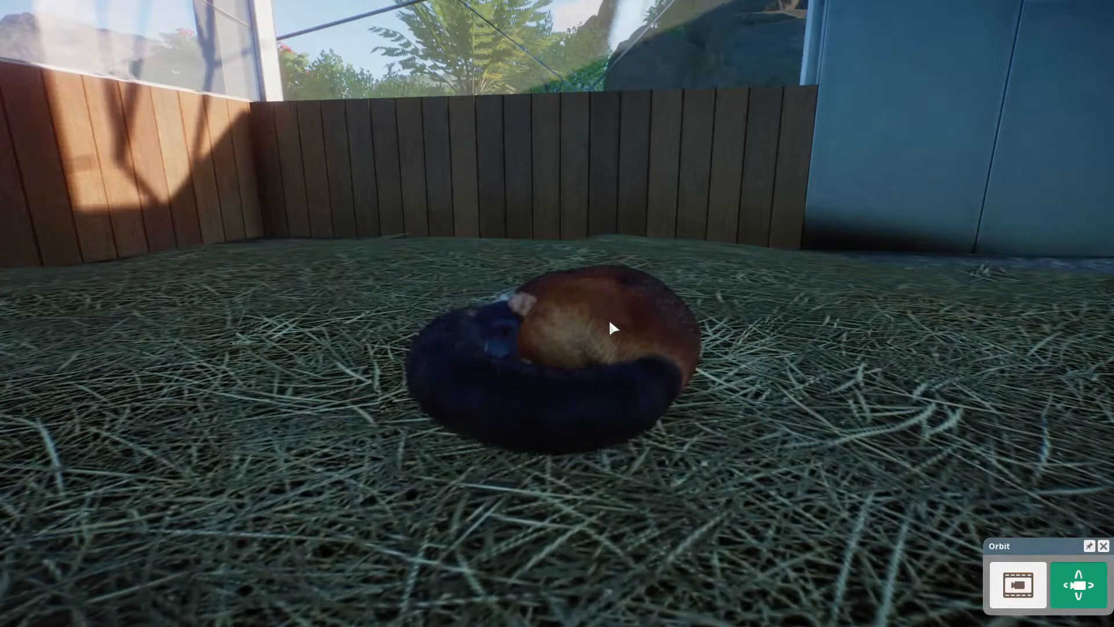
# Step: Leave the sleeping-lemur close-up and dismiss the Zoo Alerts list
pyautogui.click(613, 329)
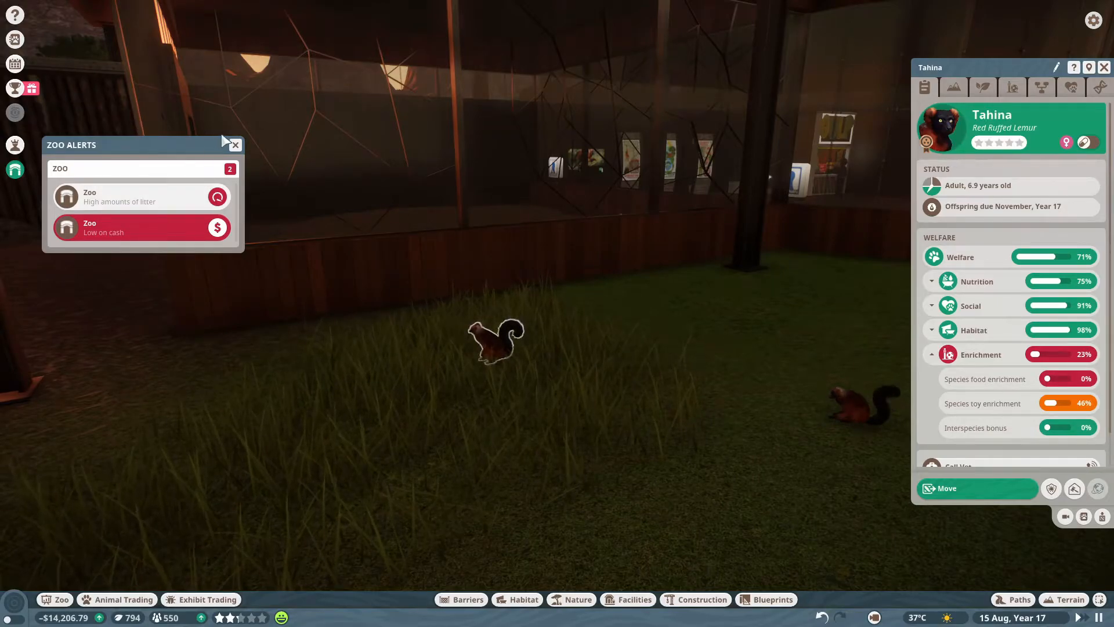
pyautogui.click(235, 145)
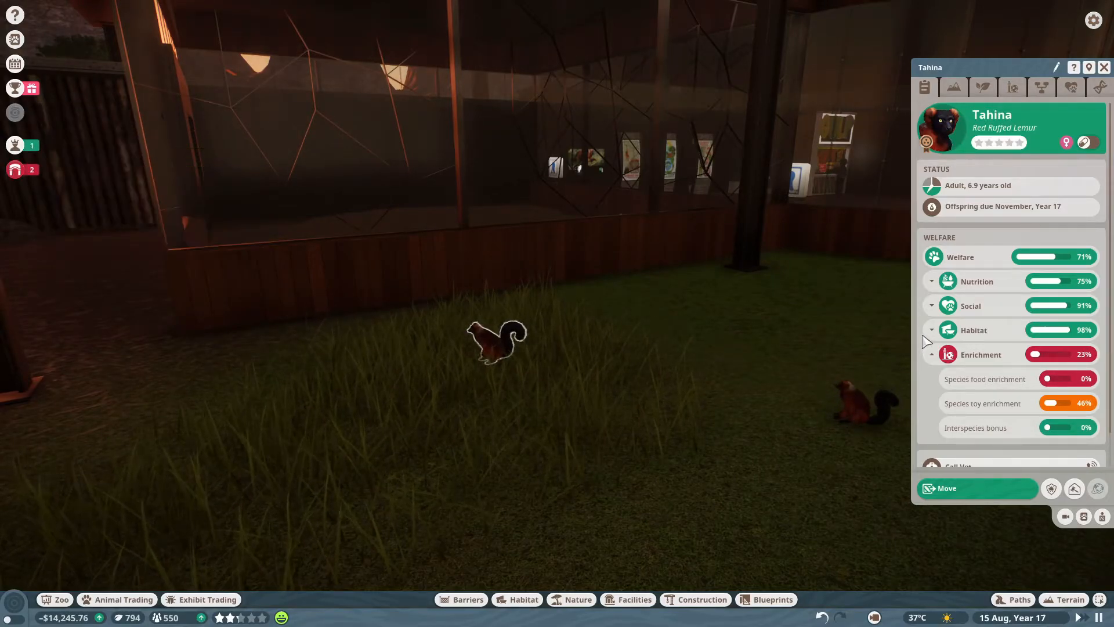